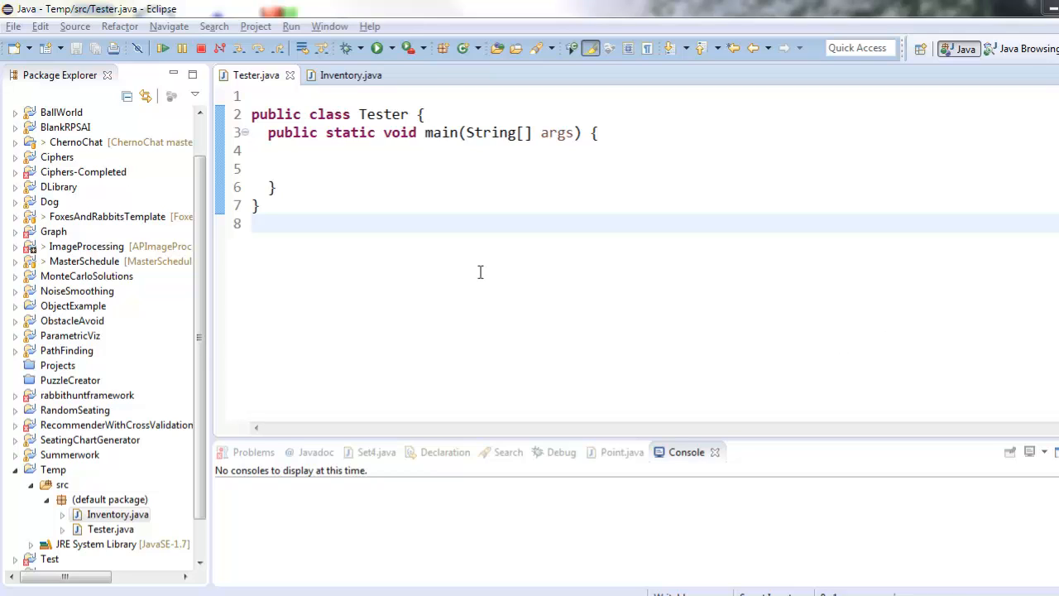
mouse_move(284, 392)
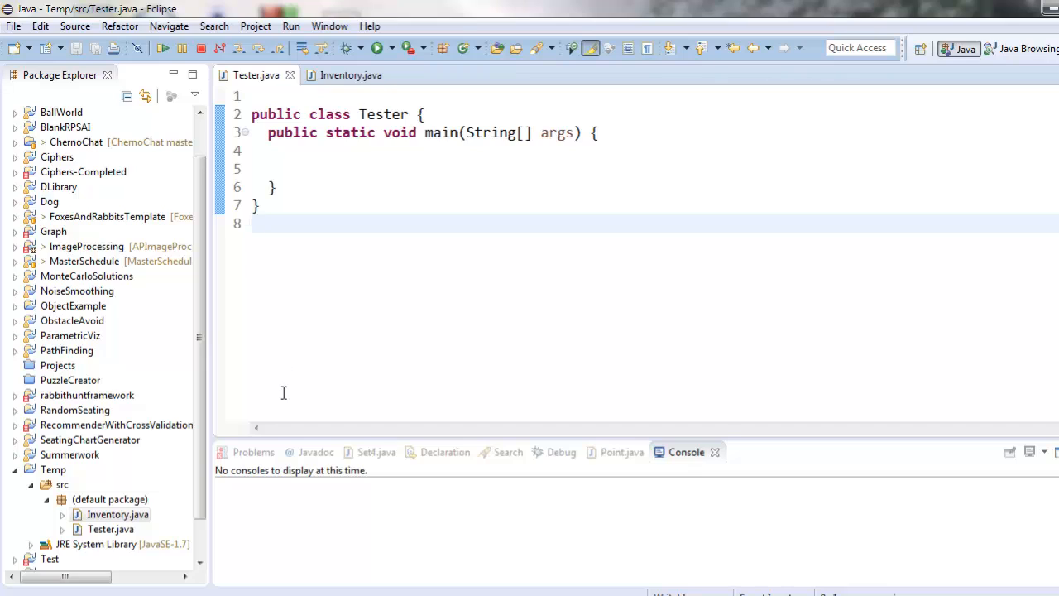
mouse_move(286, 389)
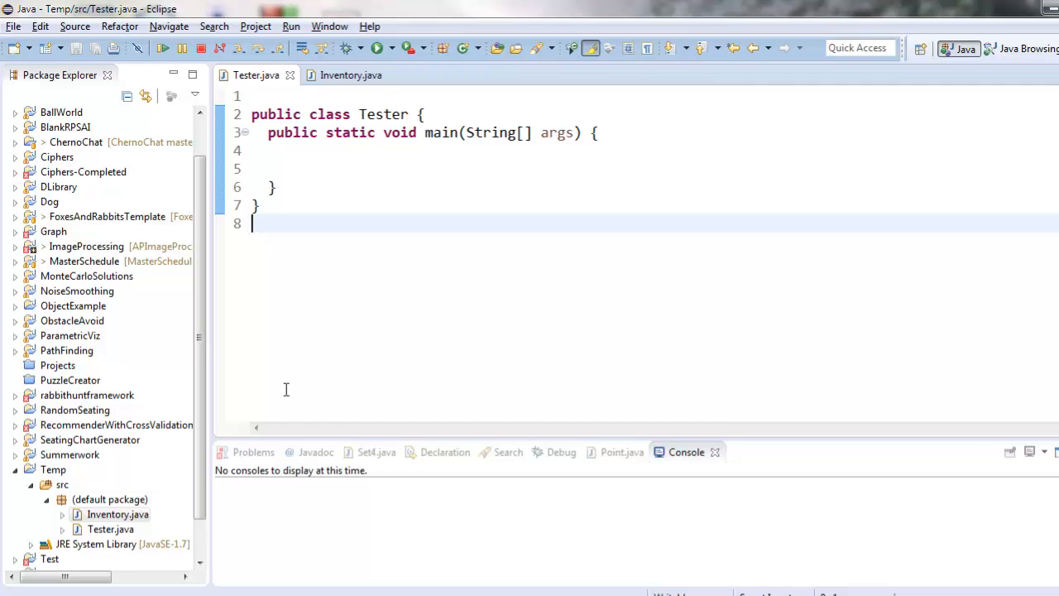
Step: Declare private String productName and private int amount fields in the Inventory class
click(350, 76)
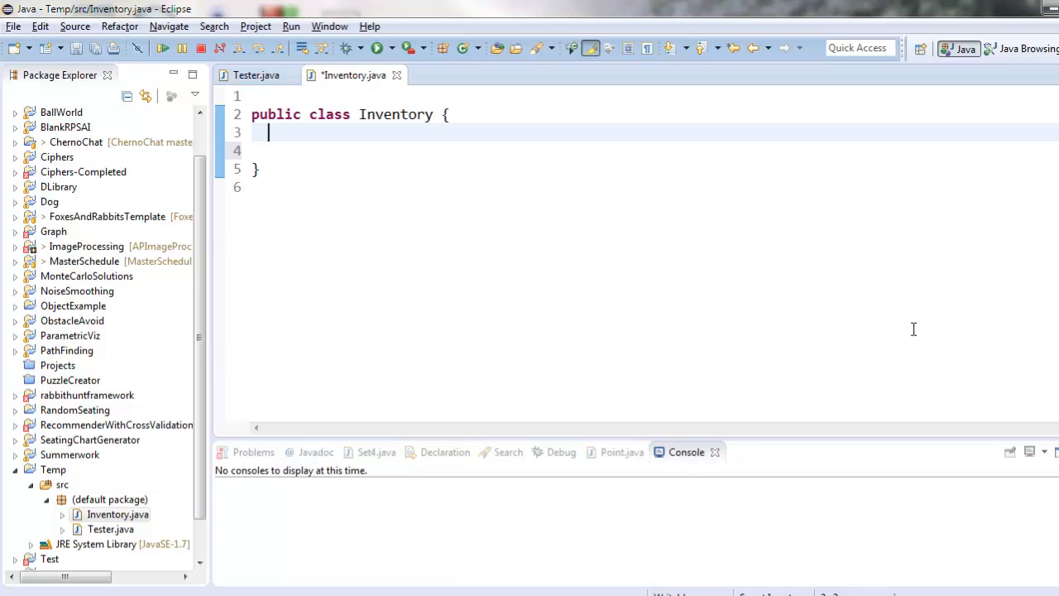
text(pr)
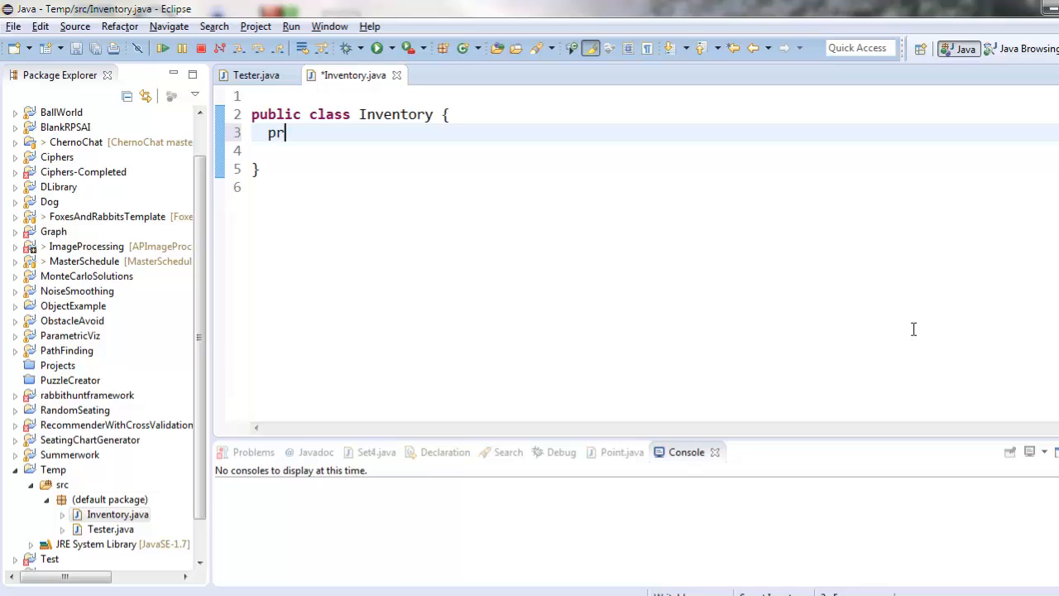
text(ivate String)
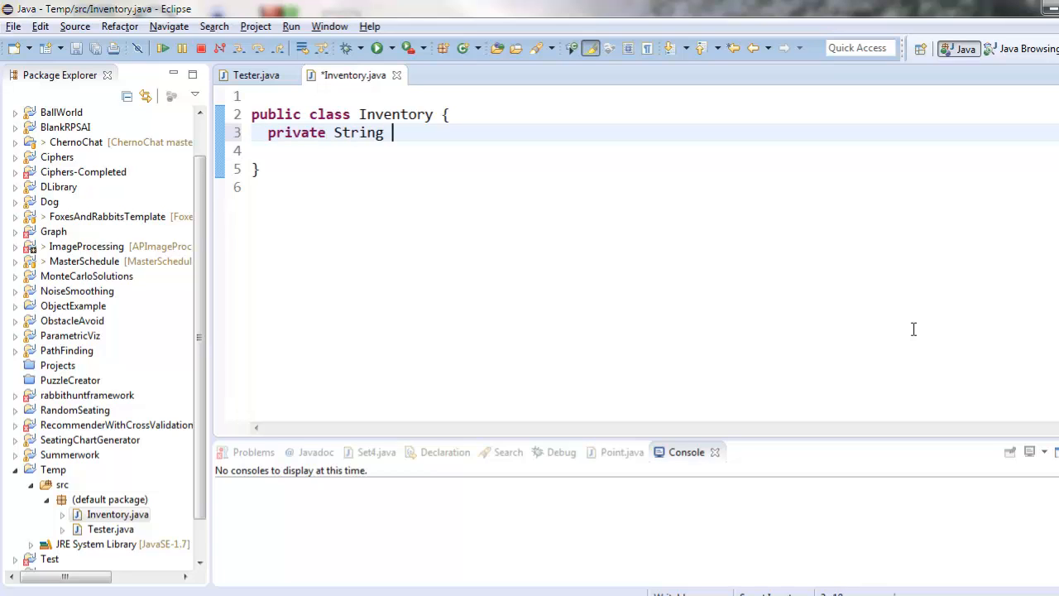
text(productName;)
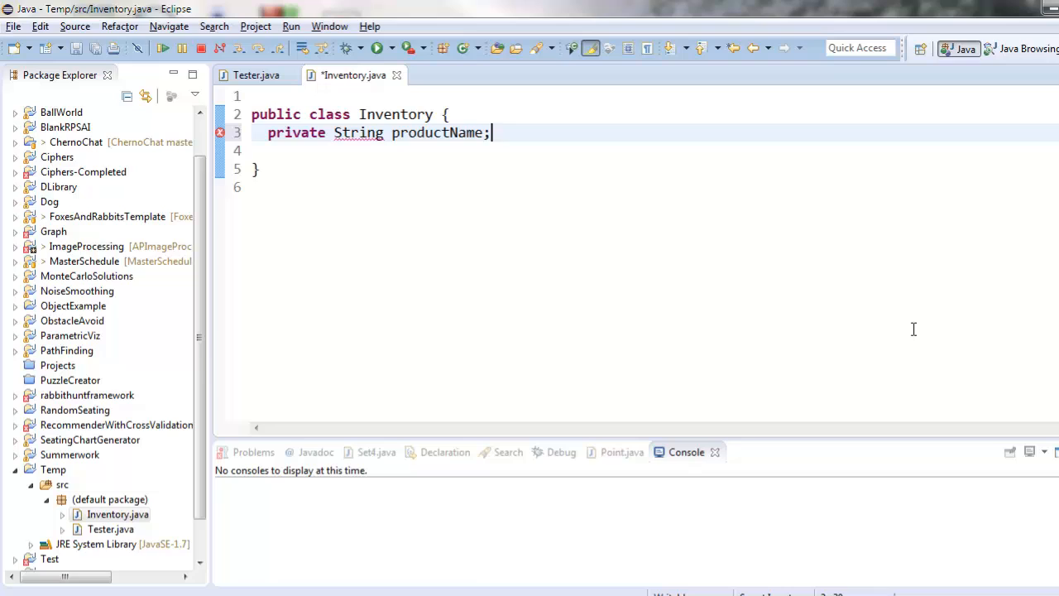
key(enter)
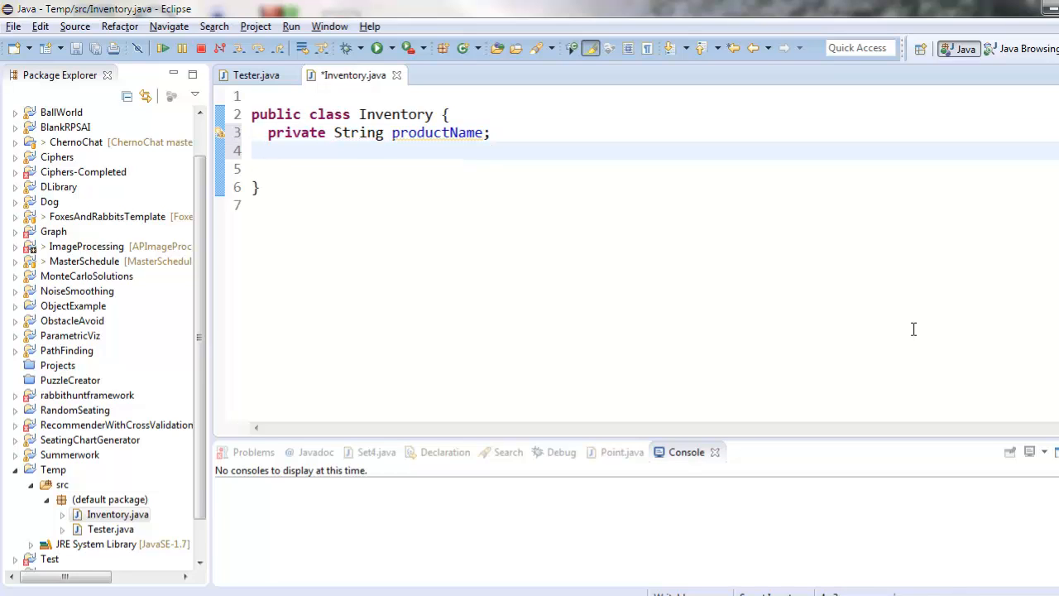
text(privat)
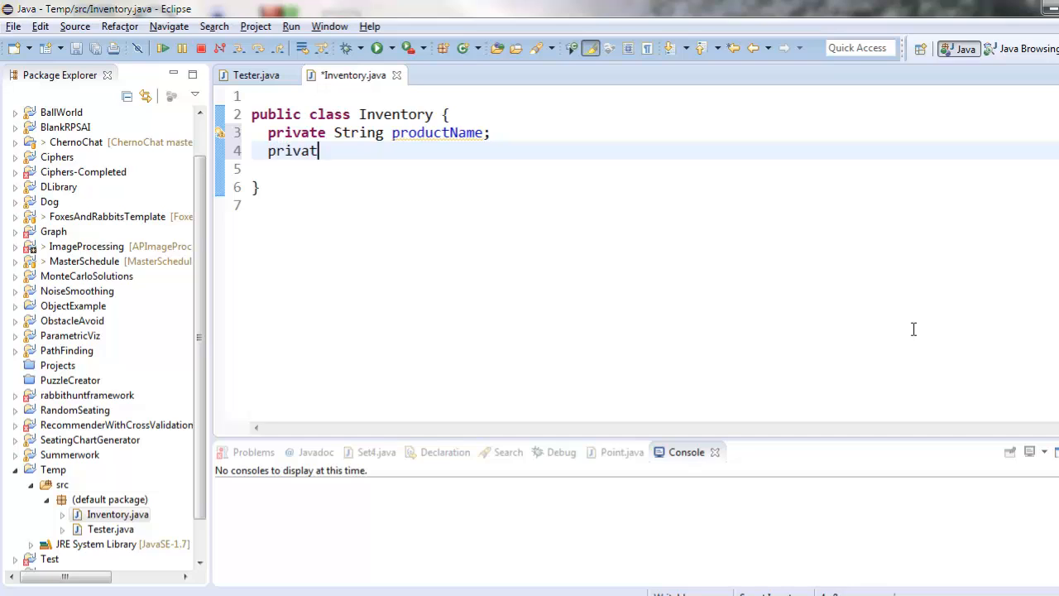
text(e int amount;)
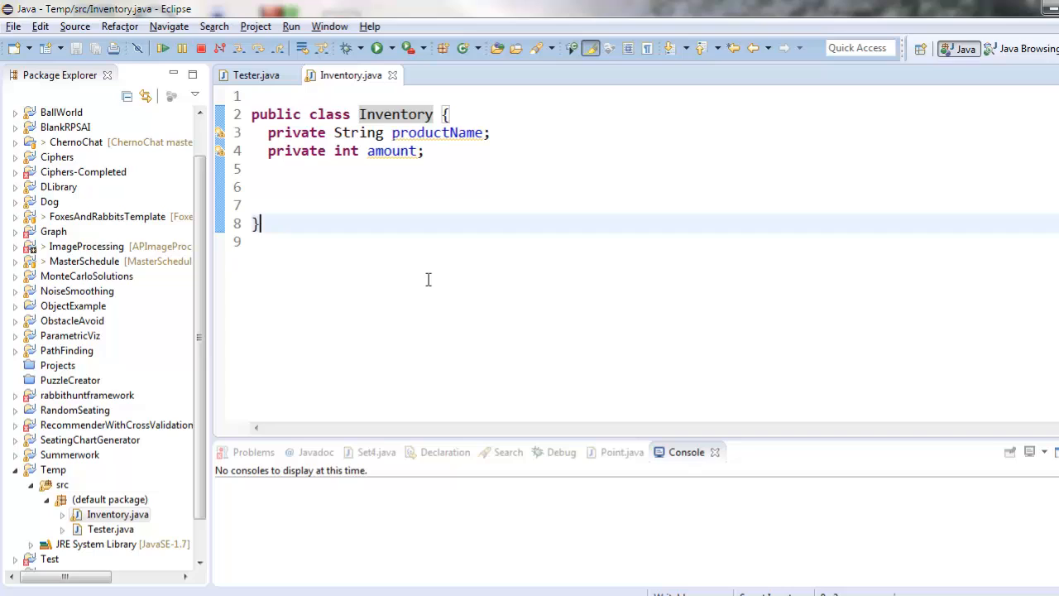
mouse_move(428, 199)
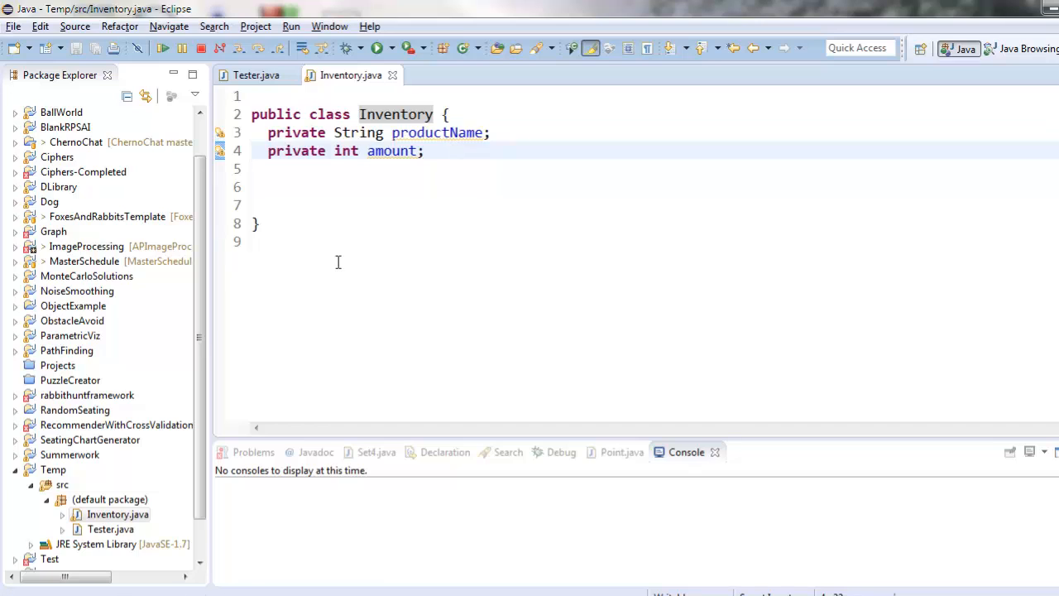
click(256, 75)
text(public static void main(String[] args) {)
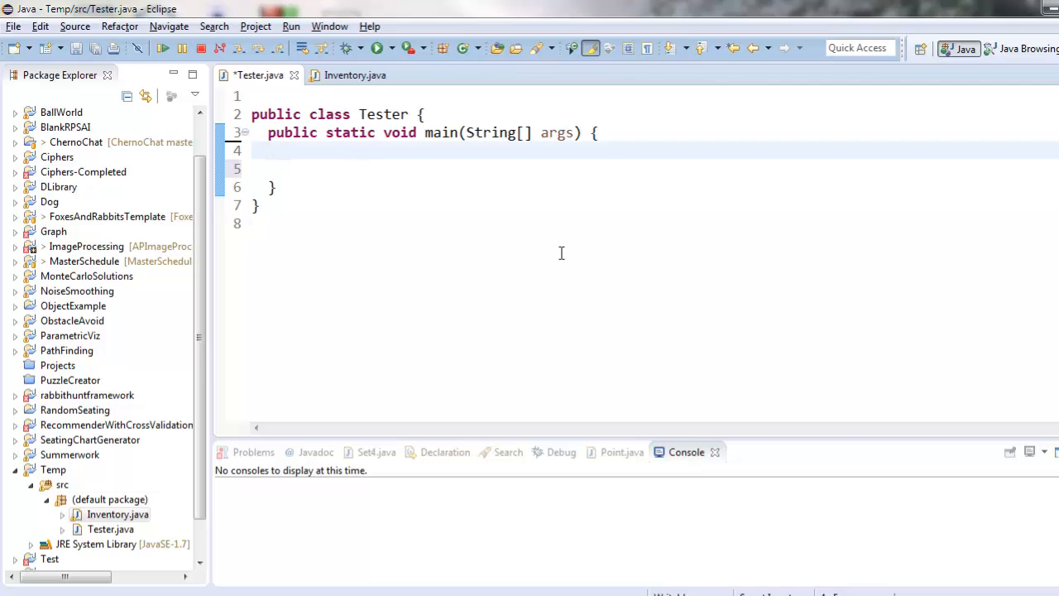
Step: Write Inventory warehouse = new Inventory("Thin mints"); in main and inspect the flagged constructor
text(Inven)
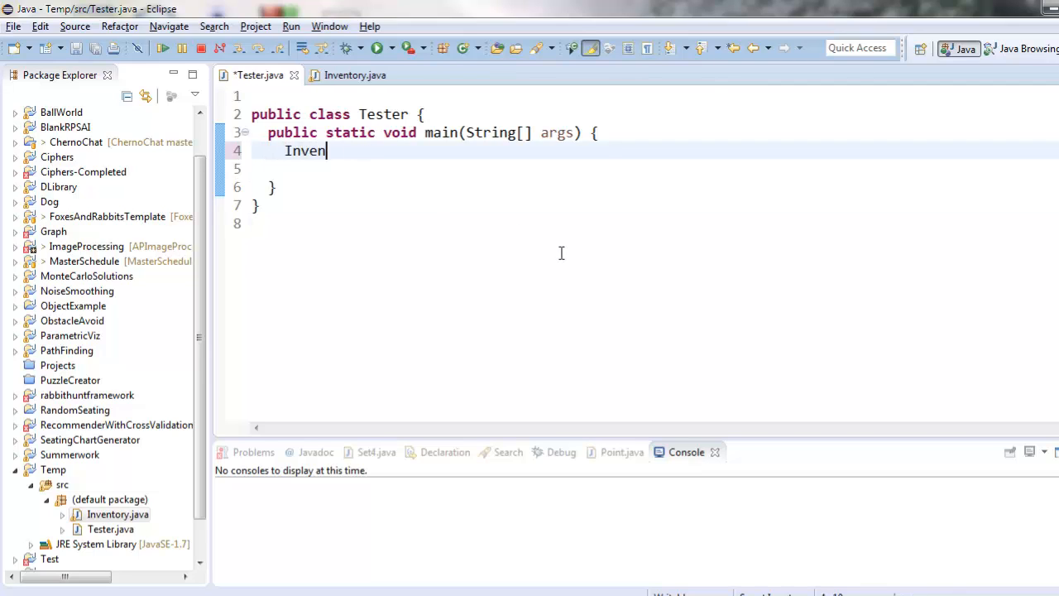
text(tory ware)
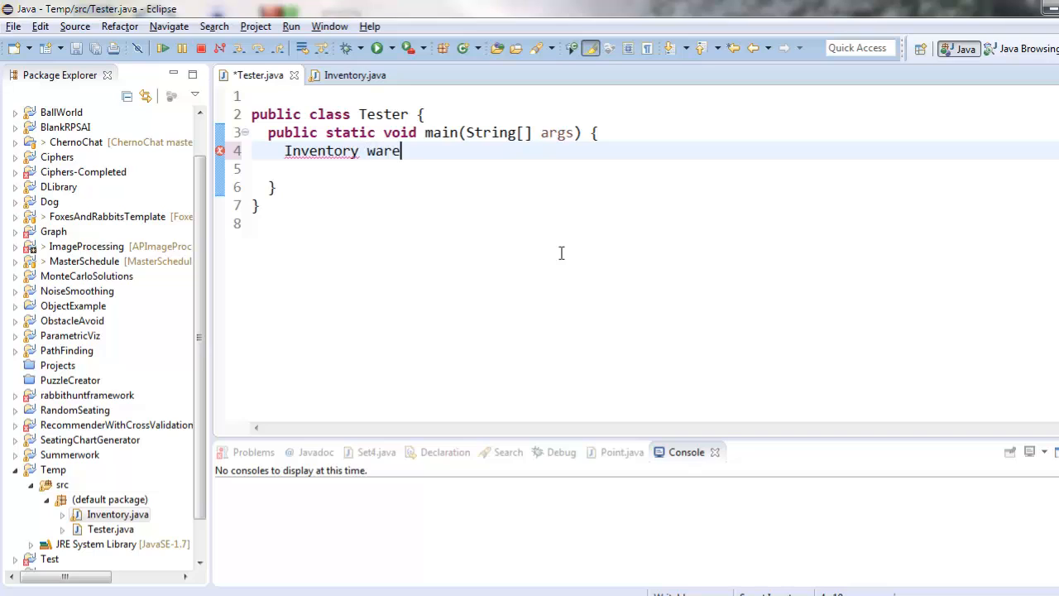
text(house)
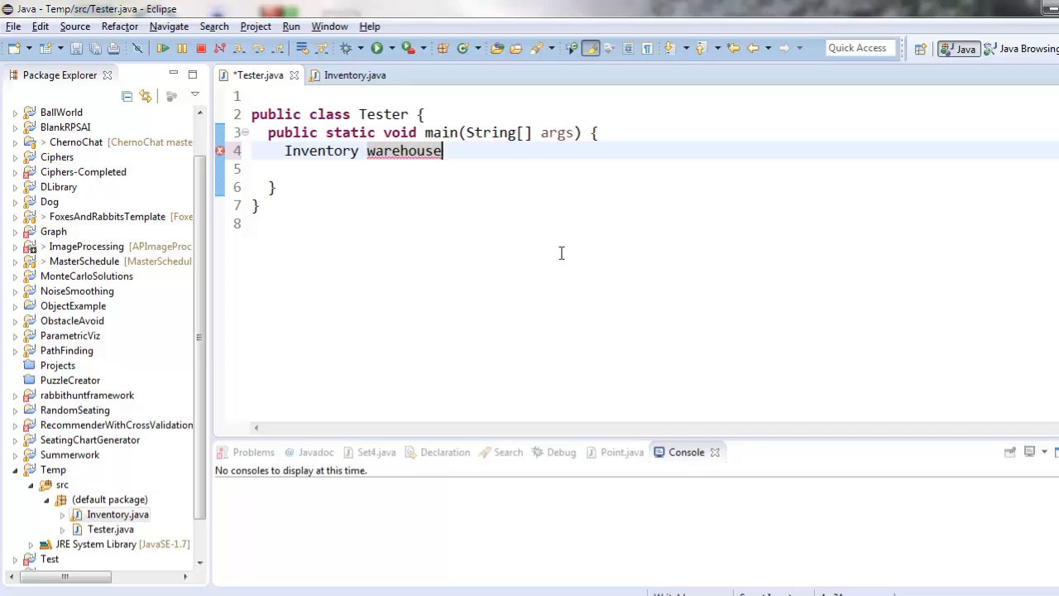
text(= new I)
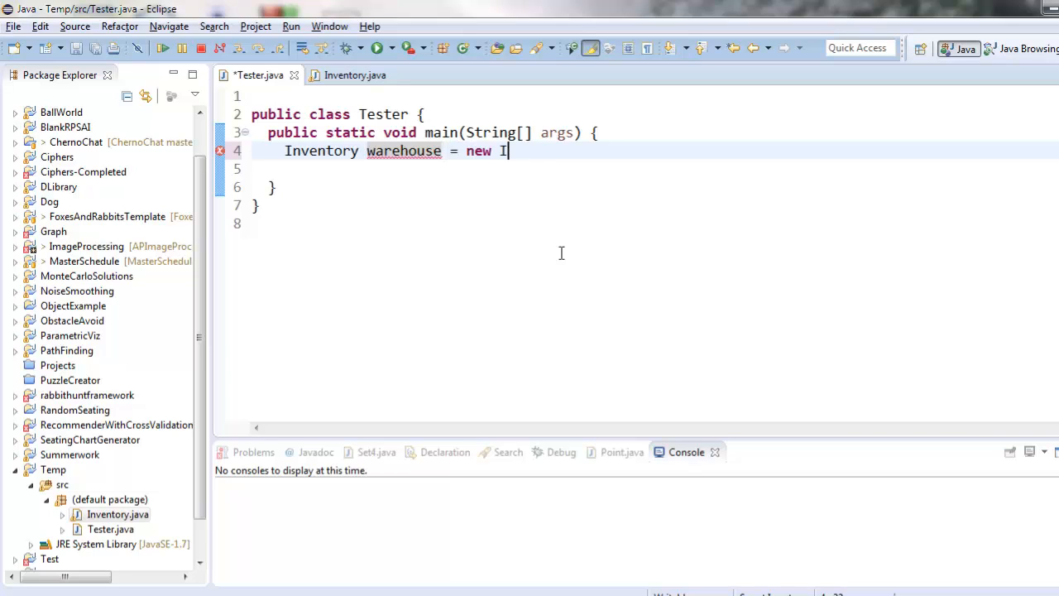
text(nventory("Thi)
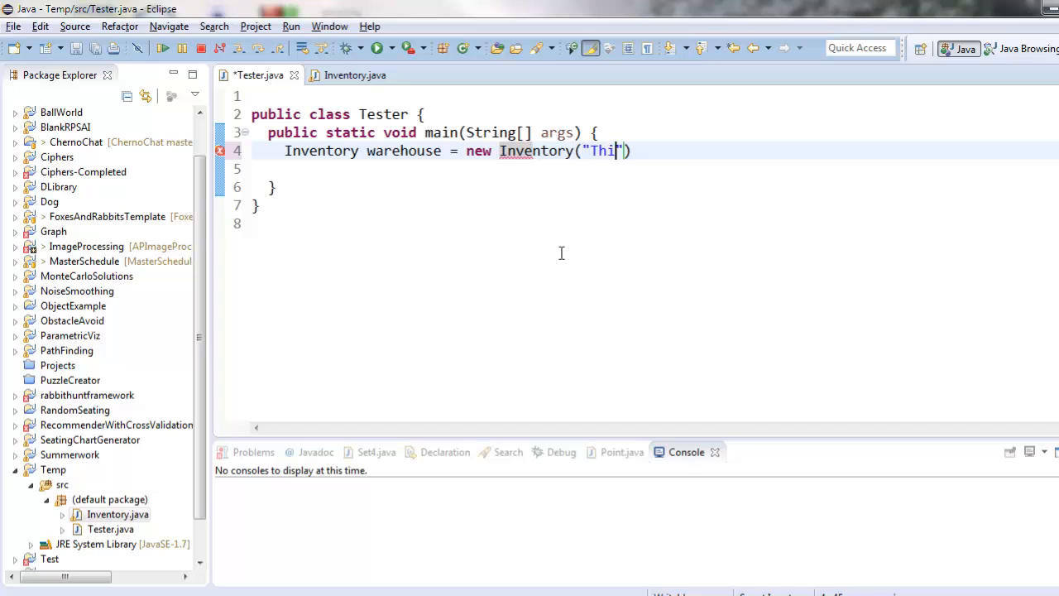
text(n mints");)
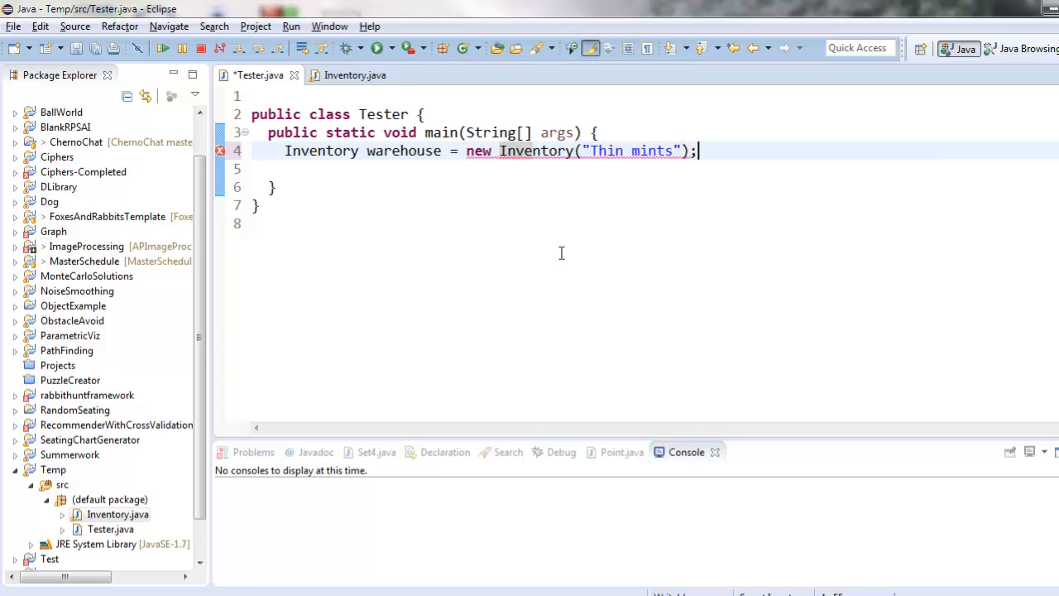
double_click(535, 150)
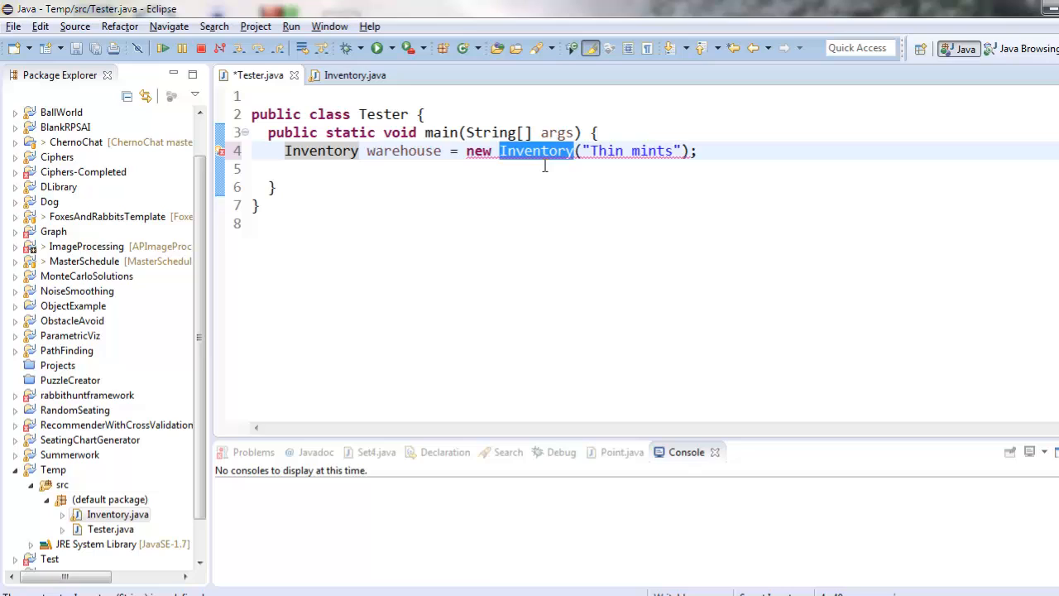
click(697, 151)
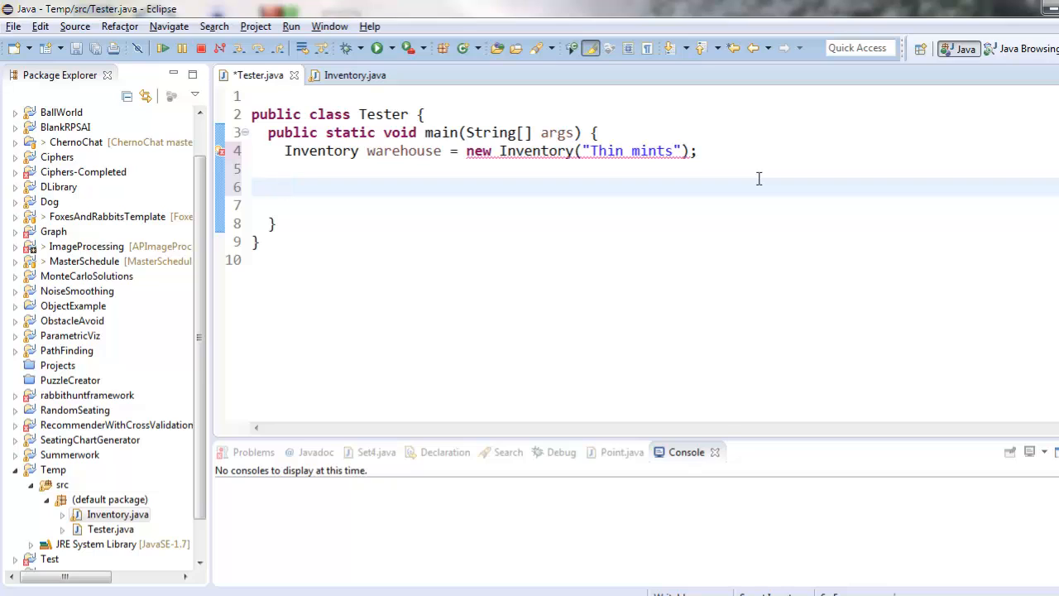
Step: Add 30 boxes to warehouse with an explanatory comment, then print warehouse
text(warehouse)
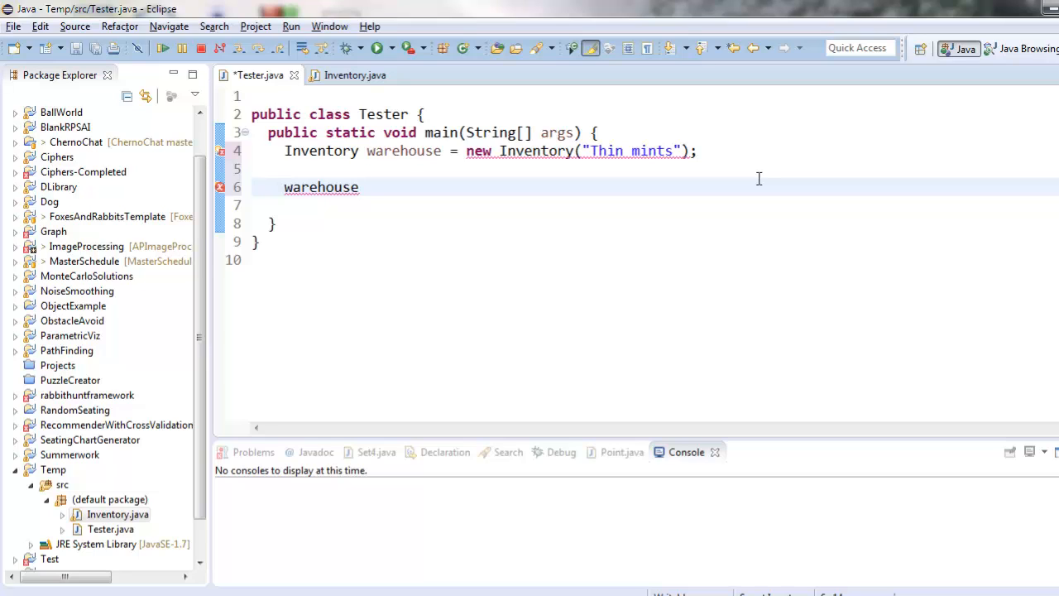
text(.addBox)
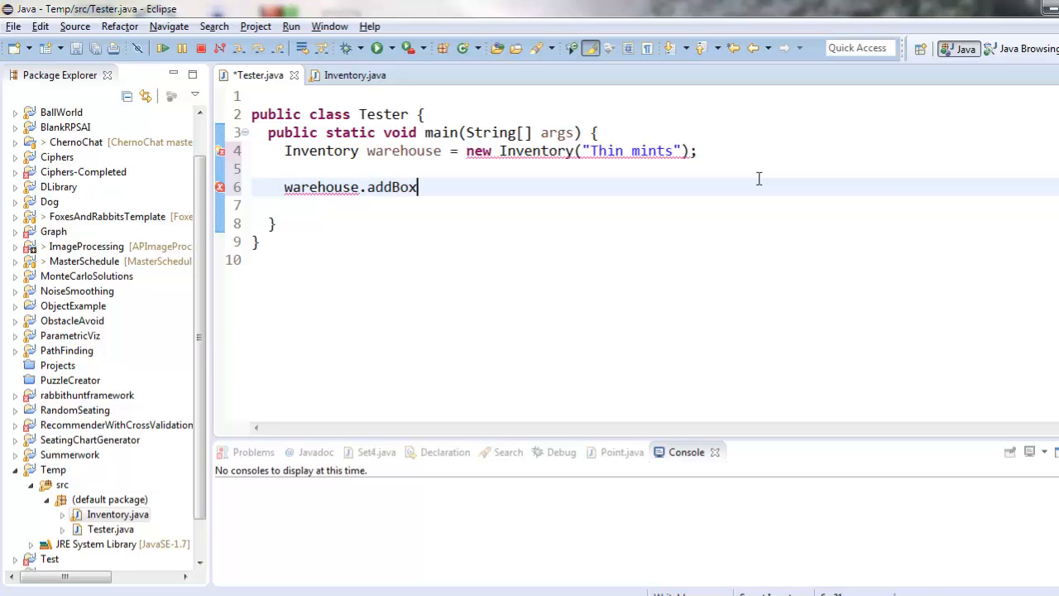
text(es())
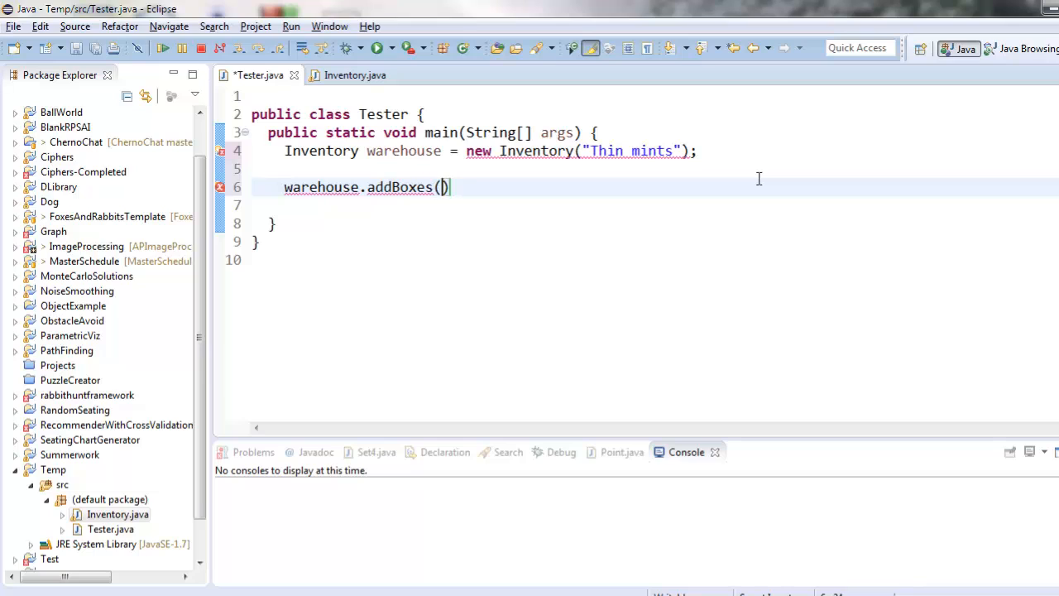
text(30); /)
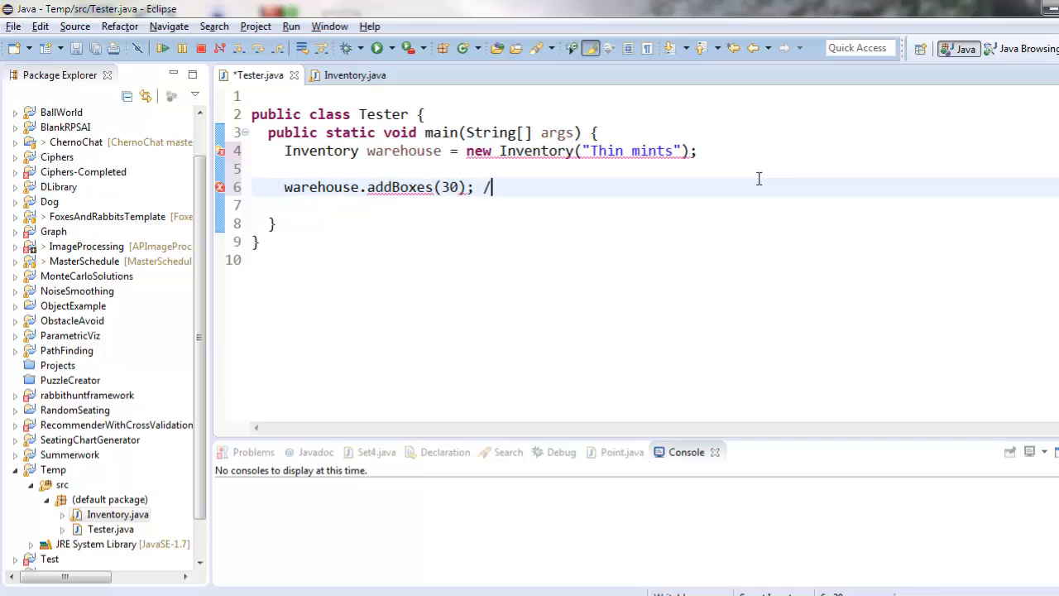
text(/ should add 30)
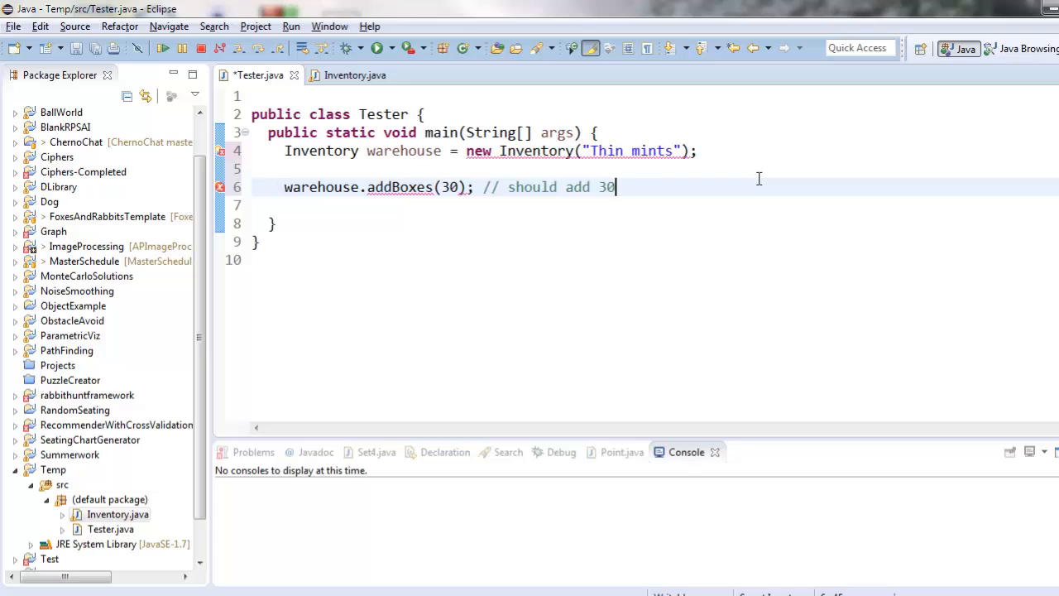
text(boxes to the)
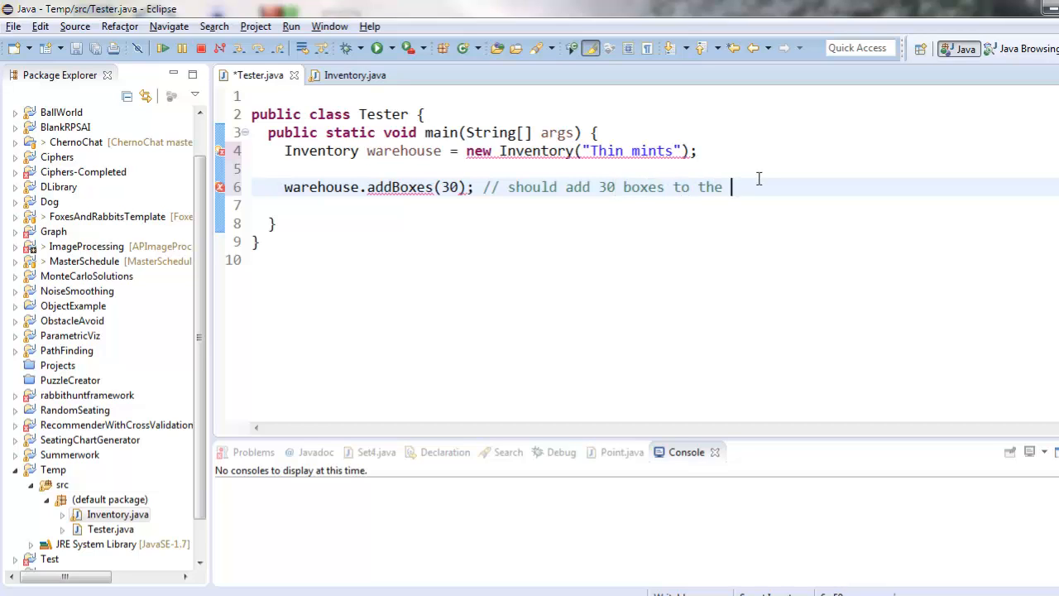
text(warehouse)
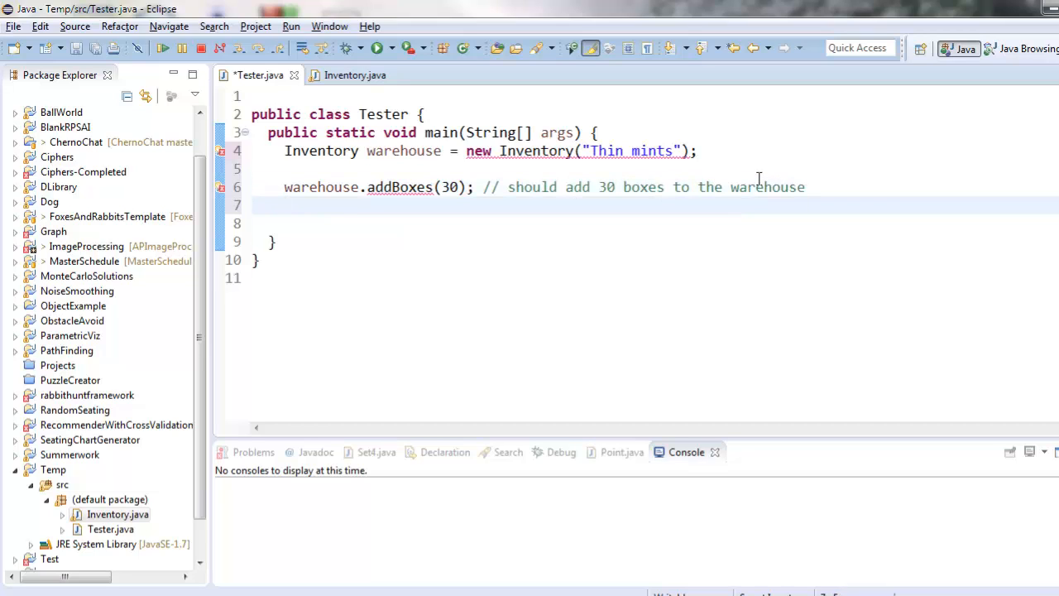
text(System.out.println())
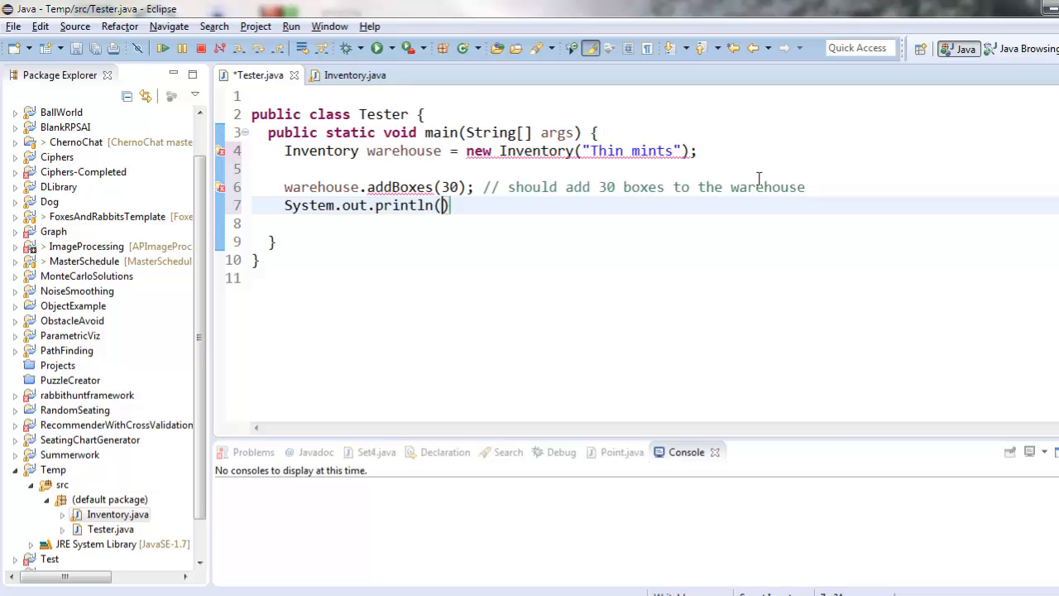
text(warehouse );)
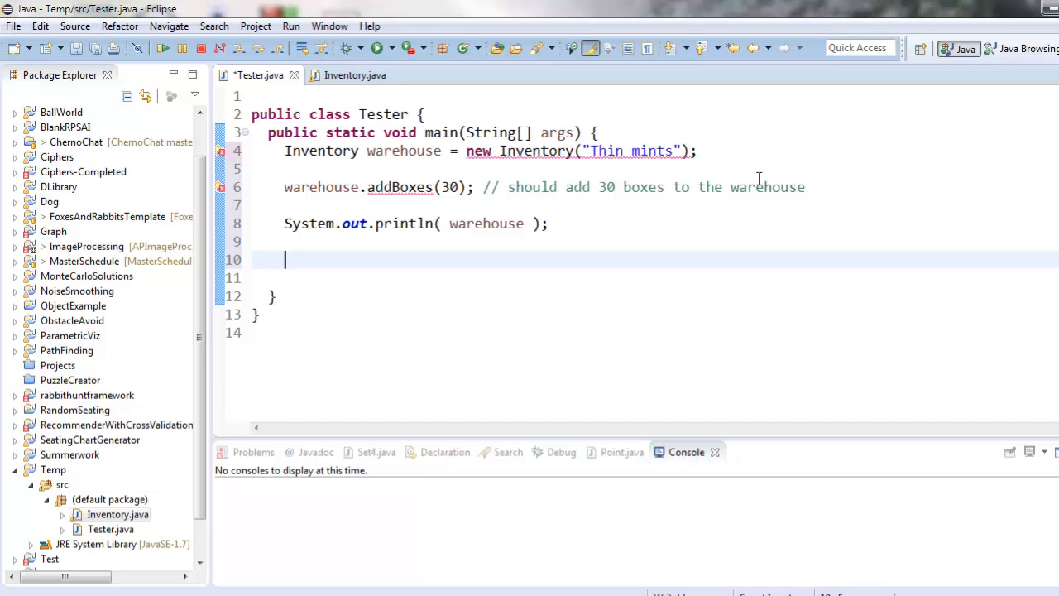
Step: Remove 100 boxes with a 'what happens here?' comment and print warehouse again
text(warehouse.remove)
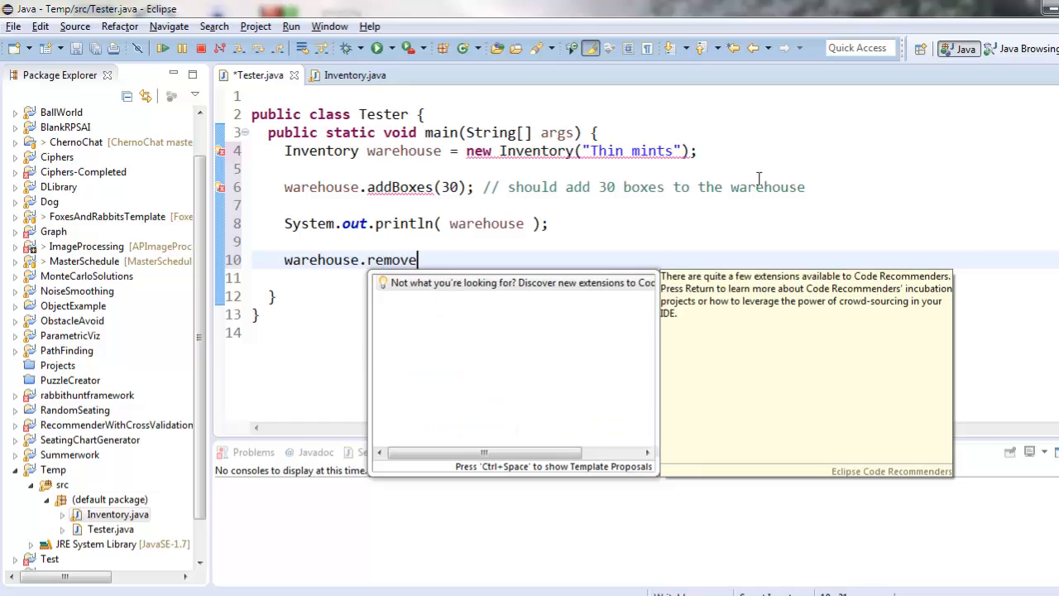
text(Boxes(100);)
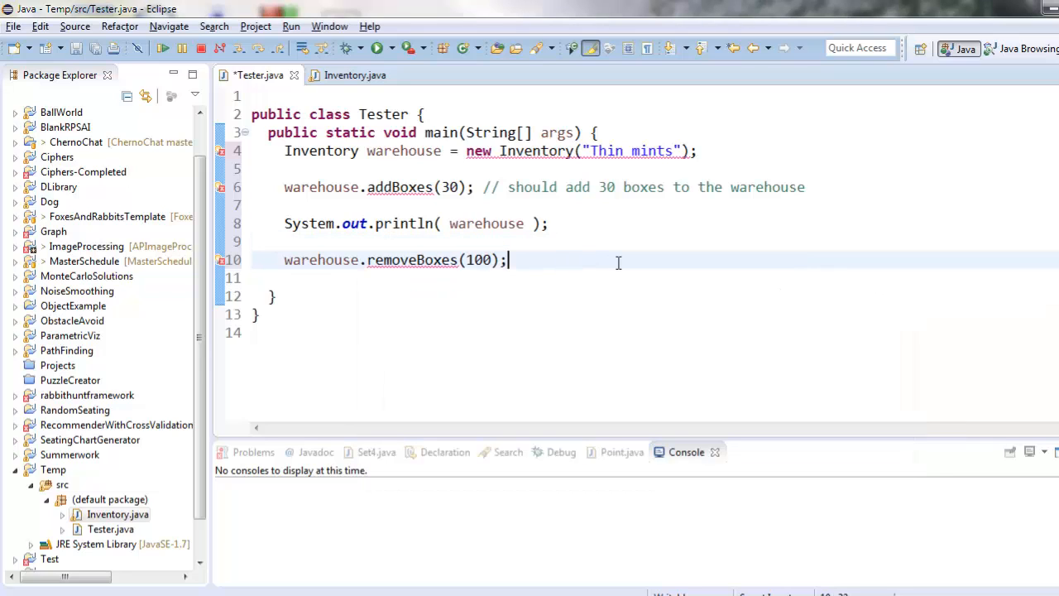
text(//)
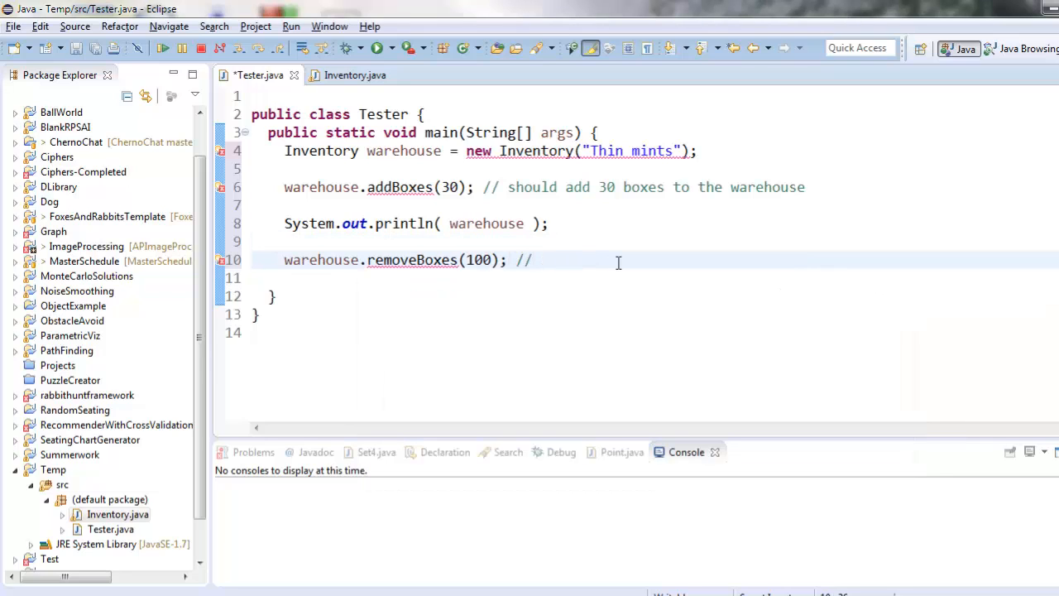
text(what happens here?)
text(System.out.println( warehouse );)
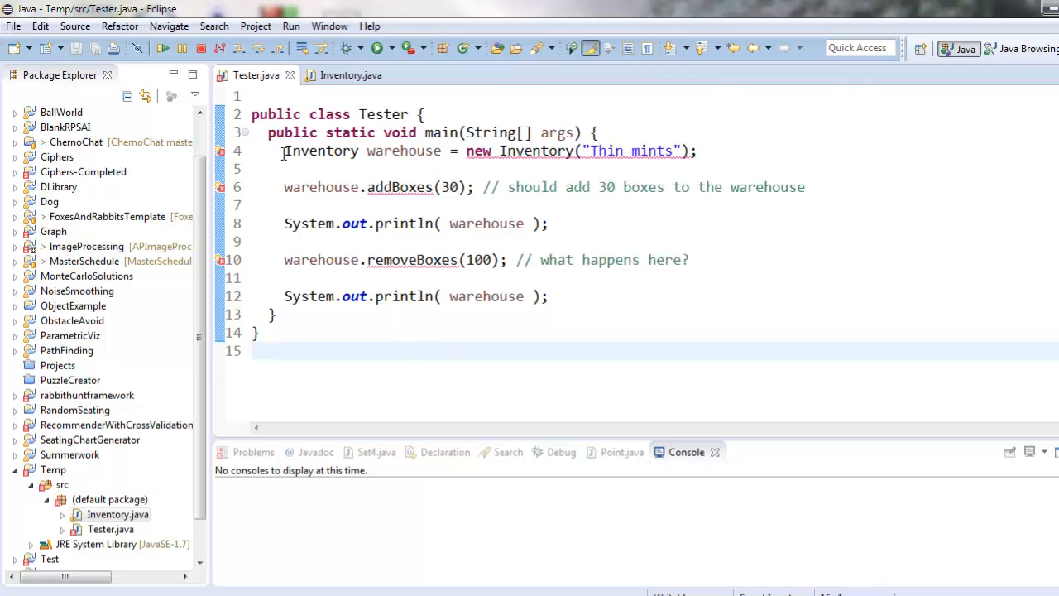
drag(285, 151, 277, 313)
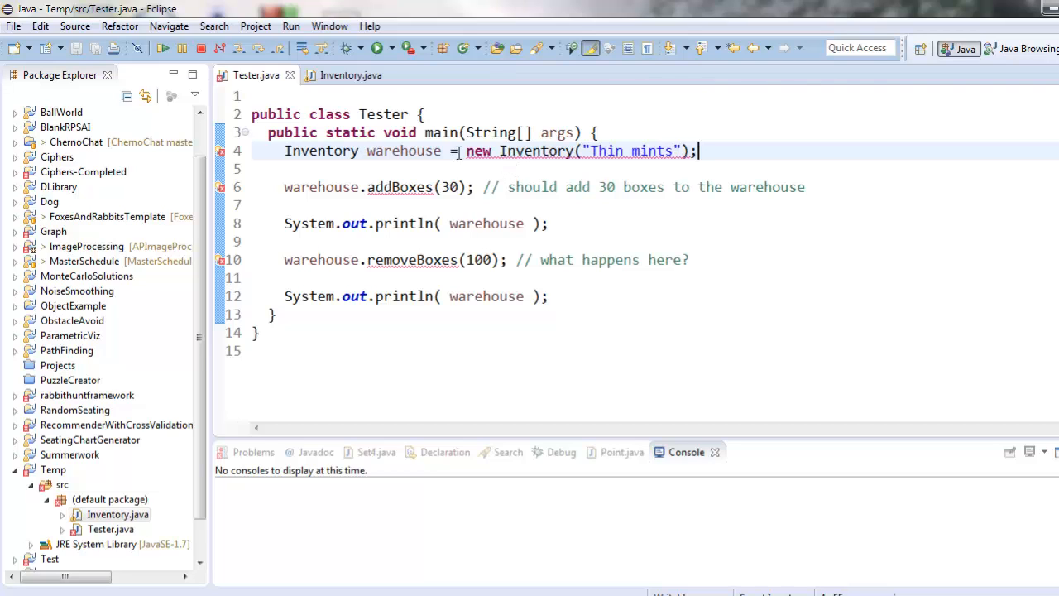
click(351, 74)
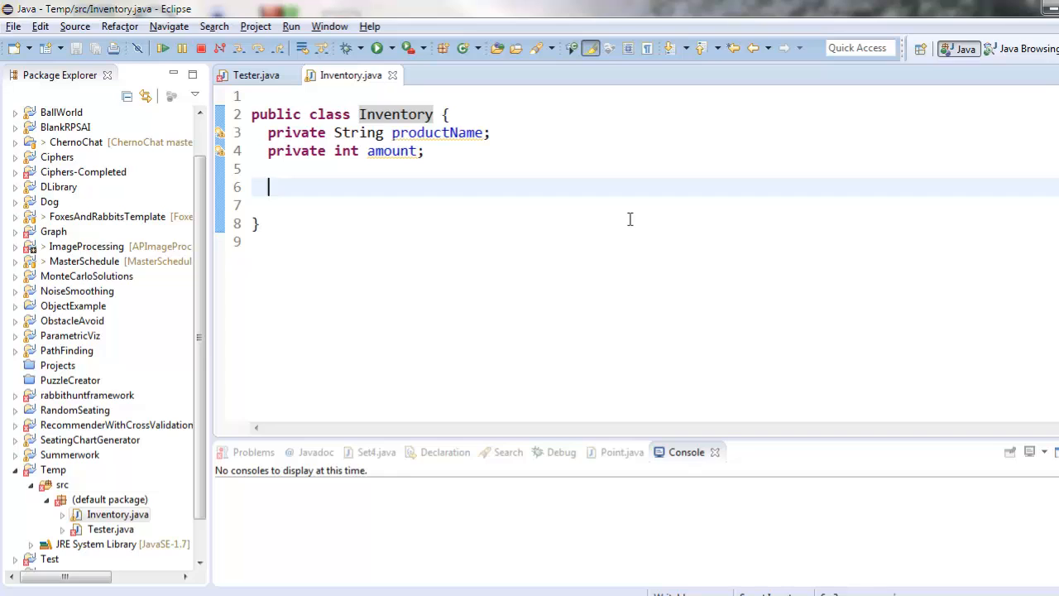
Step: Turn a typed public int myMethod() stub into an empty public Inventory() constructor
text(public)
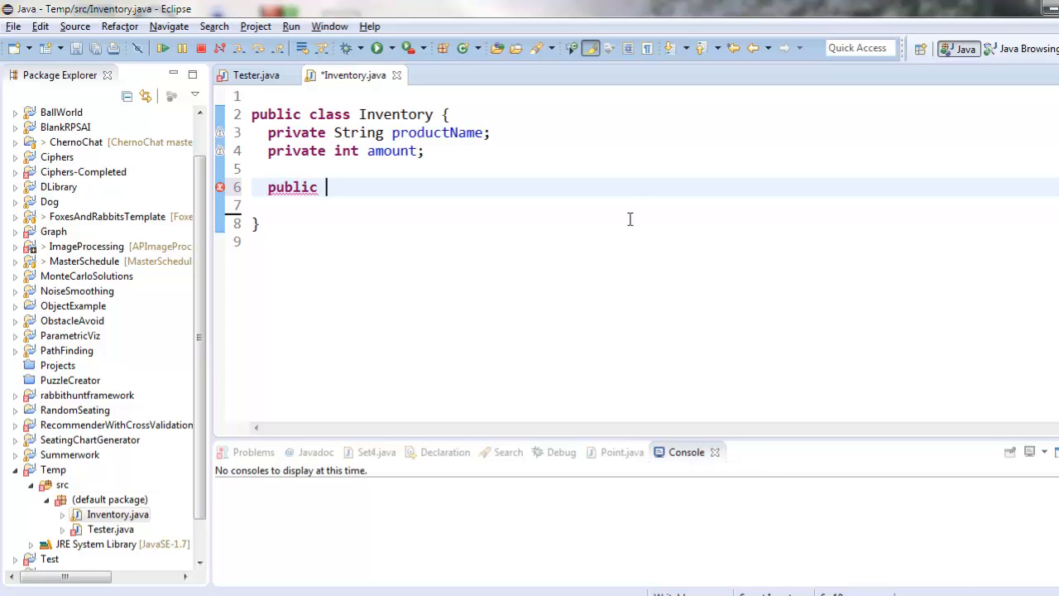
text(int myMe)
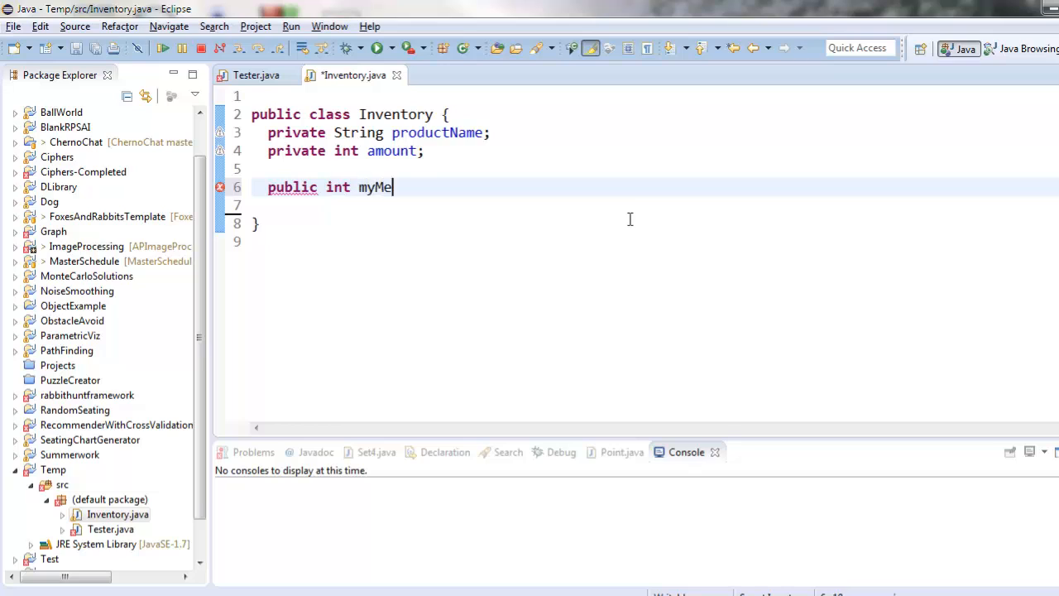
text(thod() {)
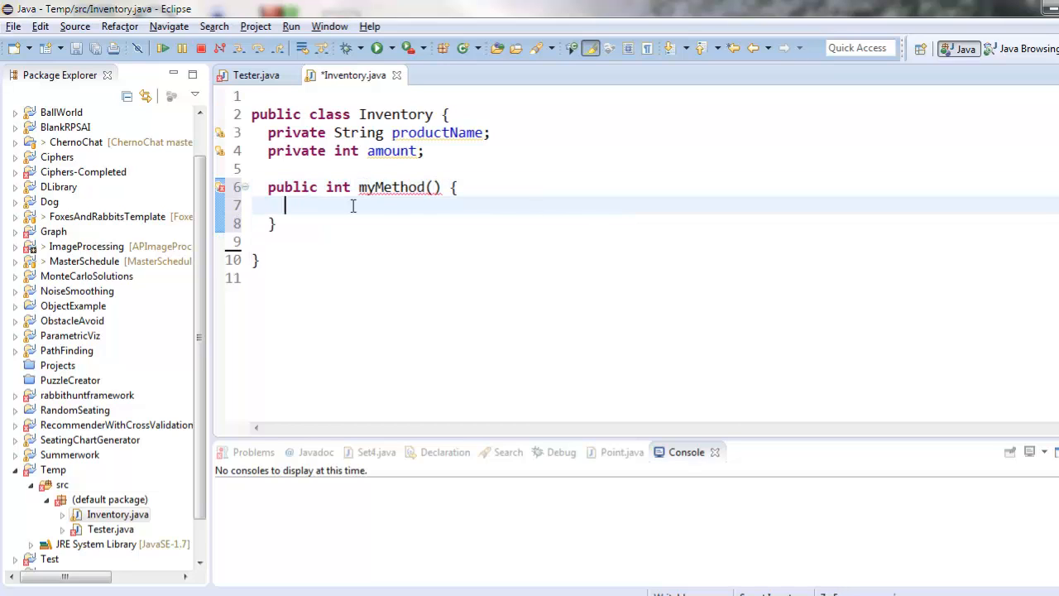
text(void)
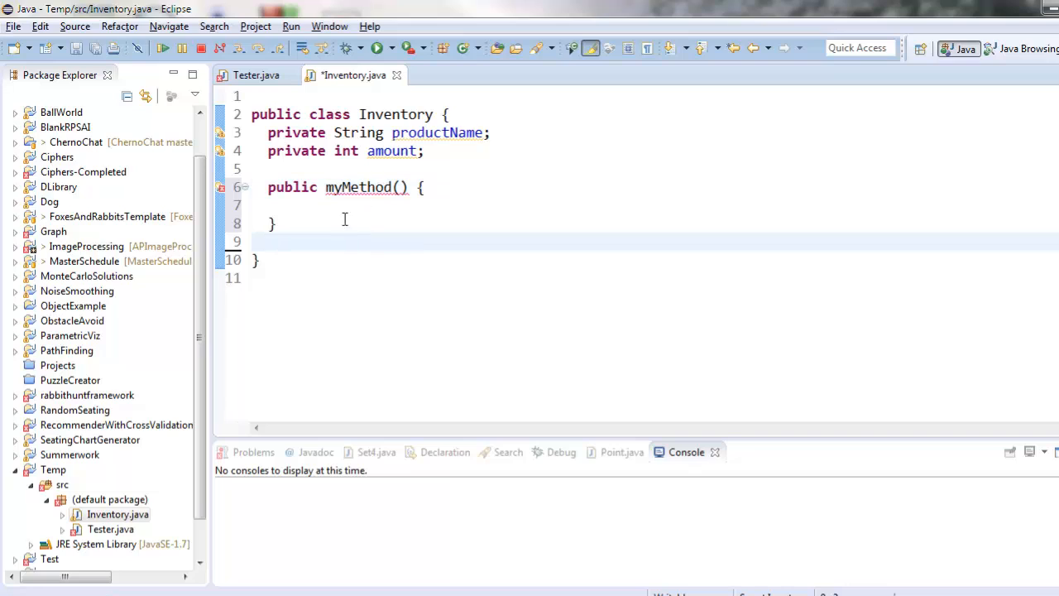
double_click(358, 186)
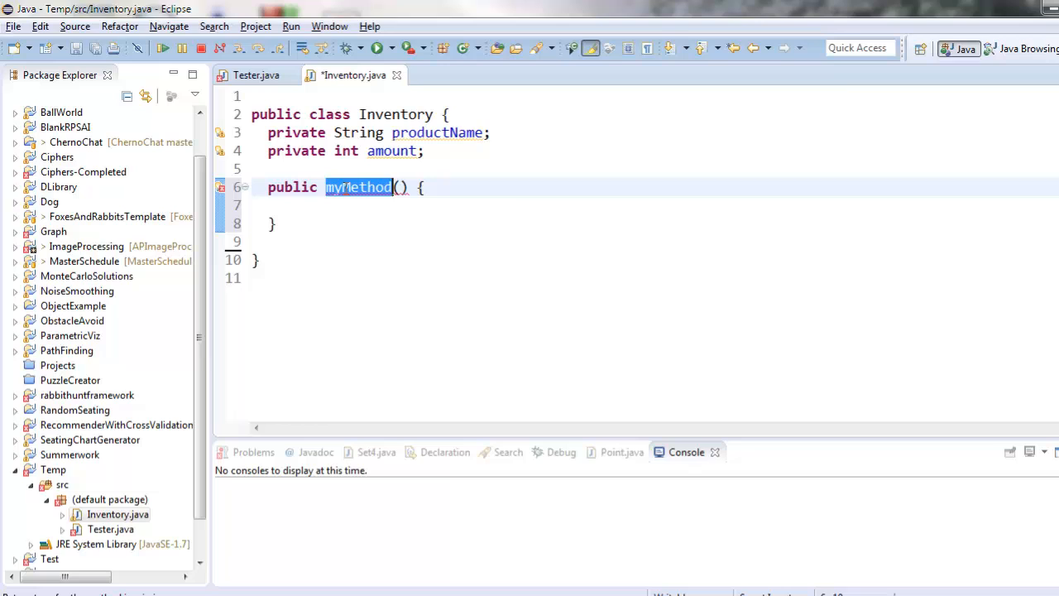
double_click(395, 114)
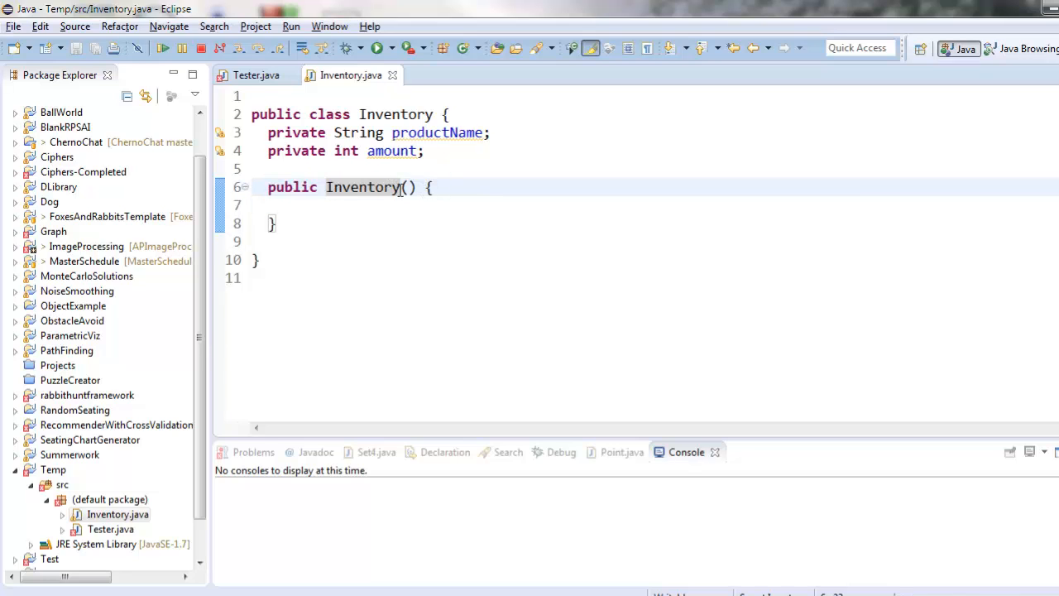
mouse_move(400, 187)
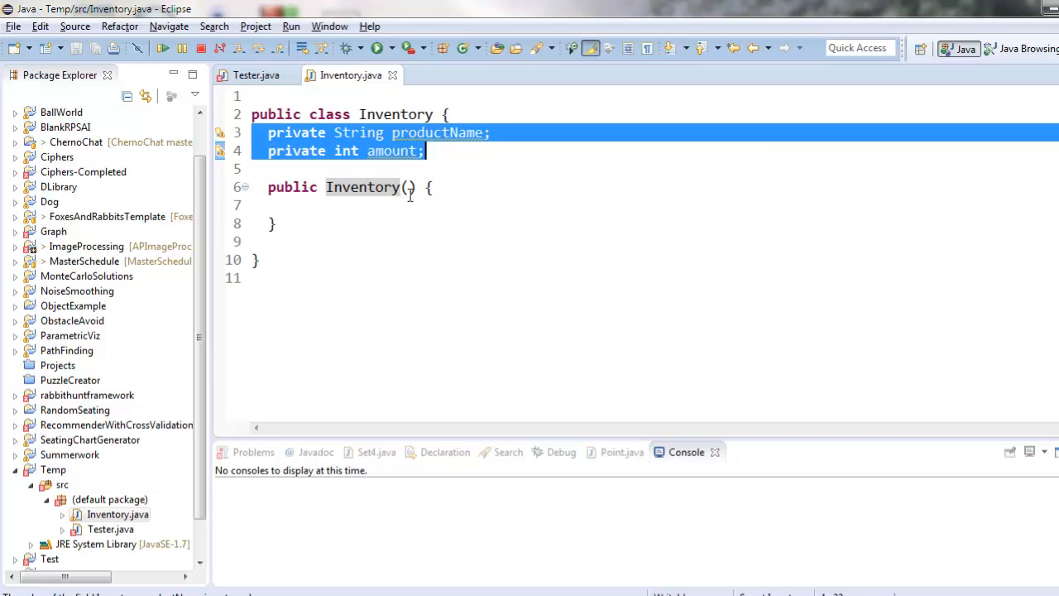
click(388, 205)
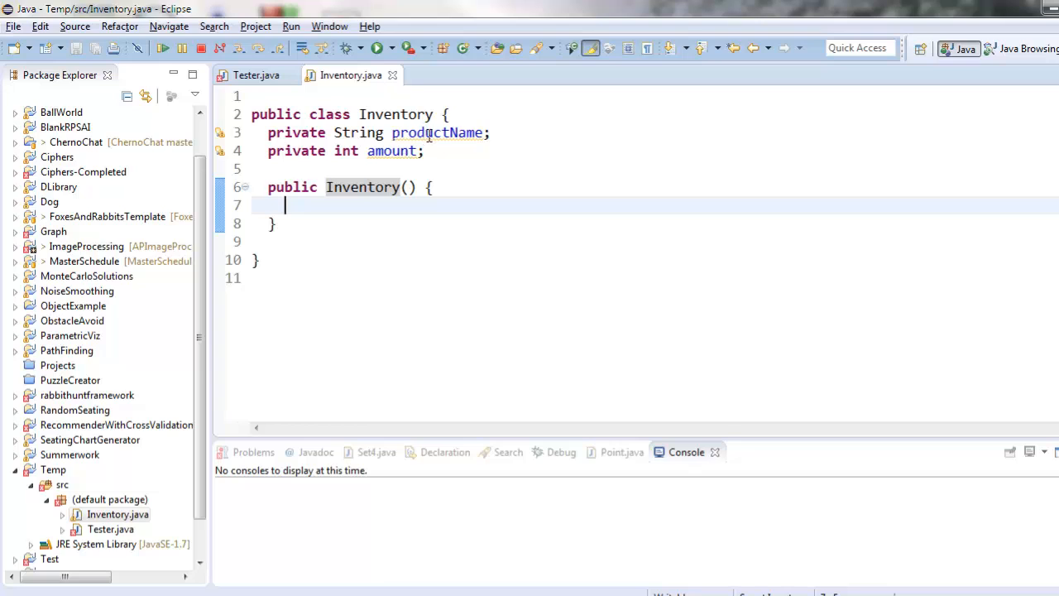
double_click(391, 151)
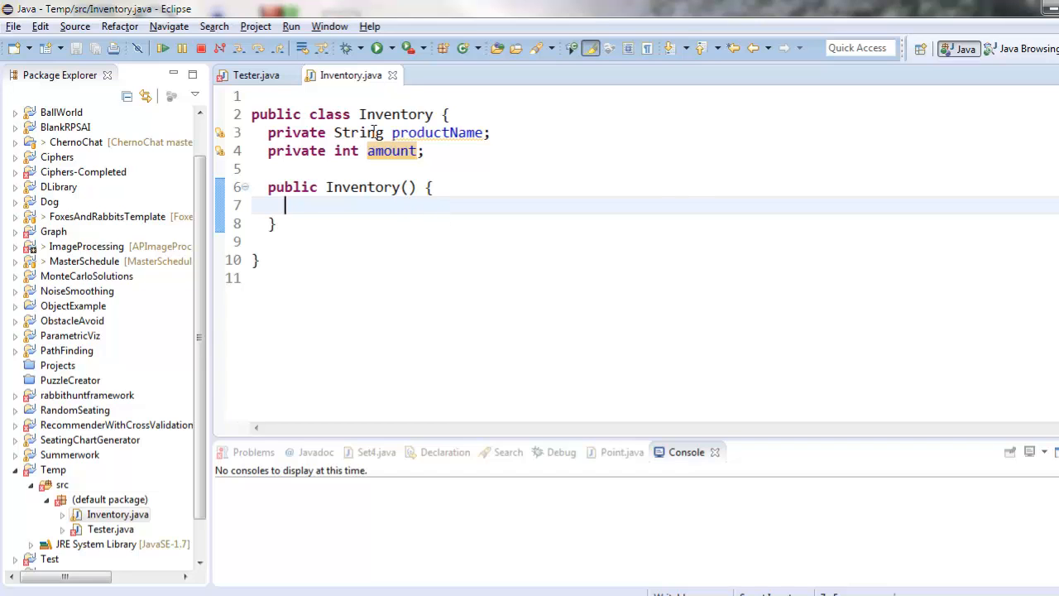
click(255, 75)
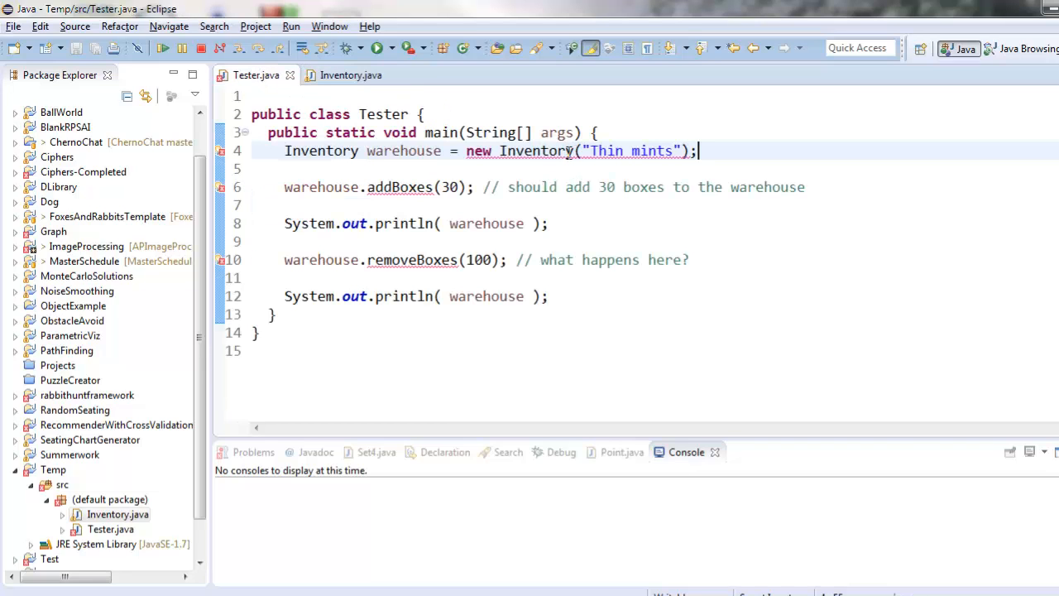
Step: Show Inventory beside Tester and check the undefined Inventory(String) error on "Thin mints"
double_click(535, 151)
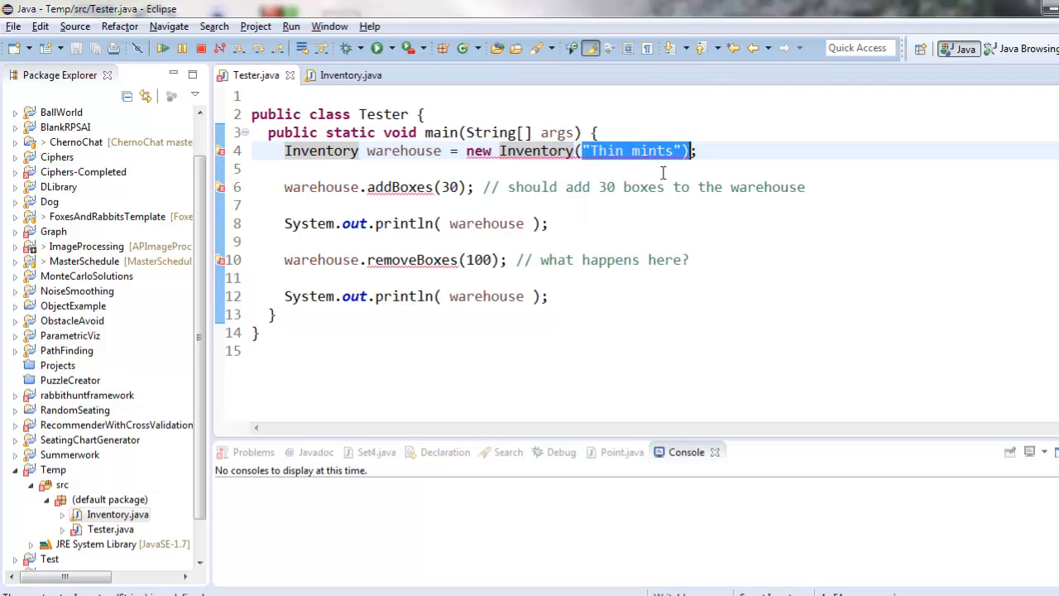
click(565, 169)
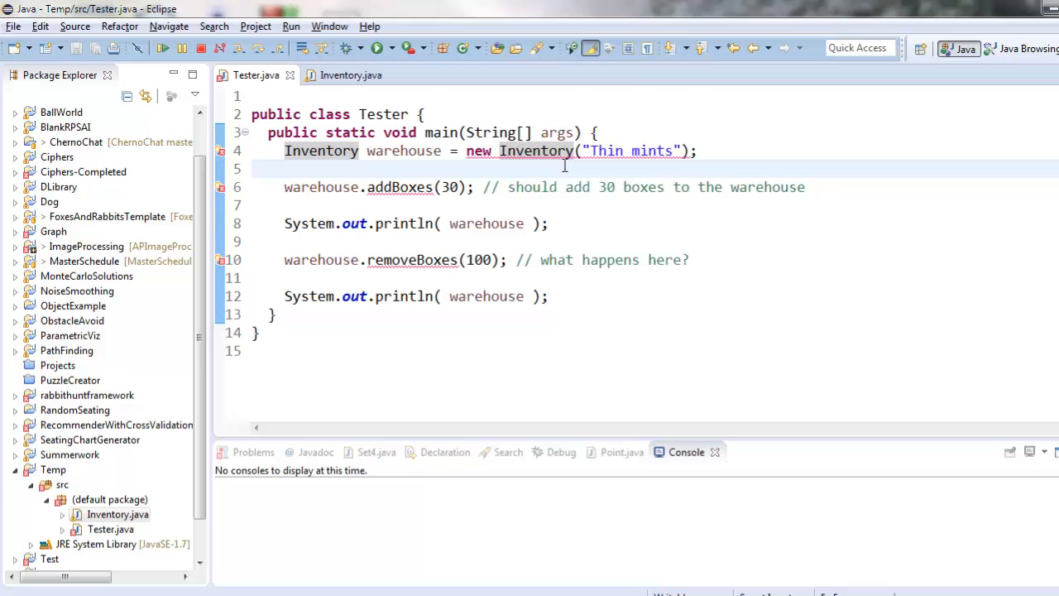
click(350, 75)
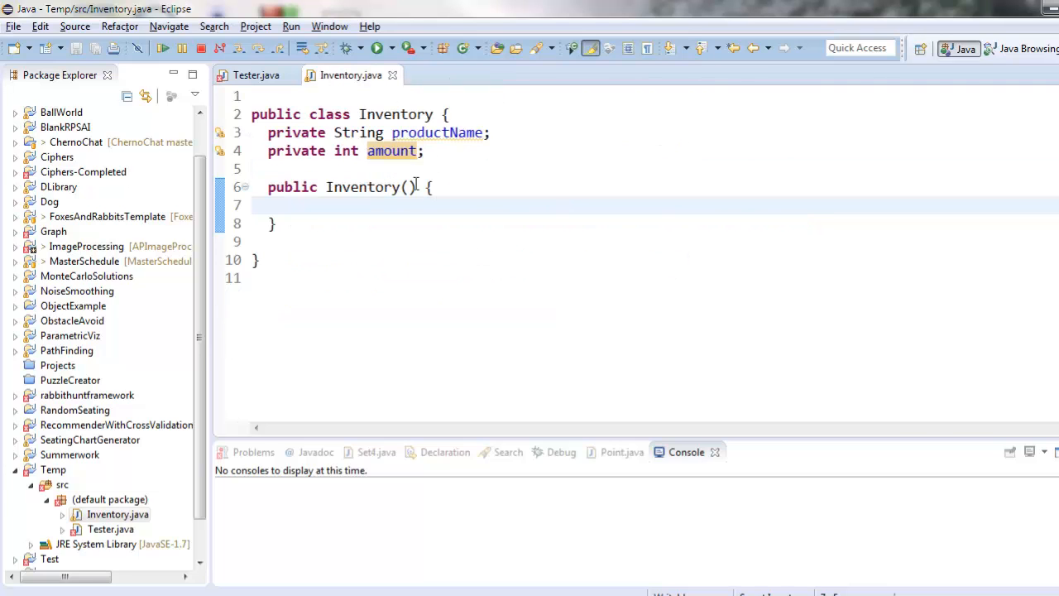
click(256, 74)
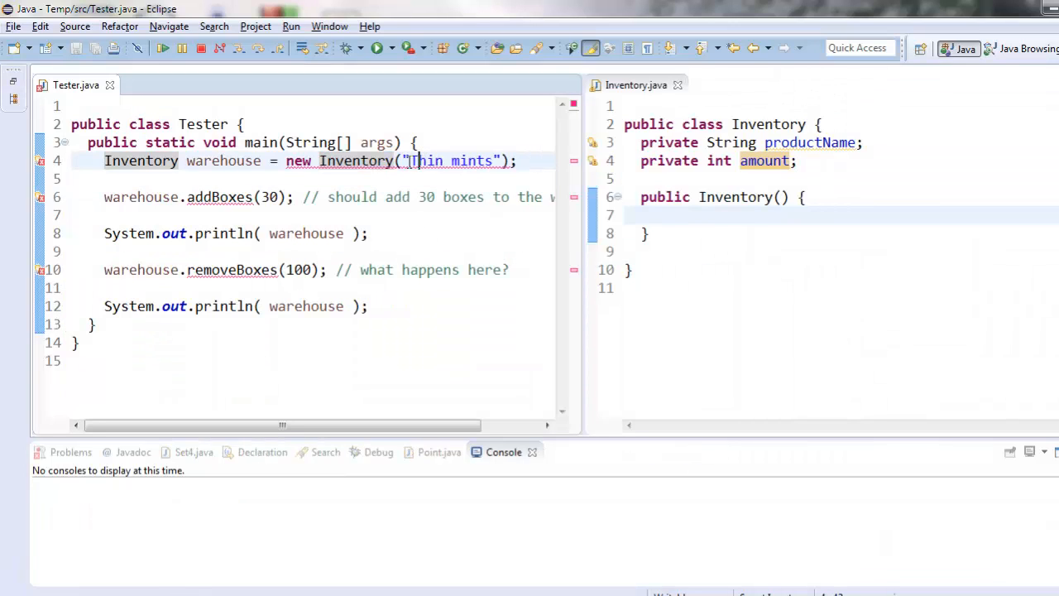
double_click(449, 161)
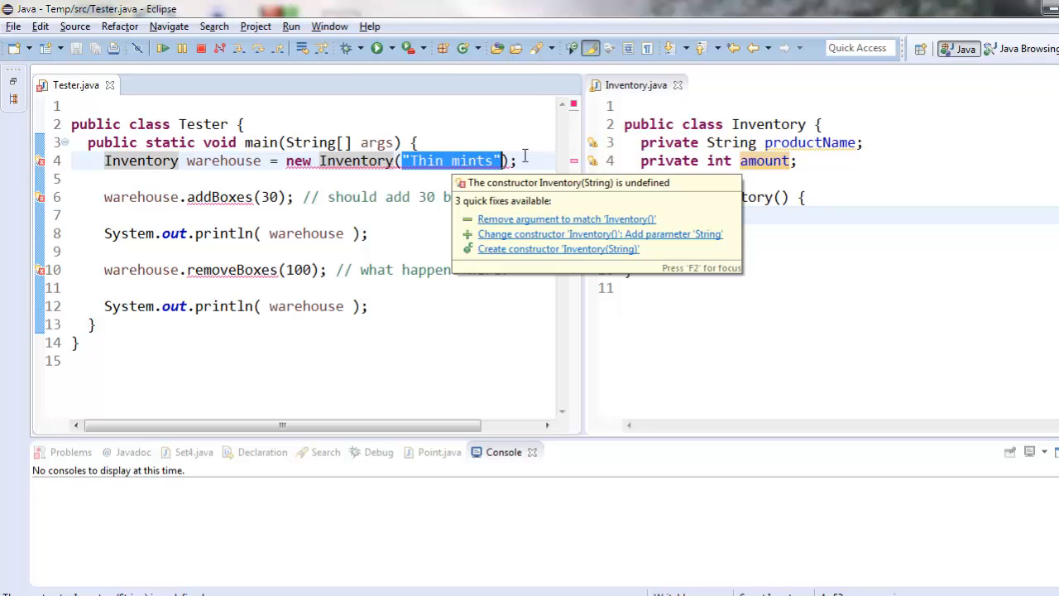
Step: Add a String name parameter to the Inventory constructor and assign productName = name
click(558, 248)
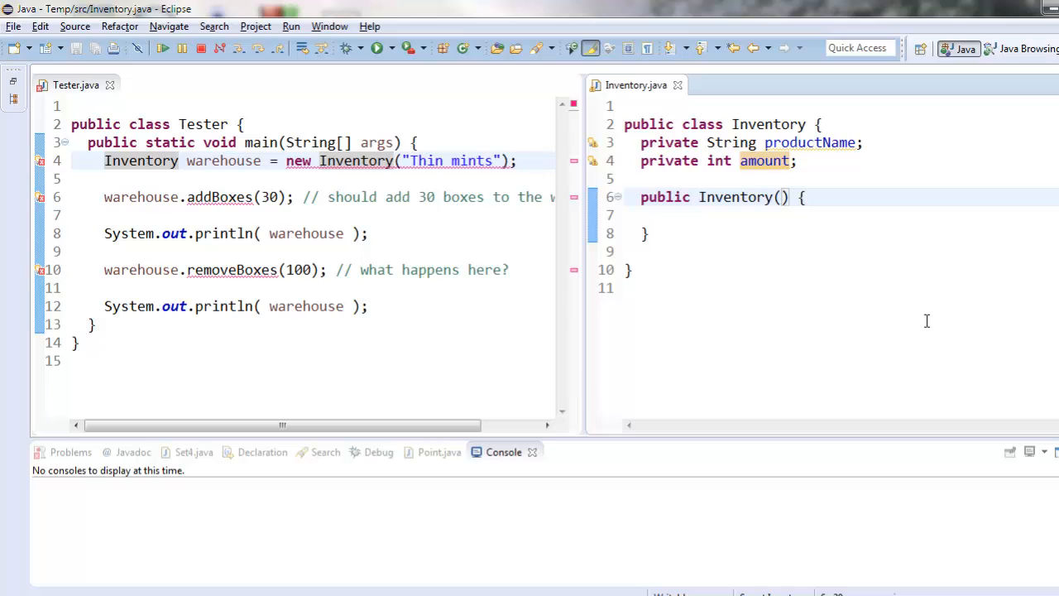
text(String)
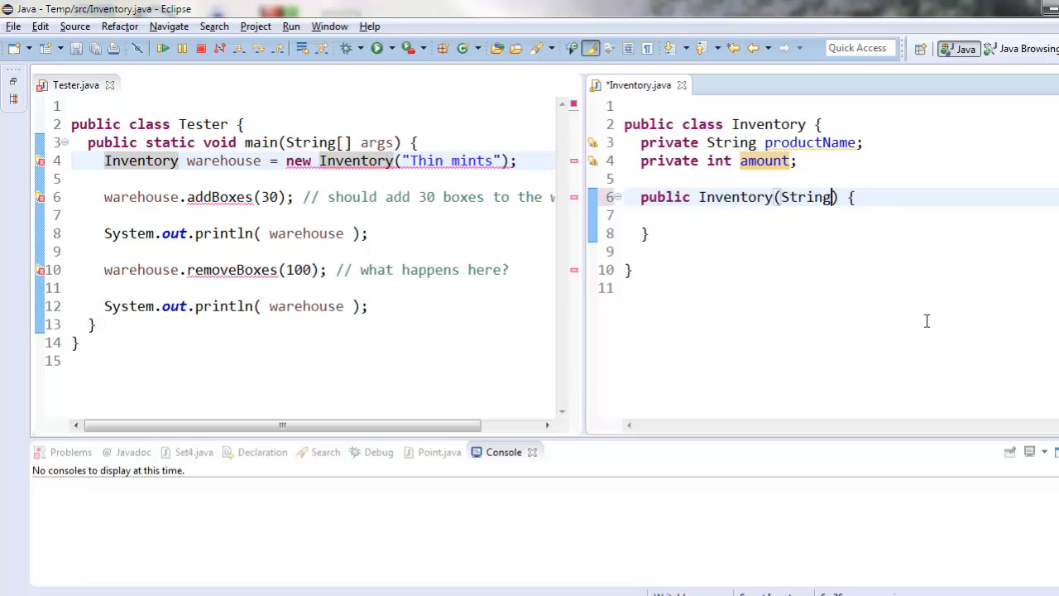
text(name)
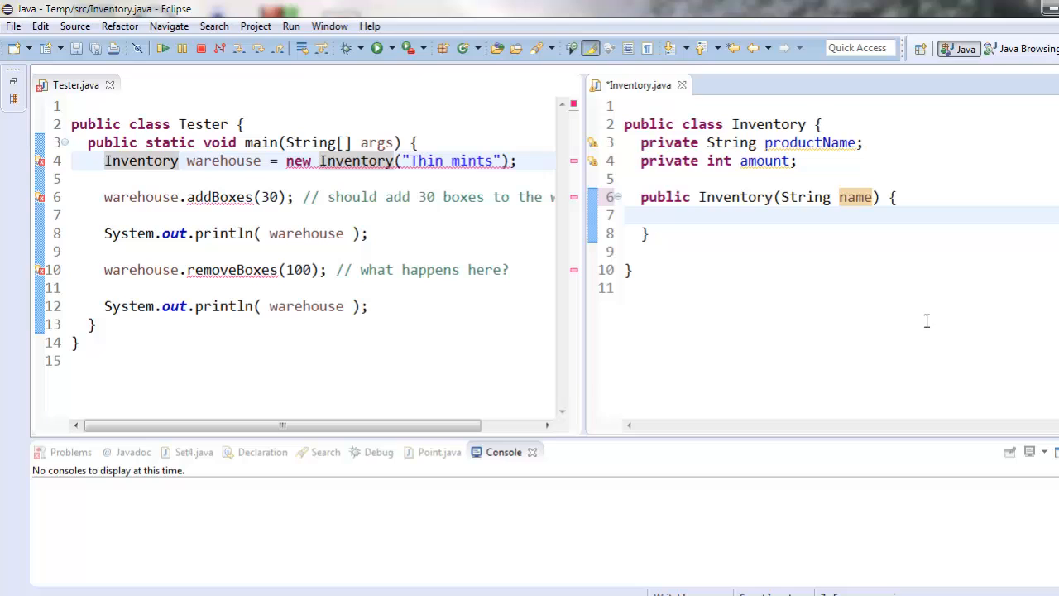
double_click(447, 161)
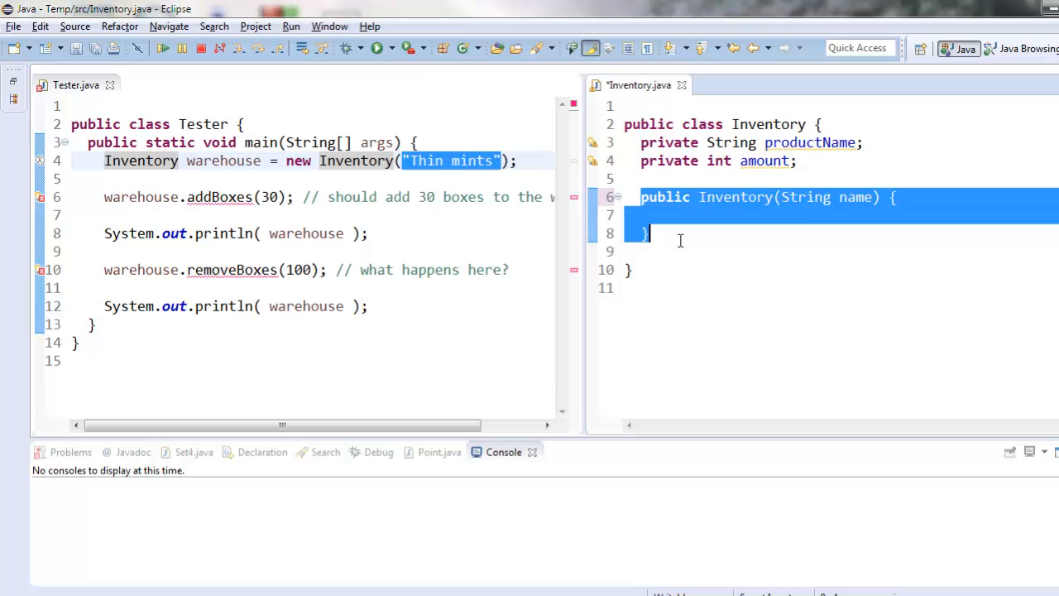
click(651, 233)
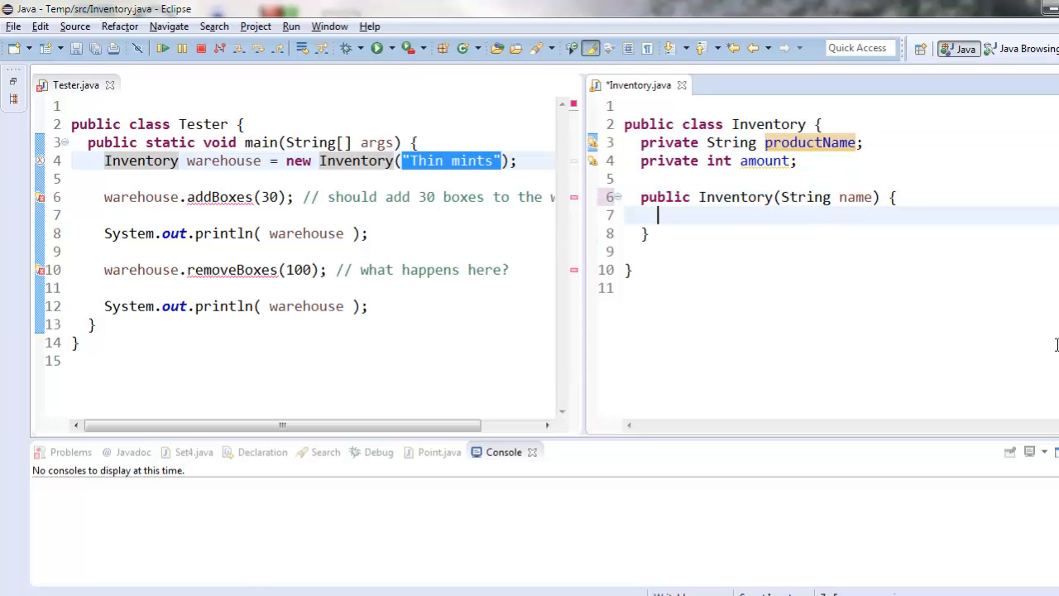
text(productName)
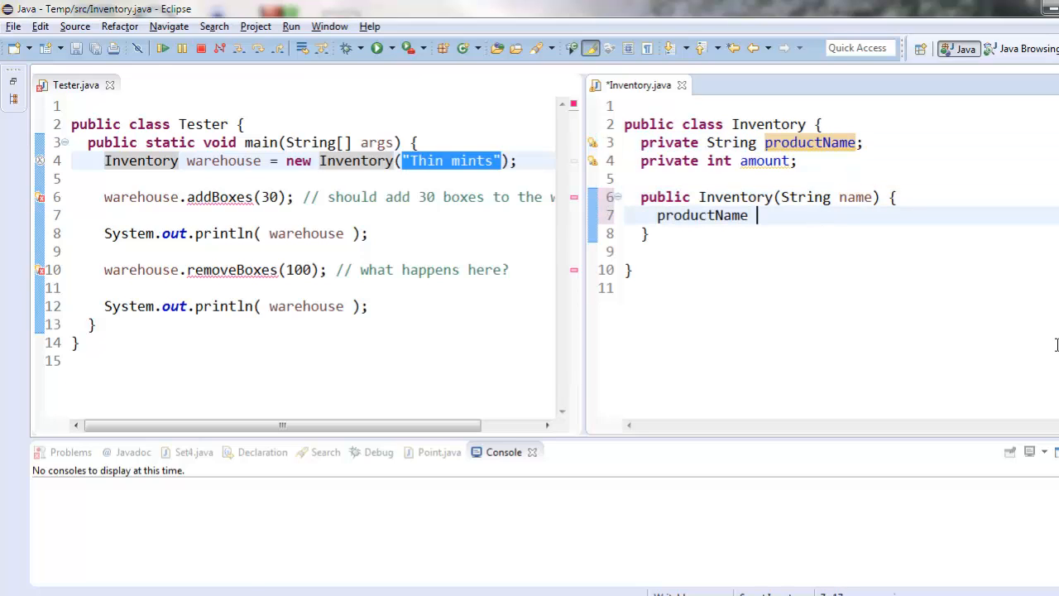
text(= name;)
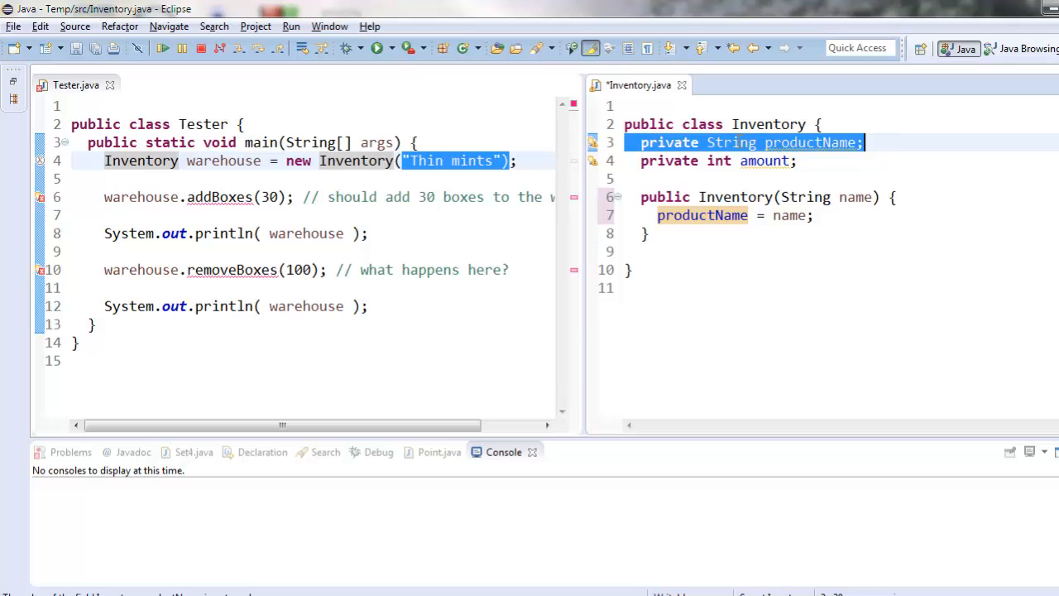
mouse_move(709, 329)
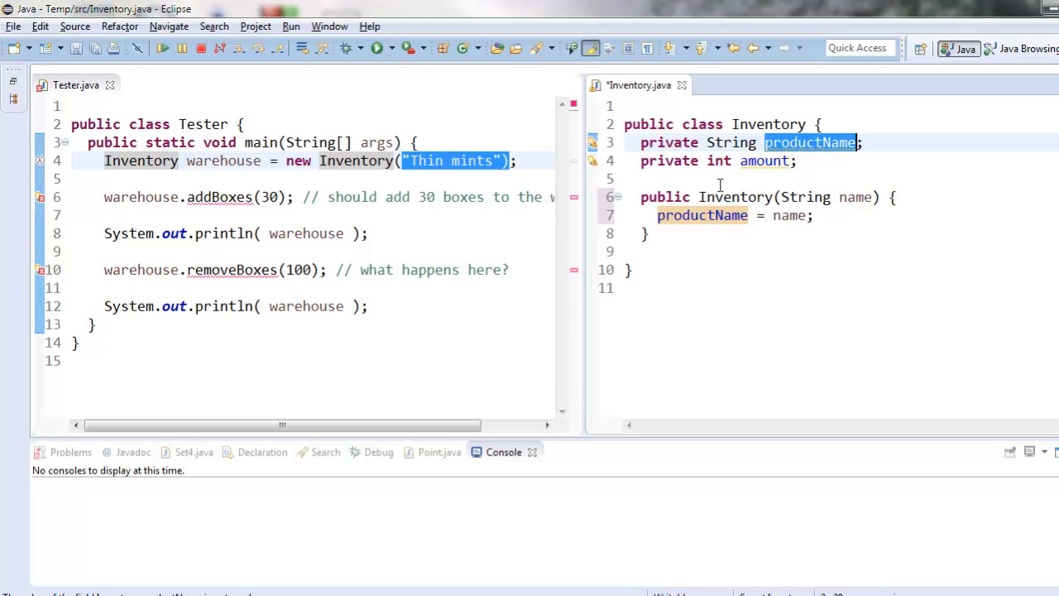
click(819, 215)
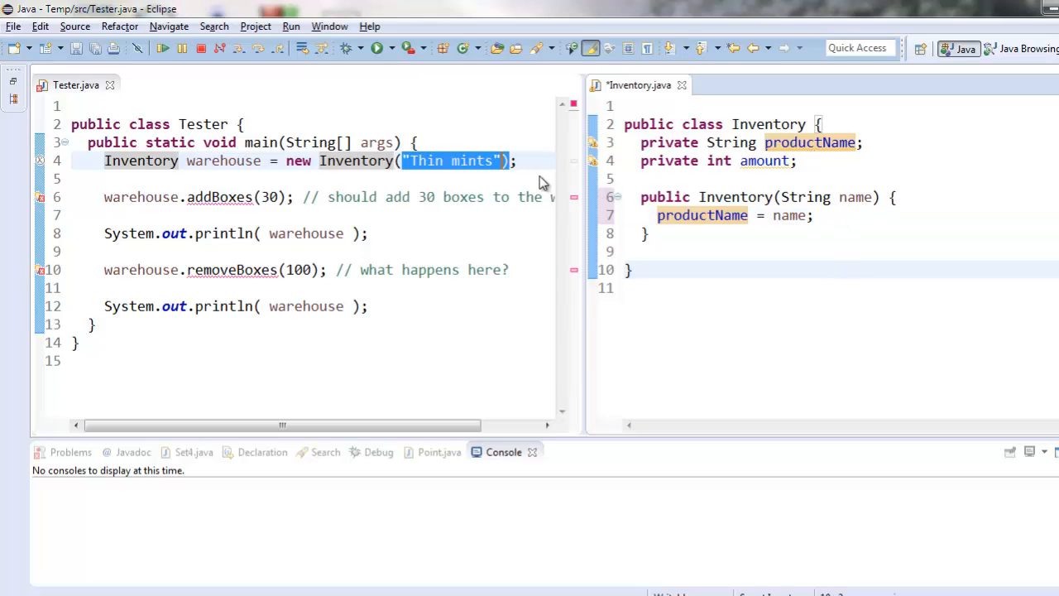
Step: Try an int amount parameter, then revert it and set amount = 0 in the constructor
text(, 20)
click(840, 197)
text(, int )
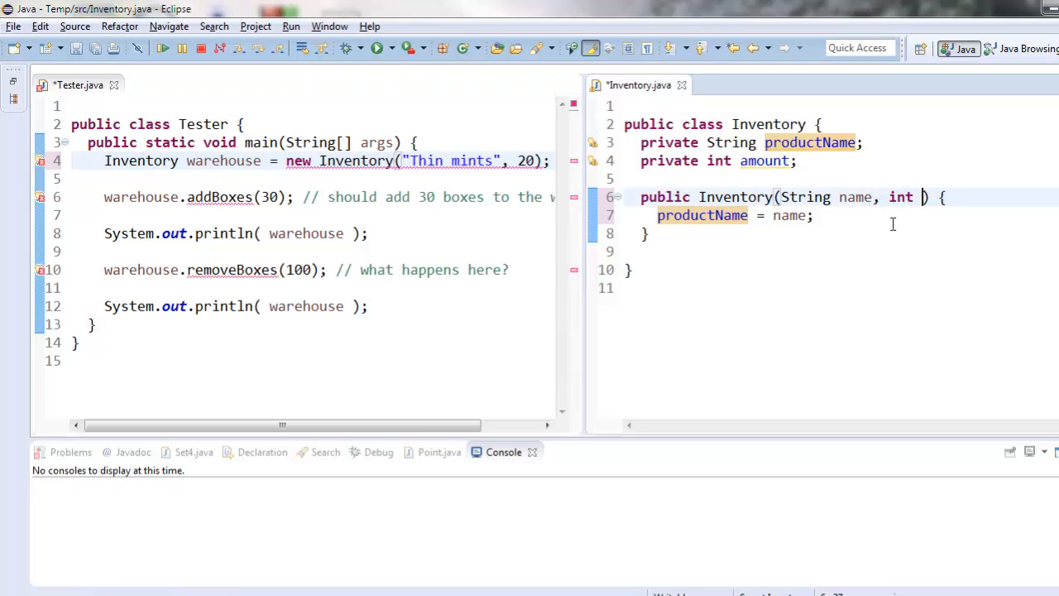
text(a)
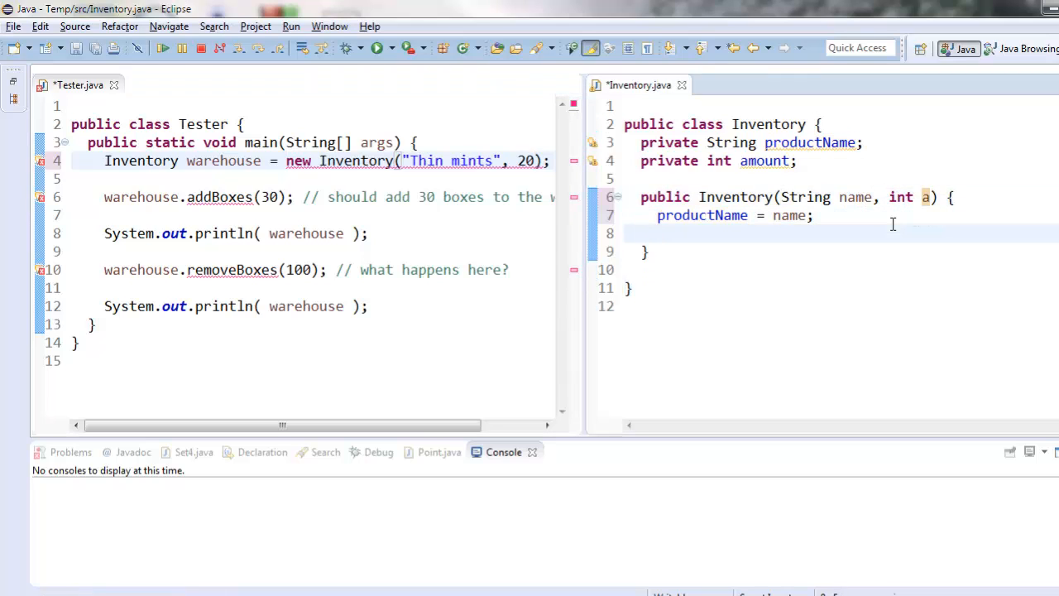
text(amount = a;)
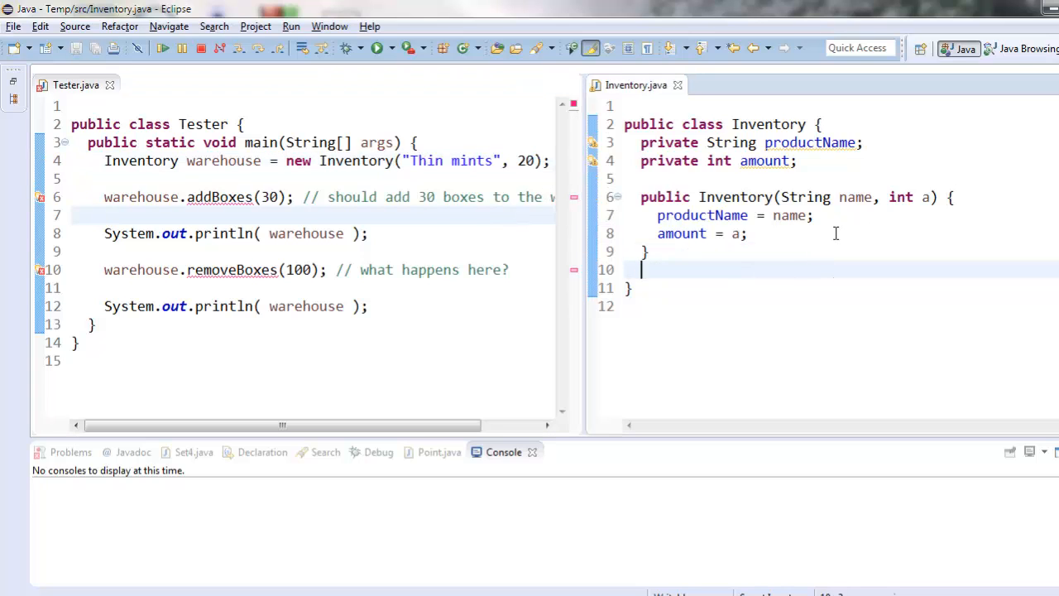
text(0)
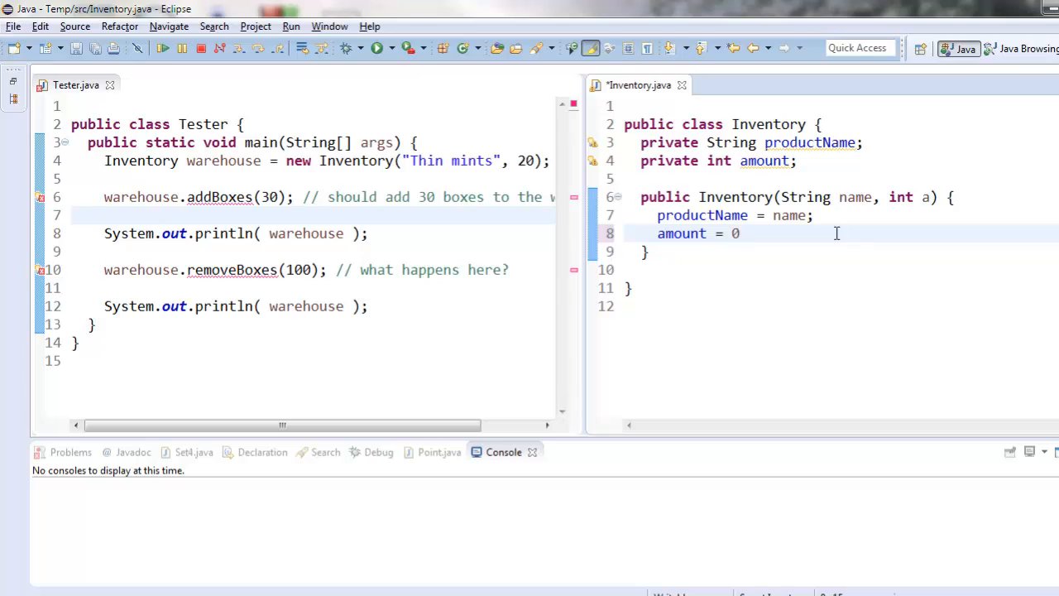
text(;)
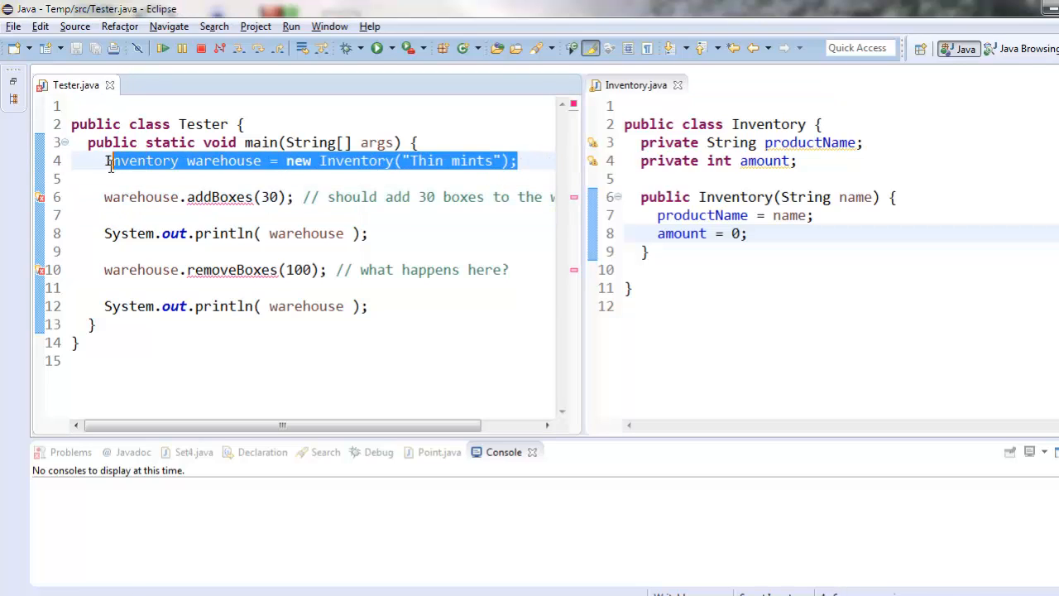
Step: Rename warehouse to warehouse1 and add warehouse2 = new Inventory("Samoa") in Tester
click(519, 160)
text(Inventory warehouse2 = new Inventory("Samoa");)
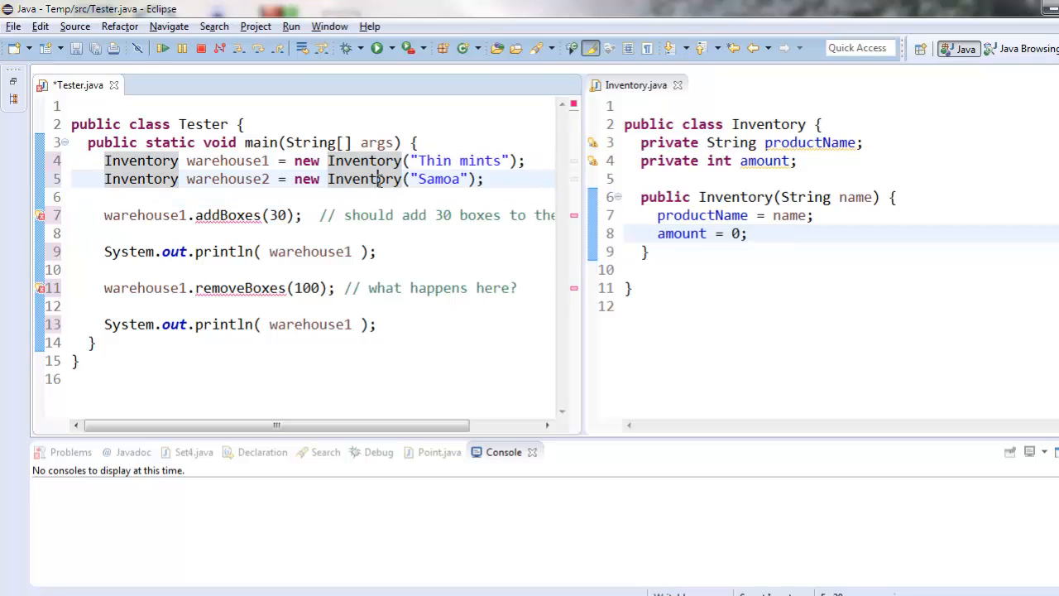
mouse_move(765, 273)
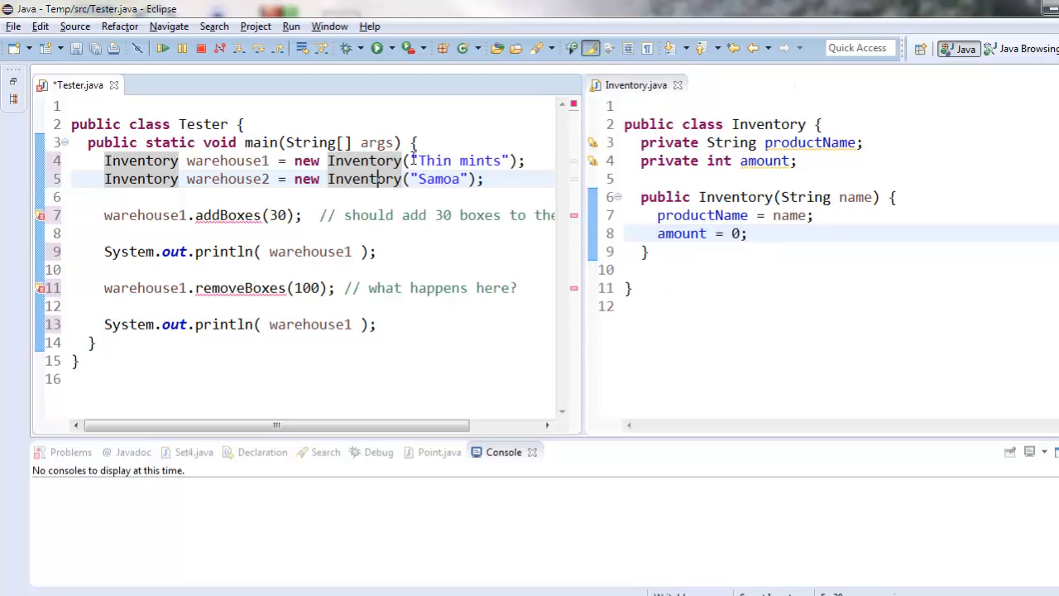
double_click(455, 161)
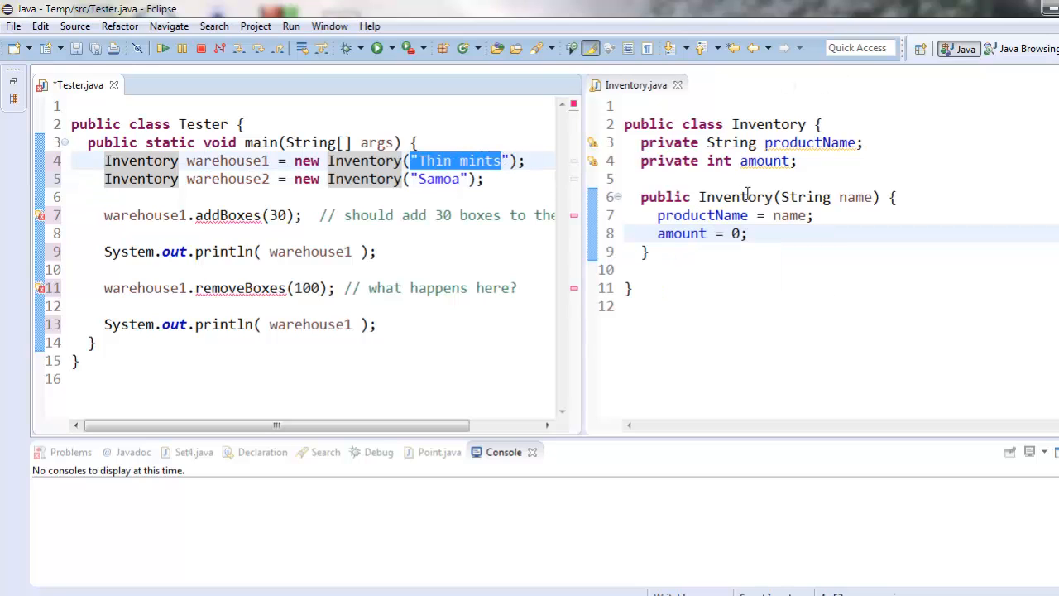
double_click(702, 215)
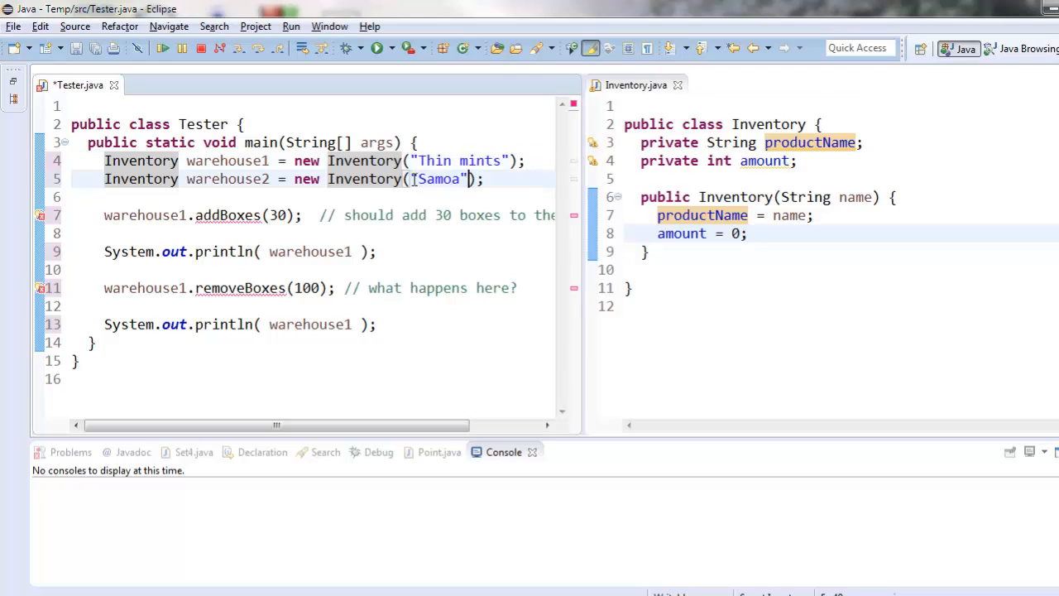
click(745, 233)
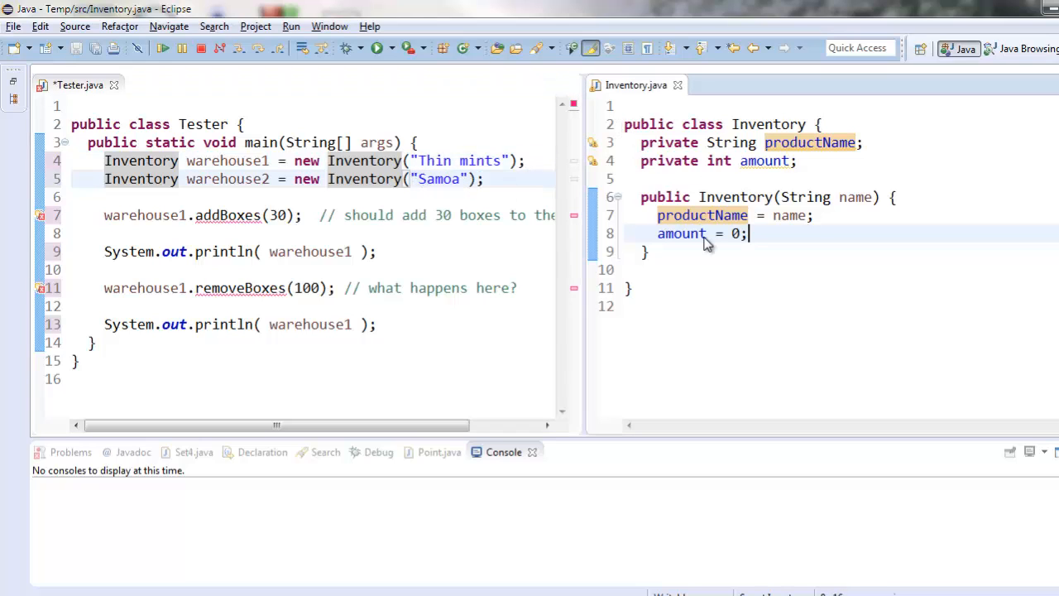
mouse_move(430, 179)
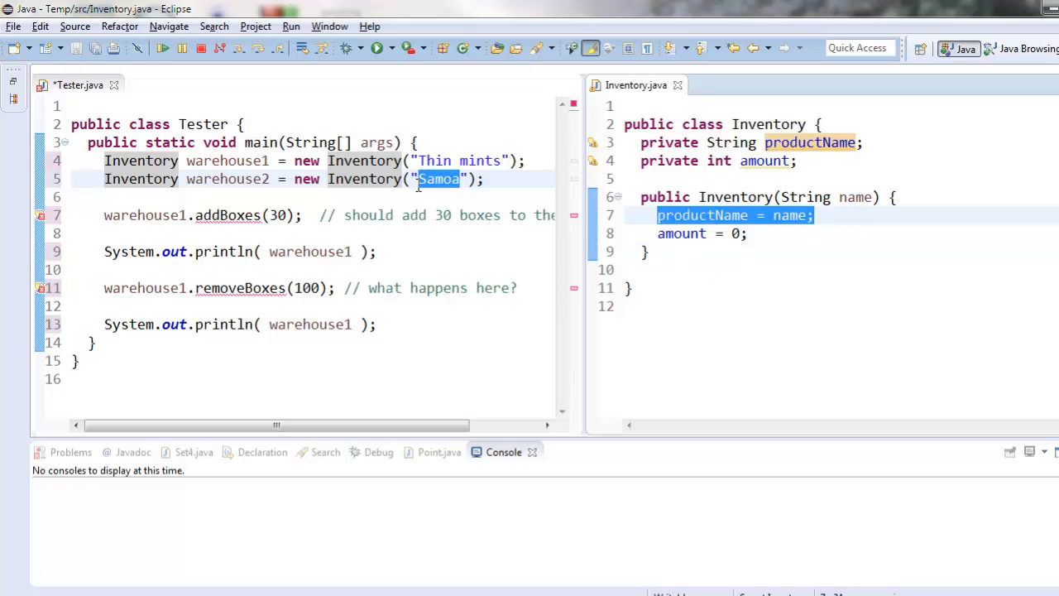
mouse_move(660, 234)
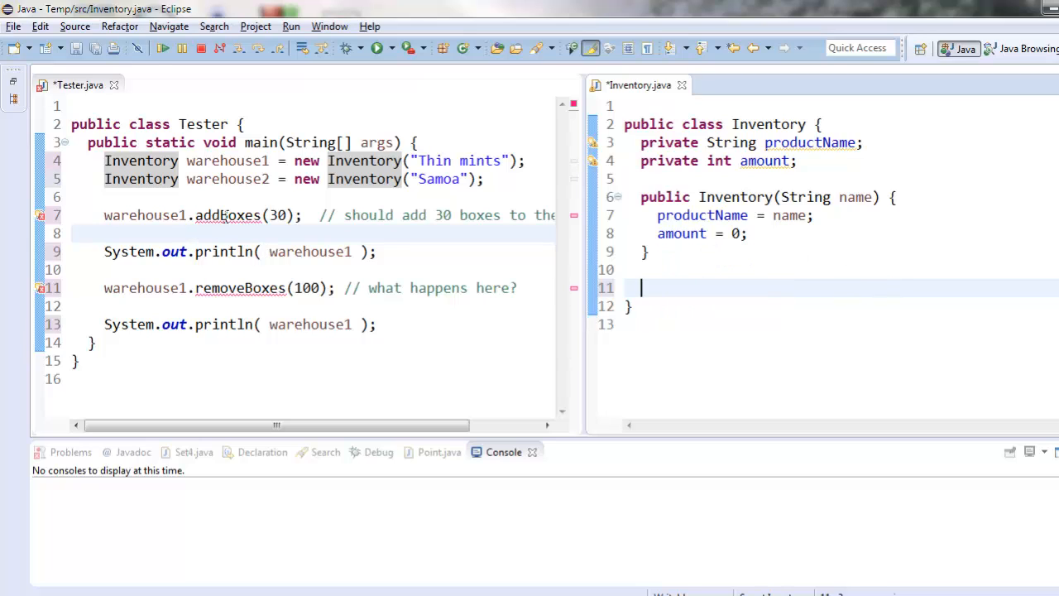
Step: Write public void addBoxes(int num) in Inventory, setting amount = amount + num
double_click(227, 215)
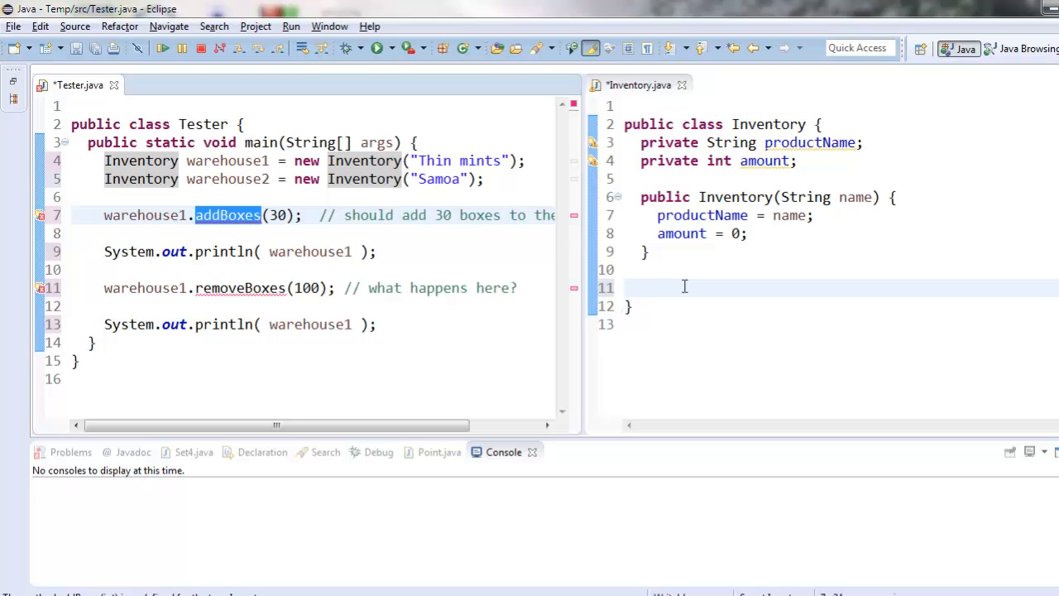
click(690, 287)
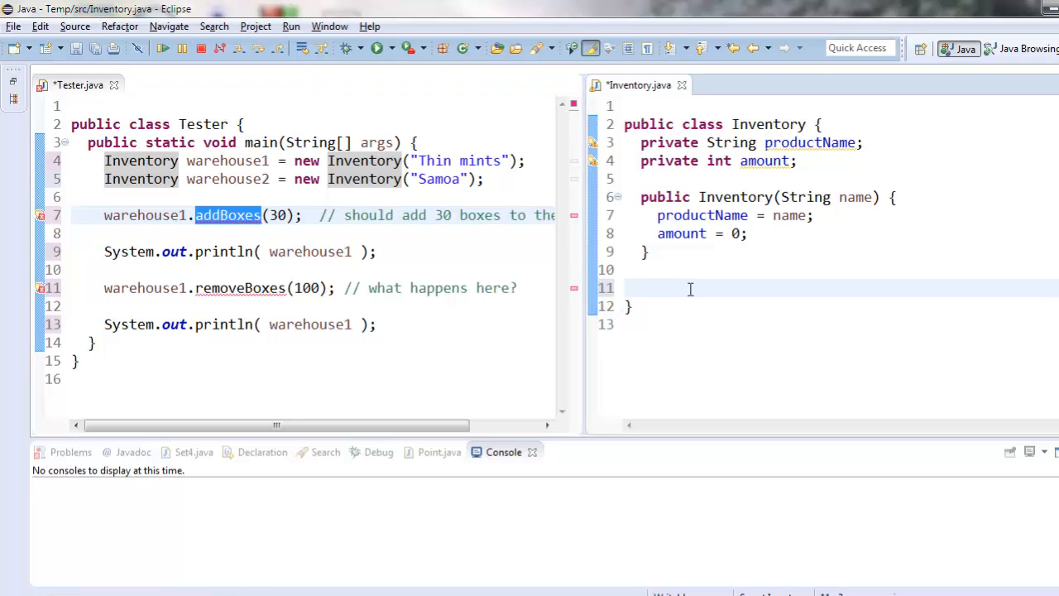
click(273, 215)
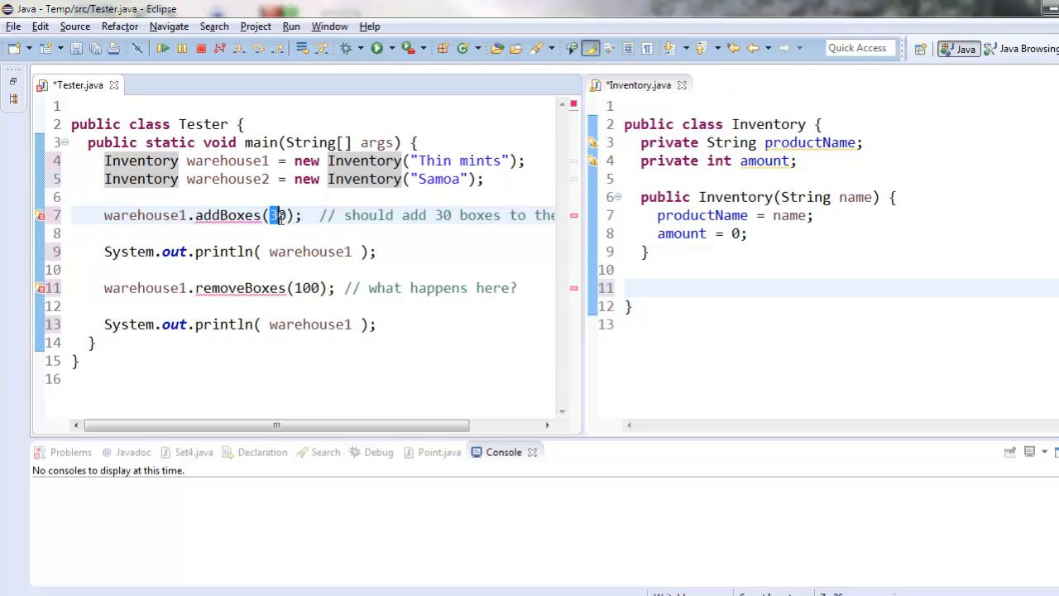
click(832, 351)
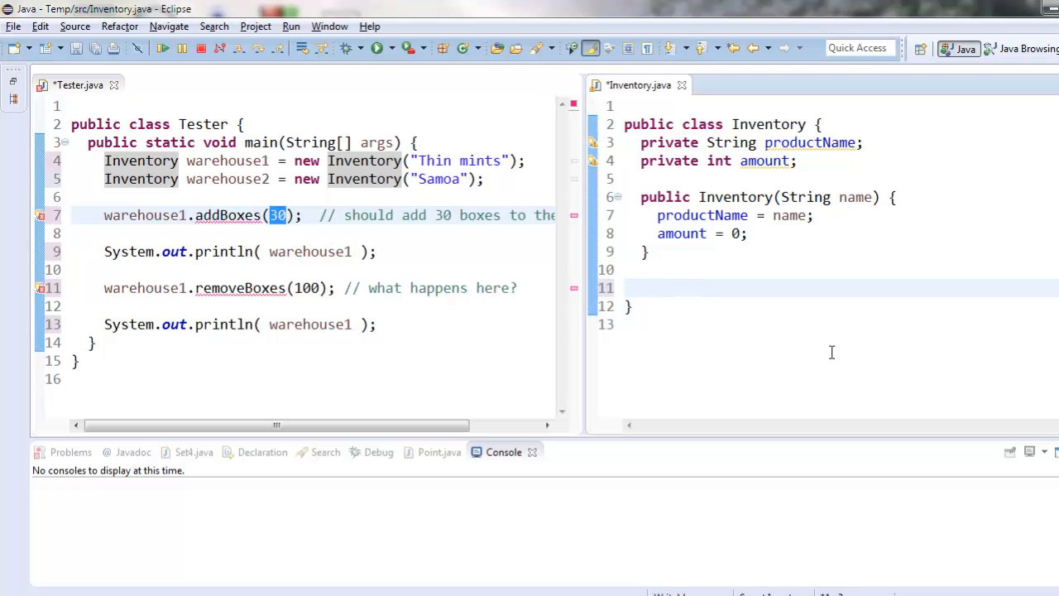
text(public void add)
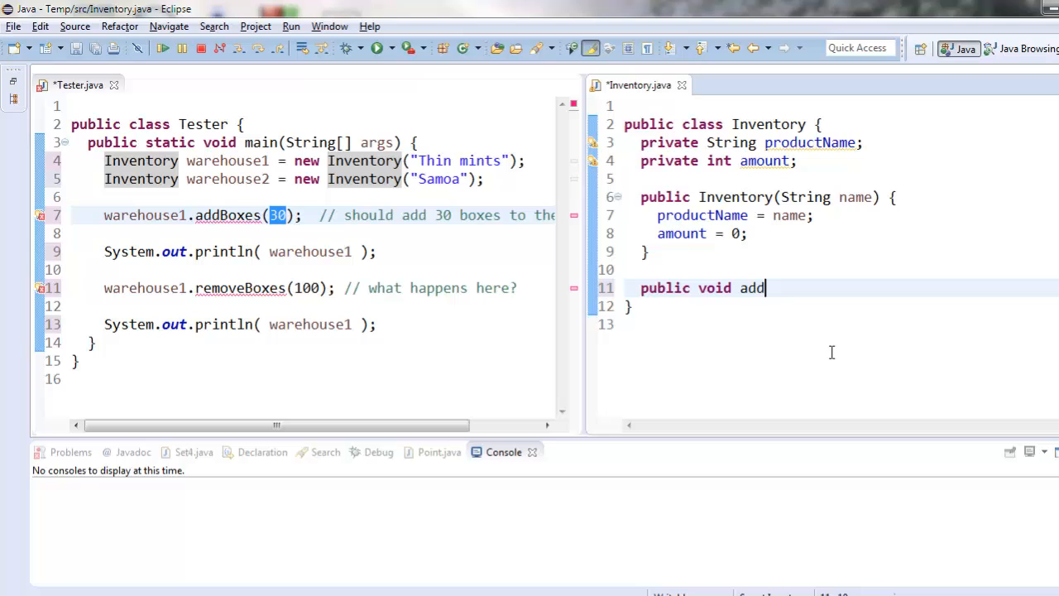
text(Boxes(int amou)
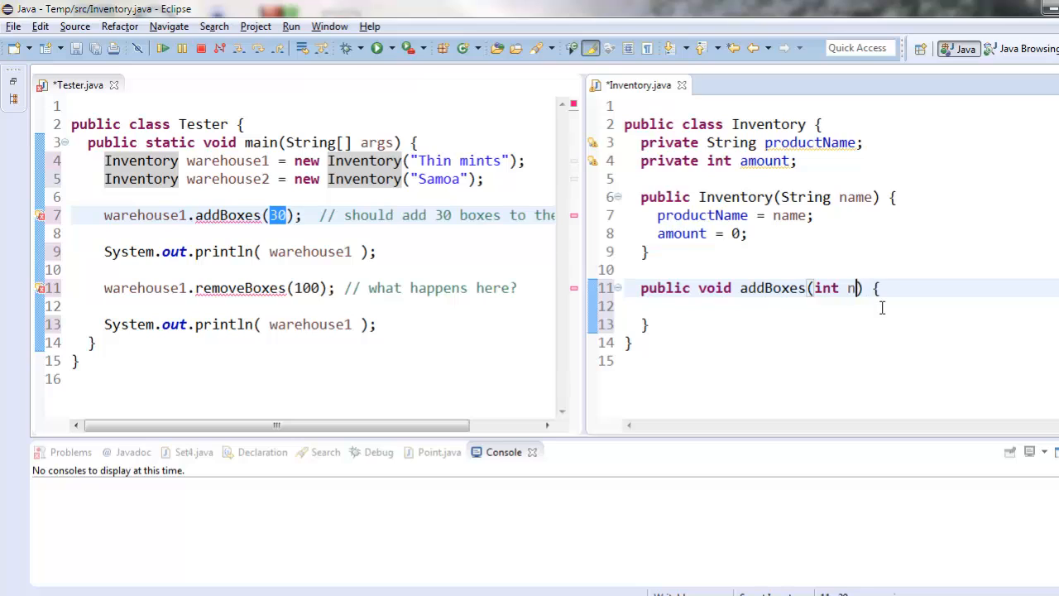
text(um)
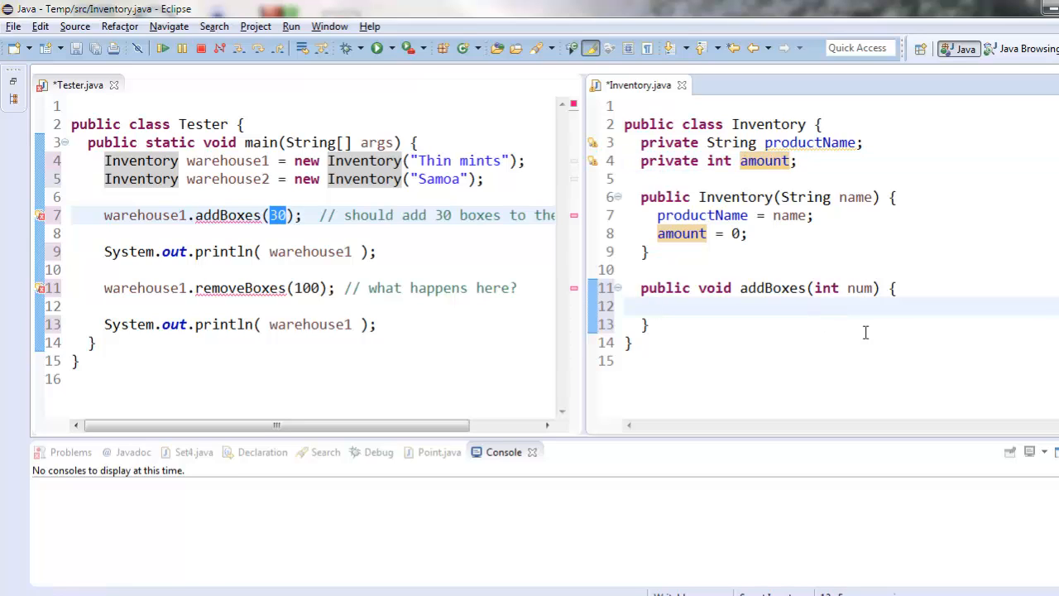
text(amount = amount +)
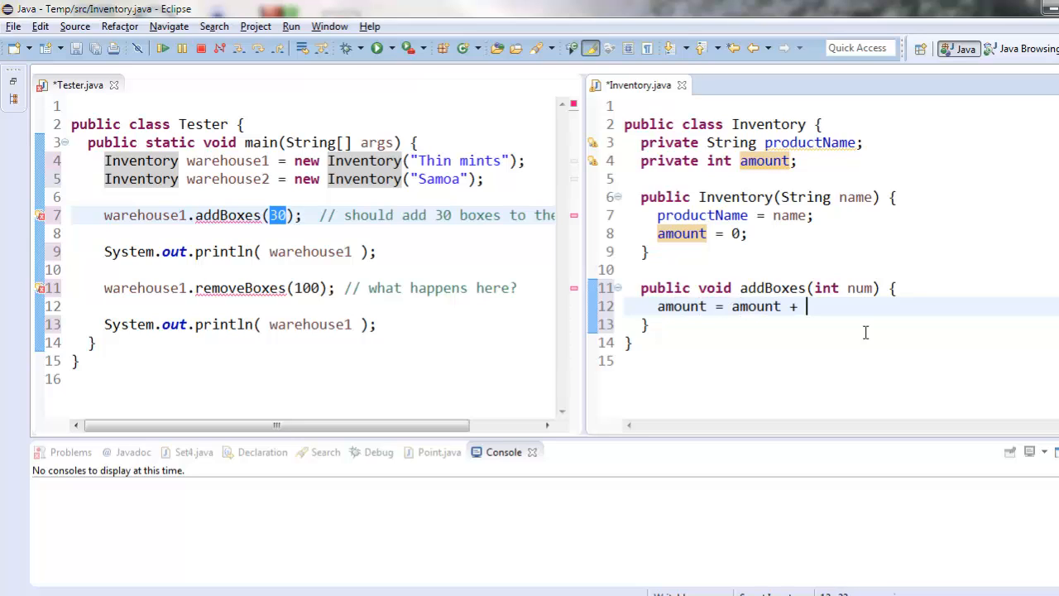
text(num;)
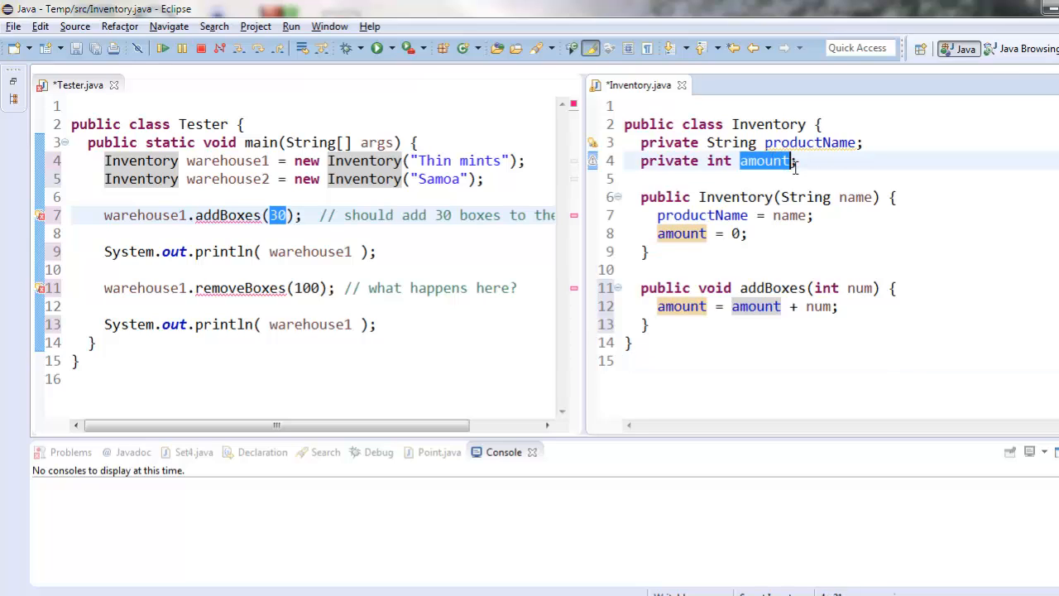
mouse_move(863, 370)
text(//)
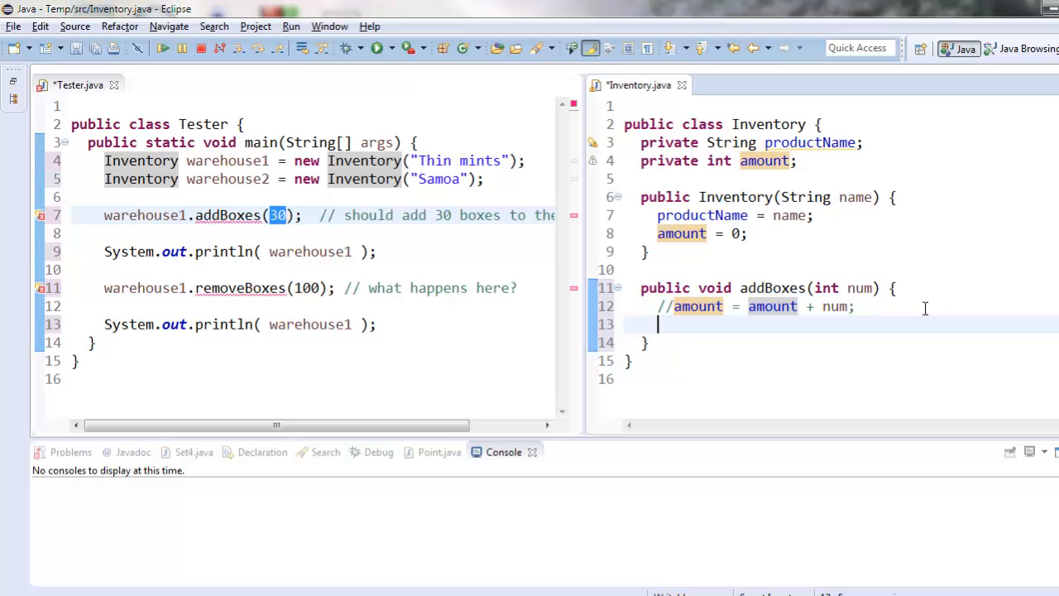
text(amount +)
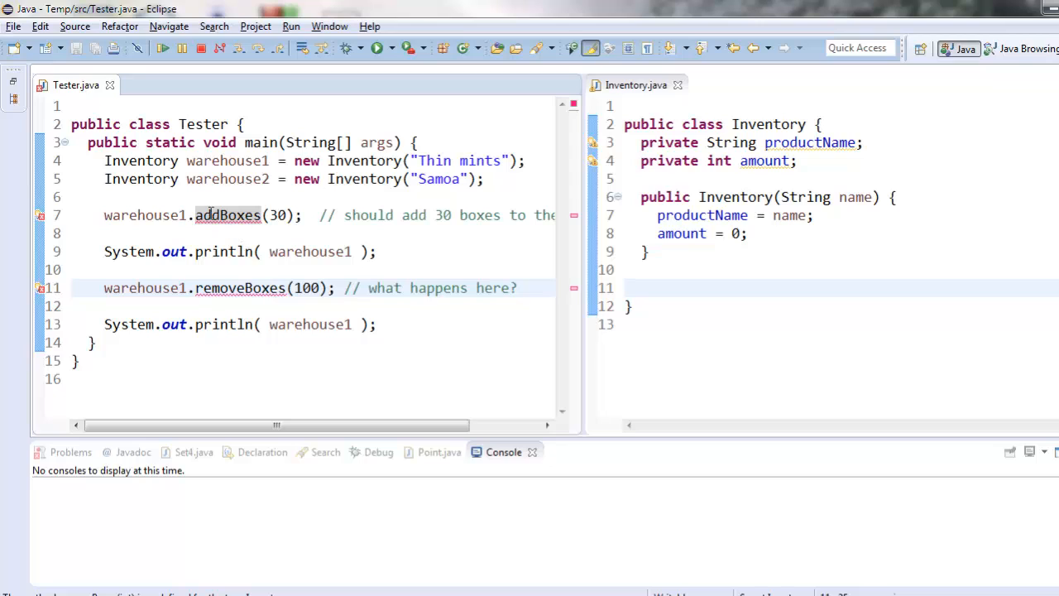
click(706, 294)
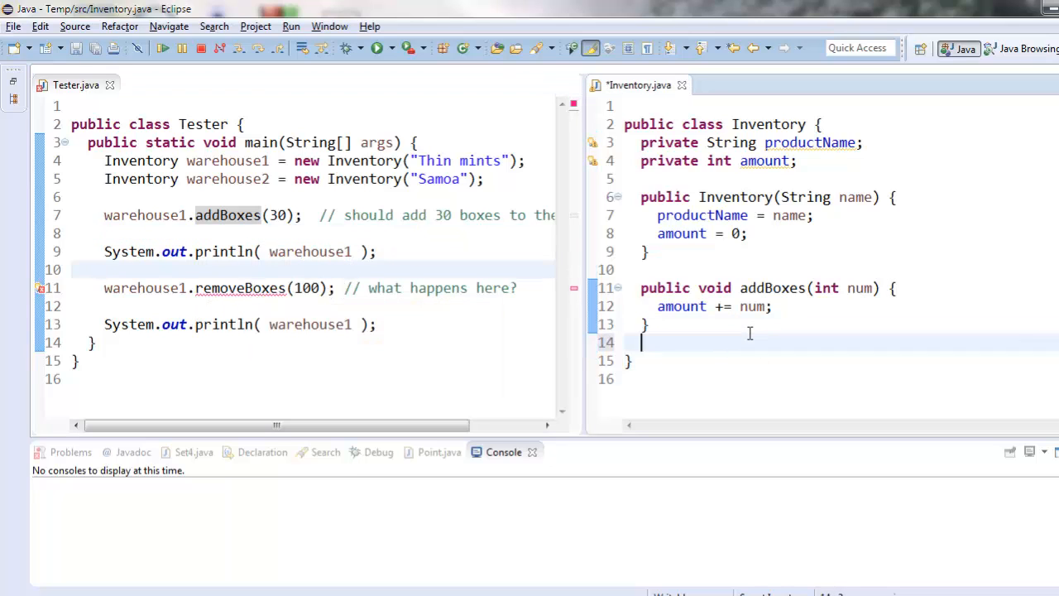
Step: Write public void removeBoxes(int num) { amount -= num; } in Inventory and save
text(public vo)
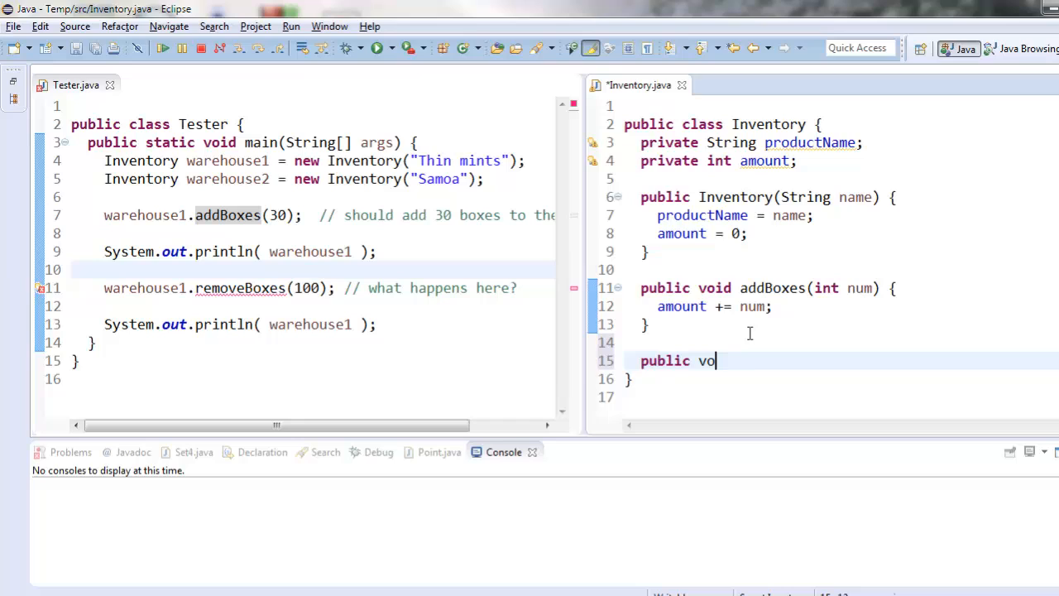
text(id)
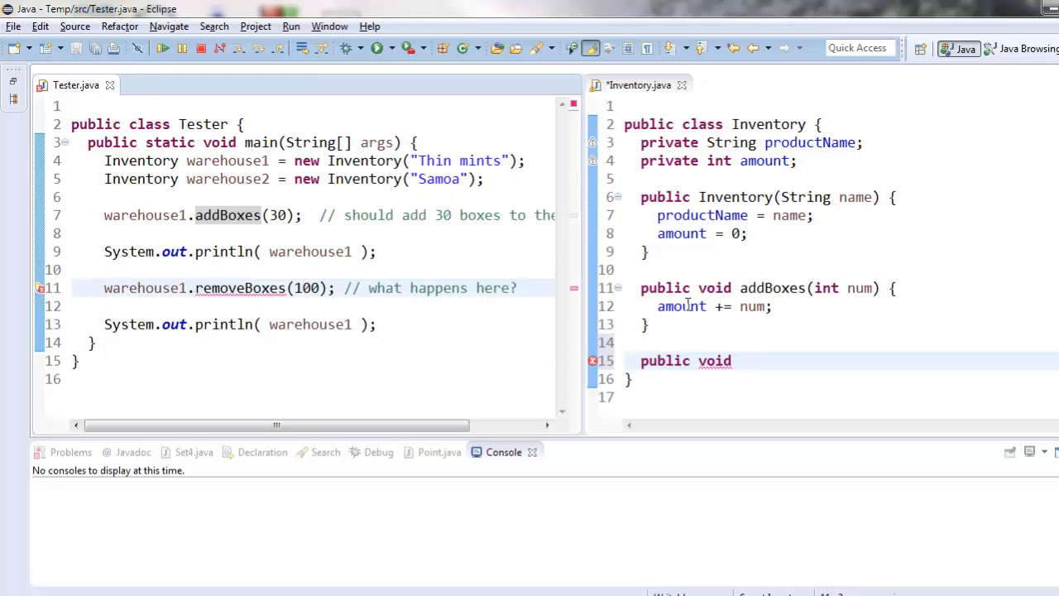
double_click(764, 160)
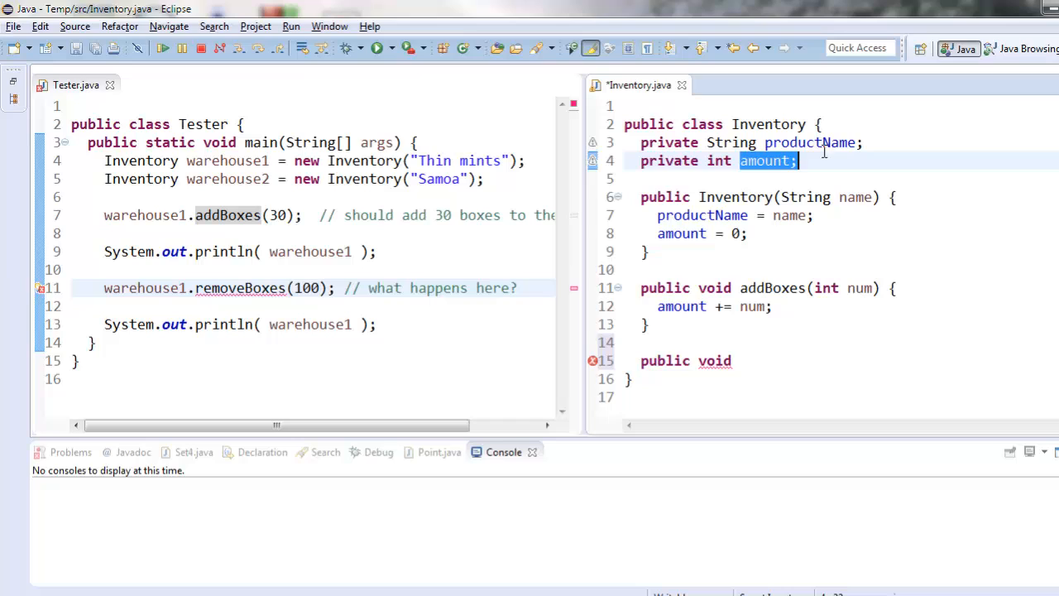
click(814, 360)
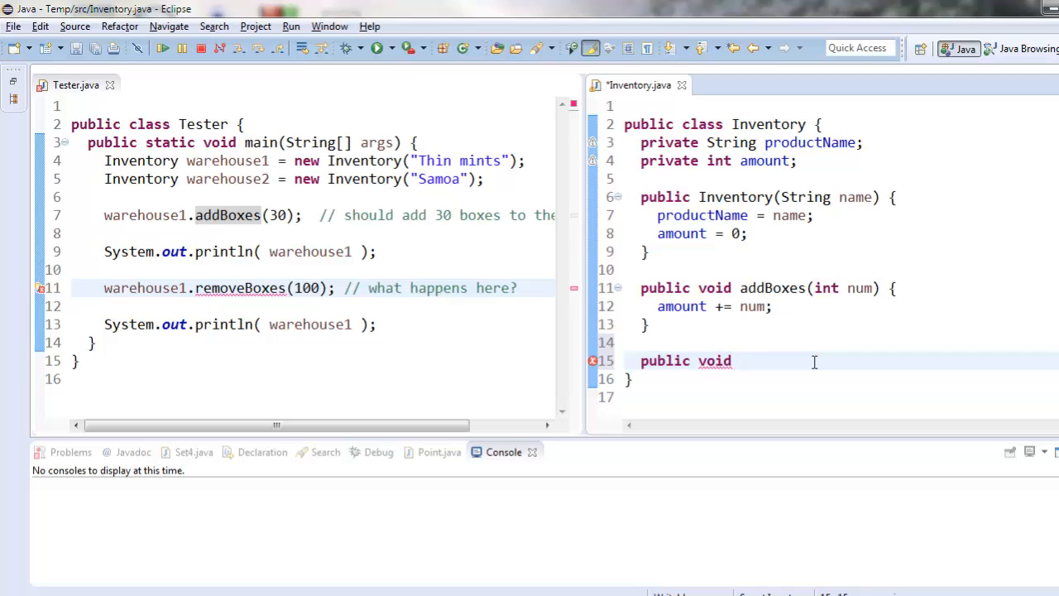
text(removeB)
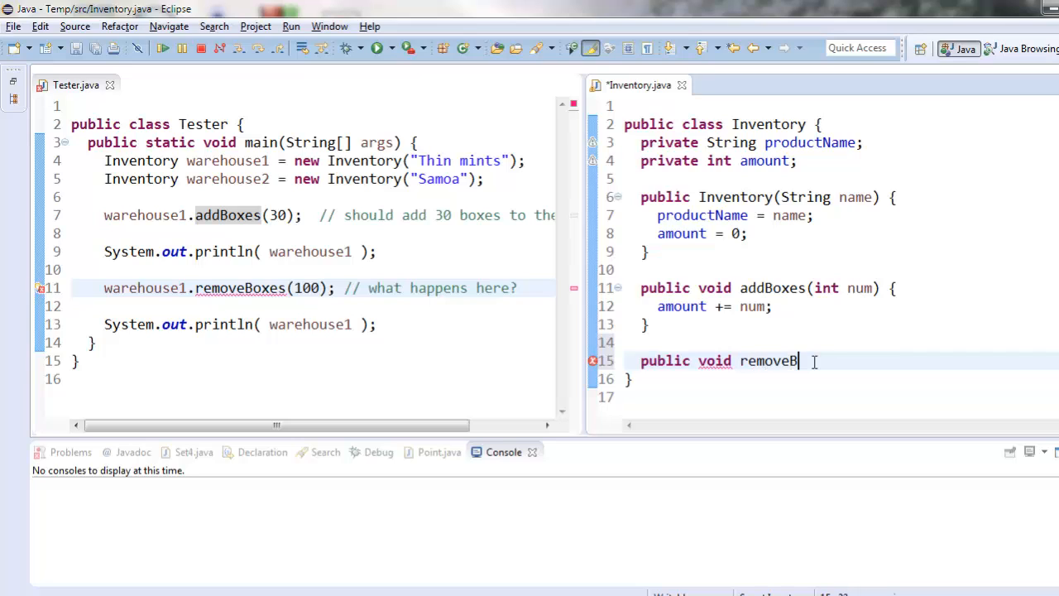
text(oxes(int num) {)
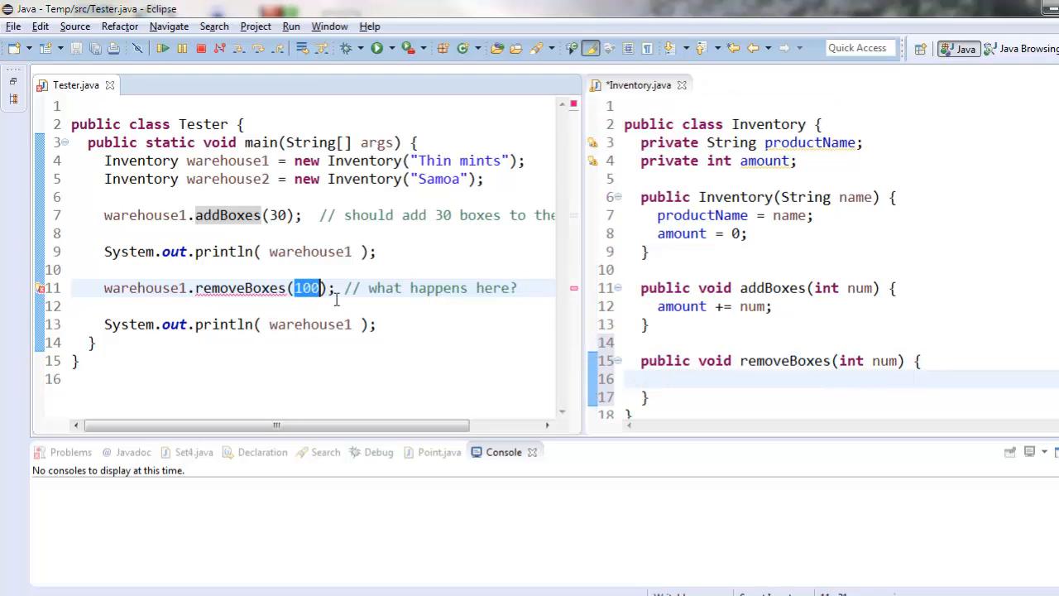
text(amount)
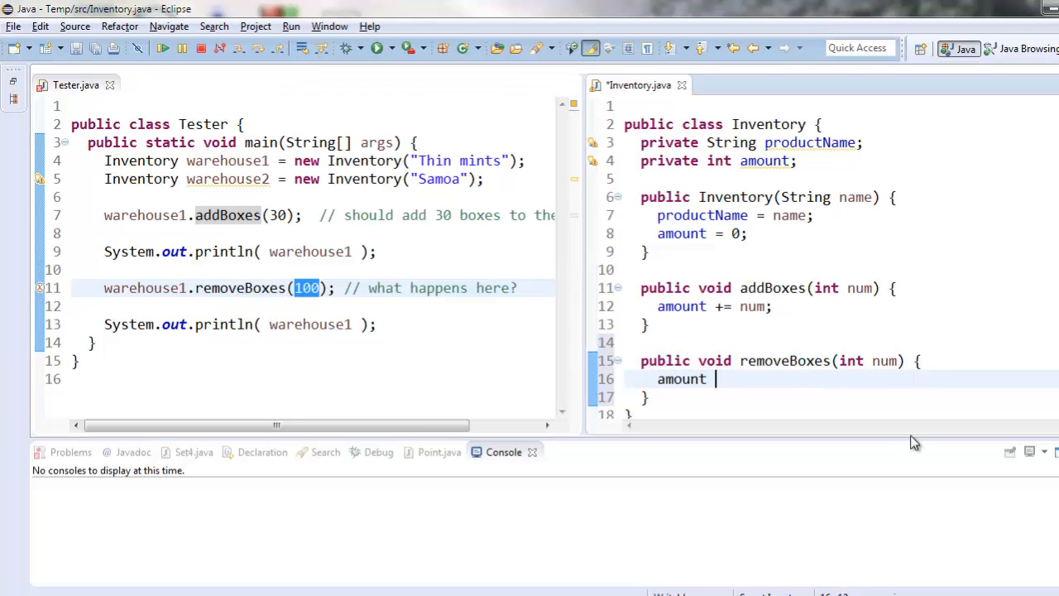
text(=)
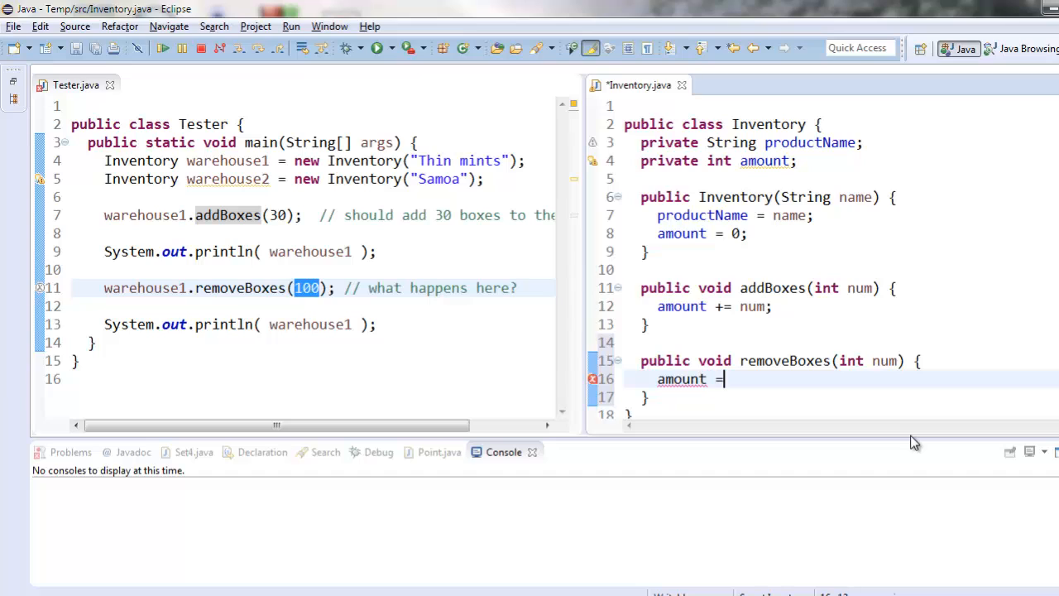
text(= num;)
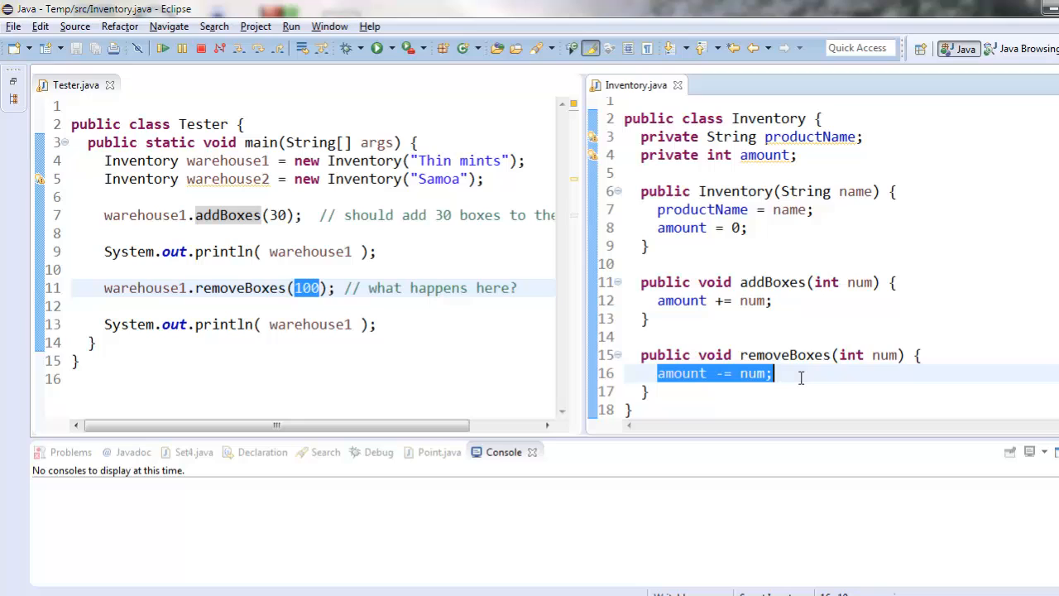
mouse_move(793, 394)
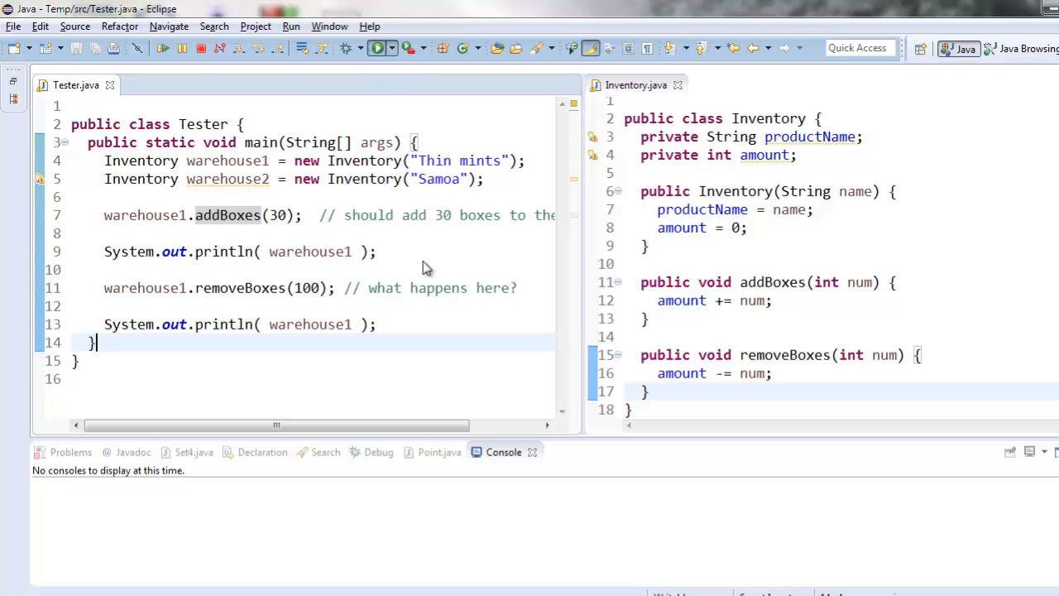
Step: Run Tester, which prints Inventory@c9ba38 twice, and highlight warehouse1 in the first print
click(376, 47)
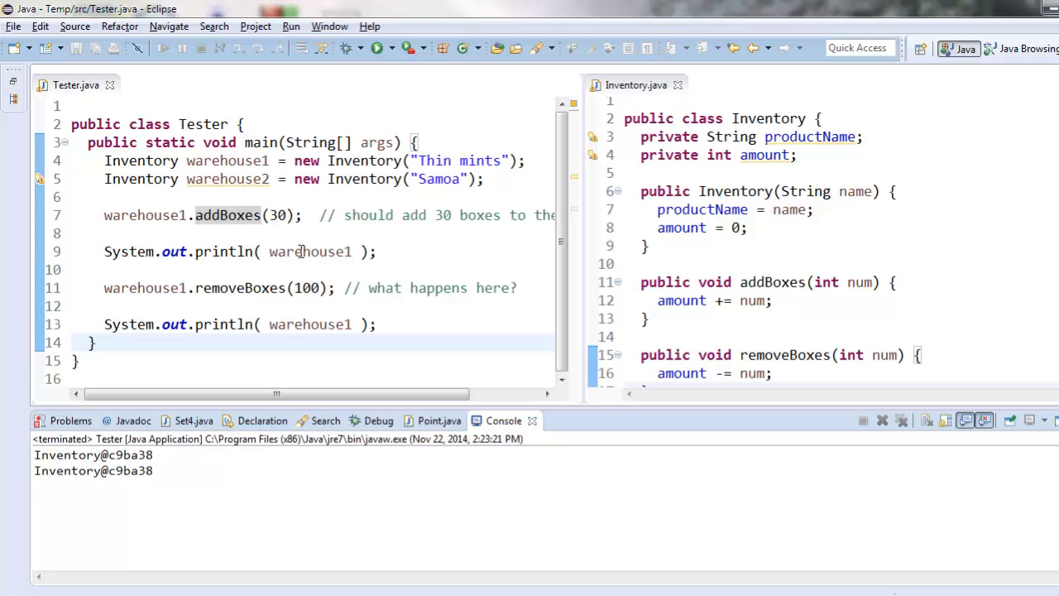
double_click(311, 251)
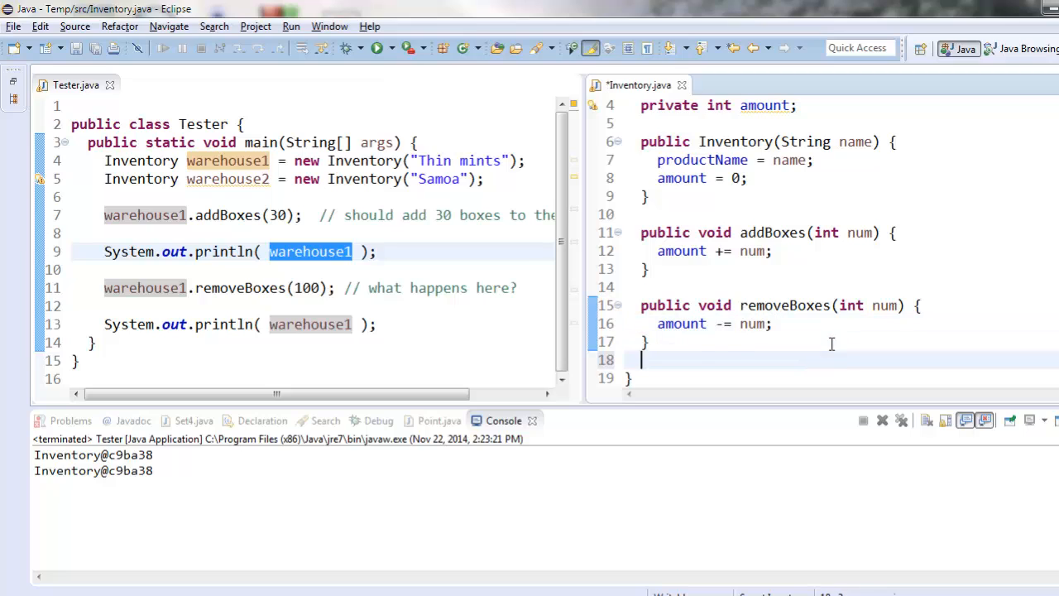
Step: Write public String toString() returning "There are " + amount + " " + productName in Inventory
text(public)
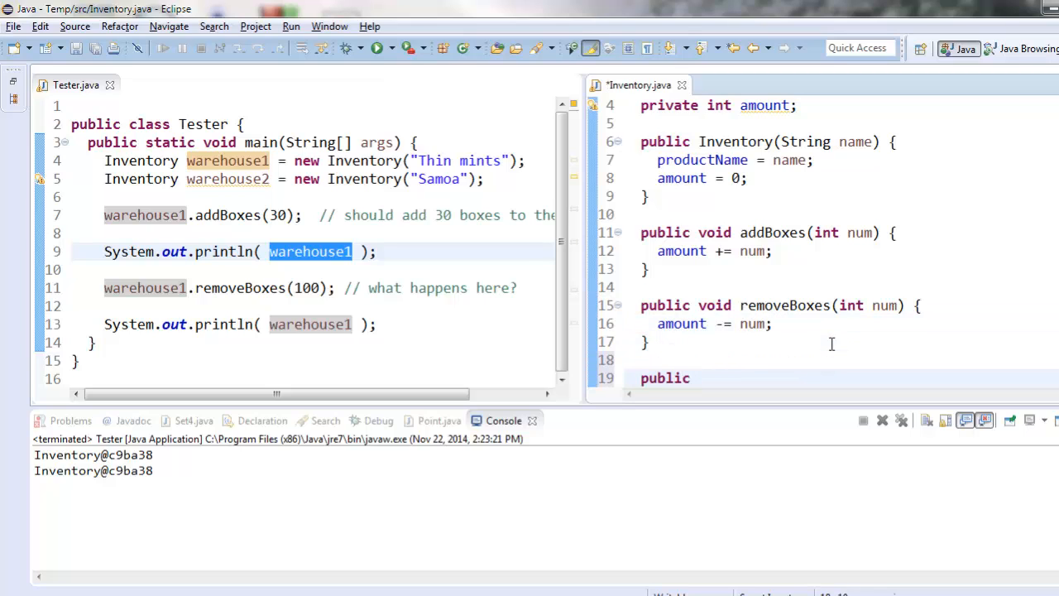
text(String toString() {)
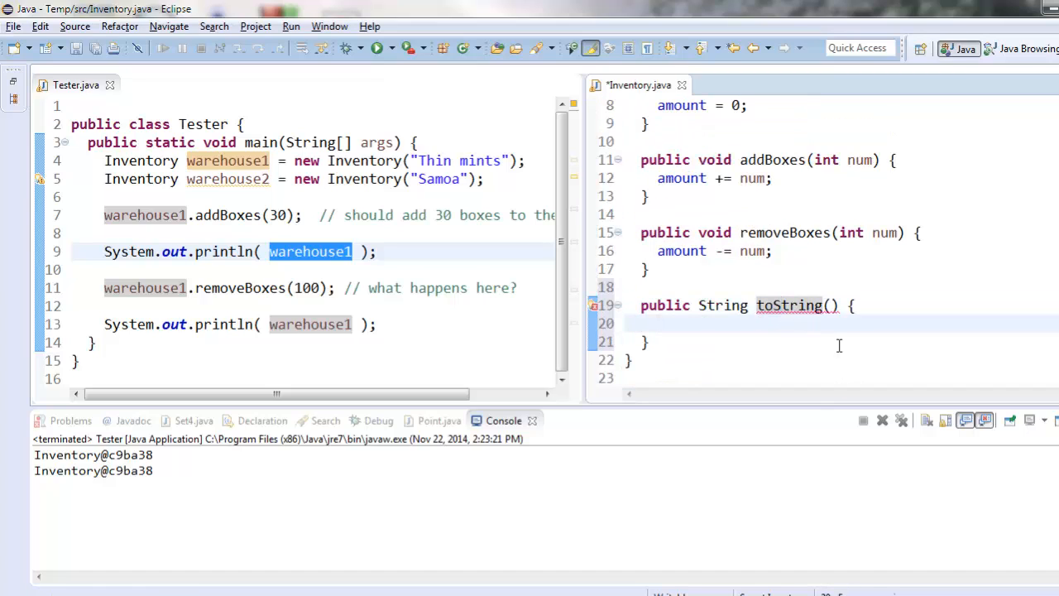
text(return)
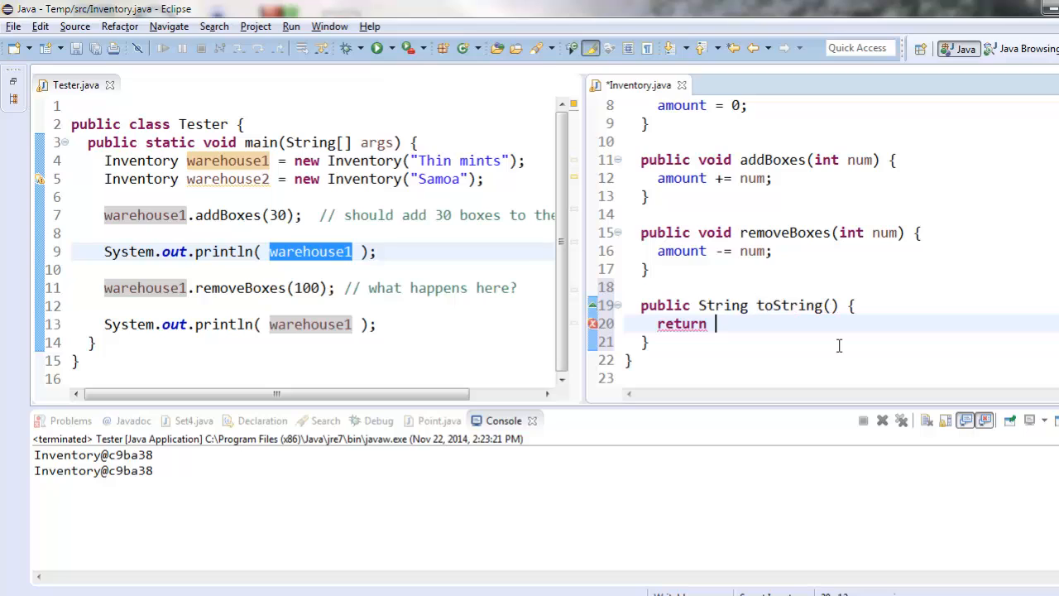
mouse_move(299, 251)
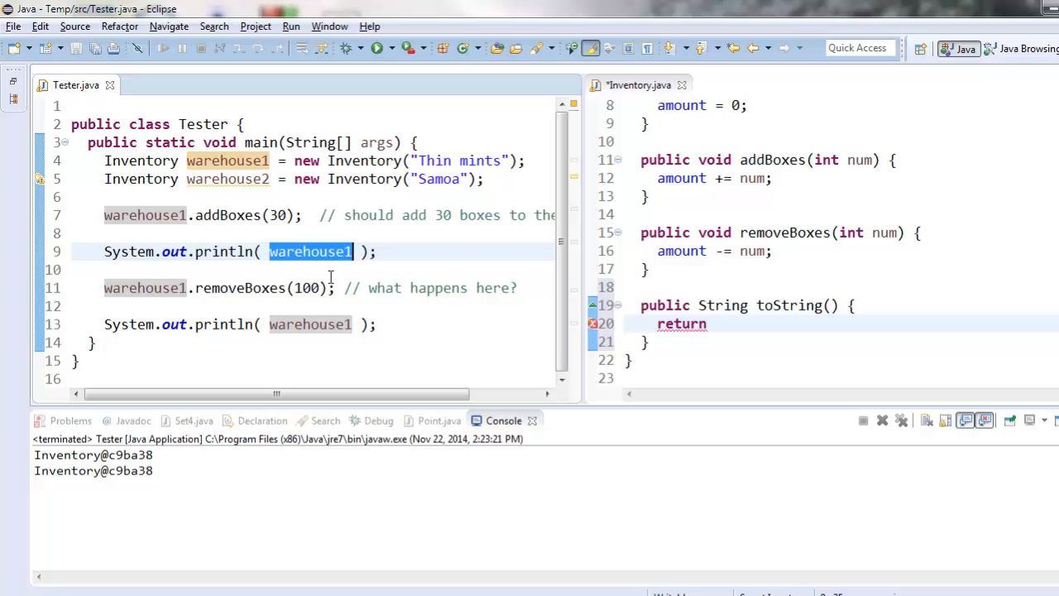
mouse_move(793, 332)
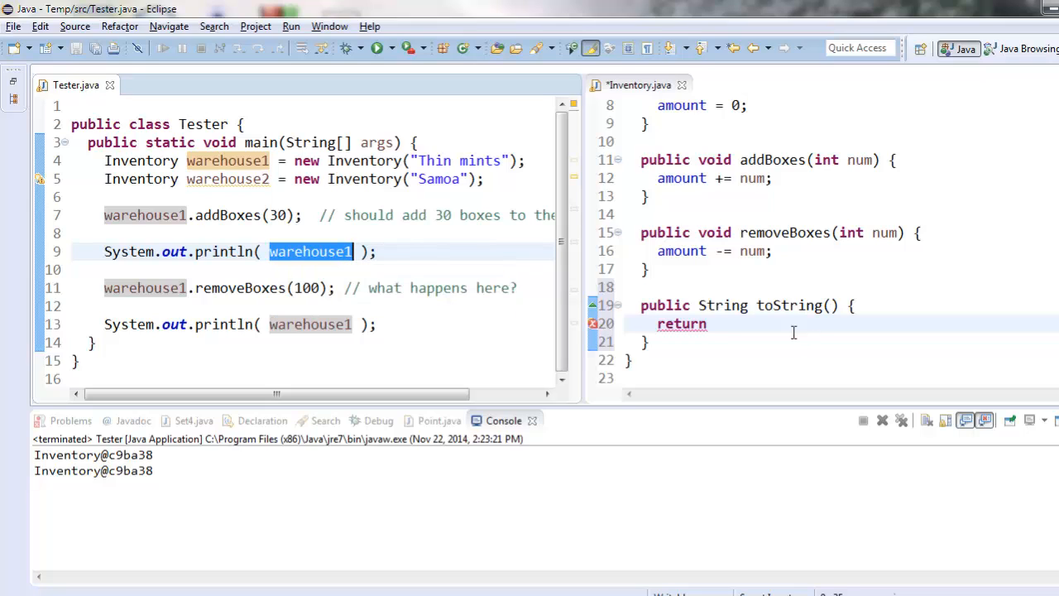
text("Y)
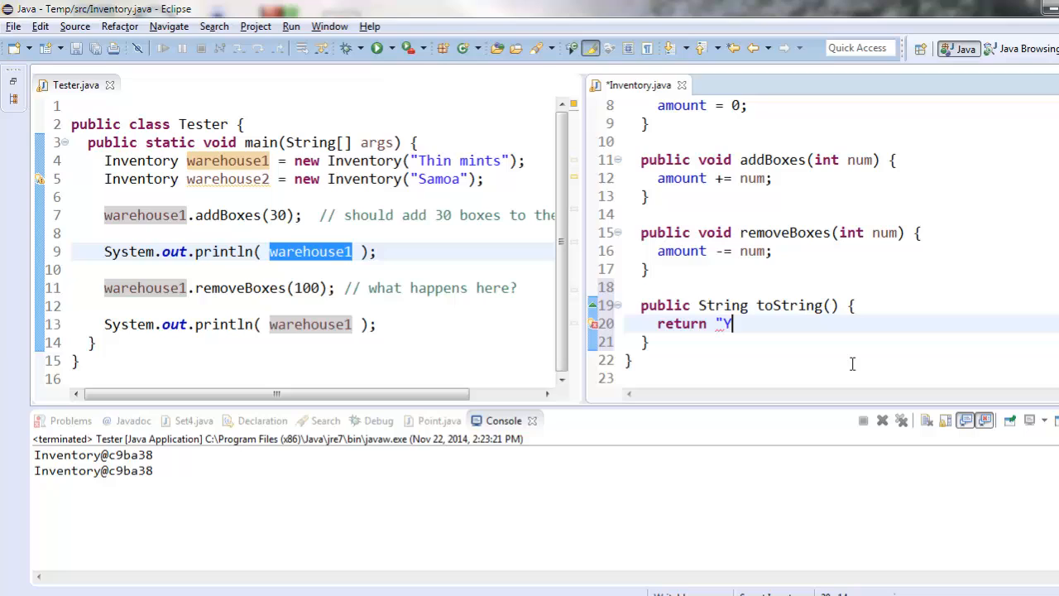
key(BackSpace)
text(There are " + am)
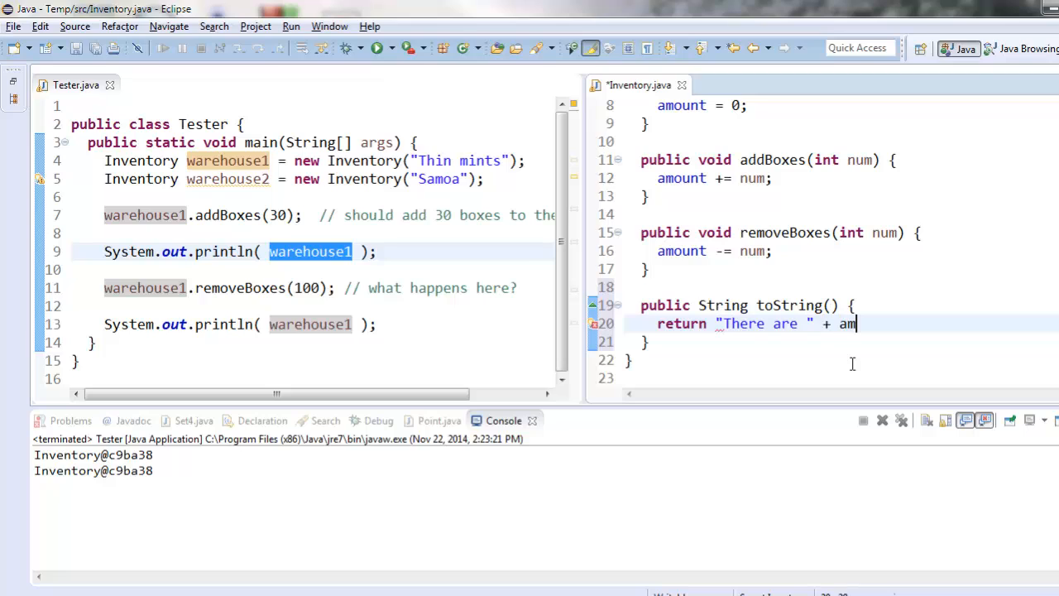
text(ount + " " +)
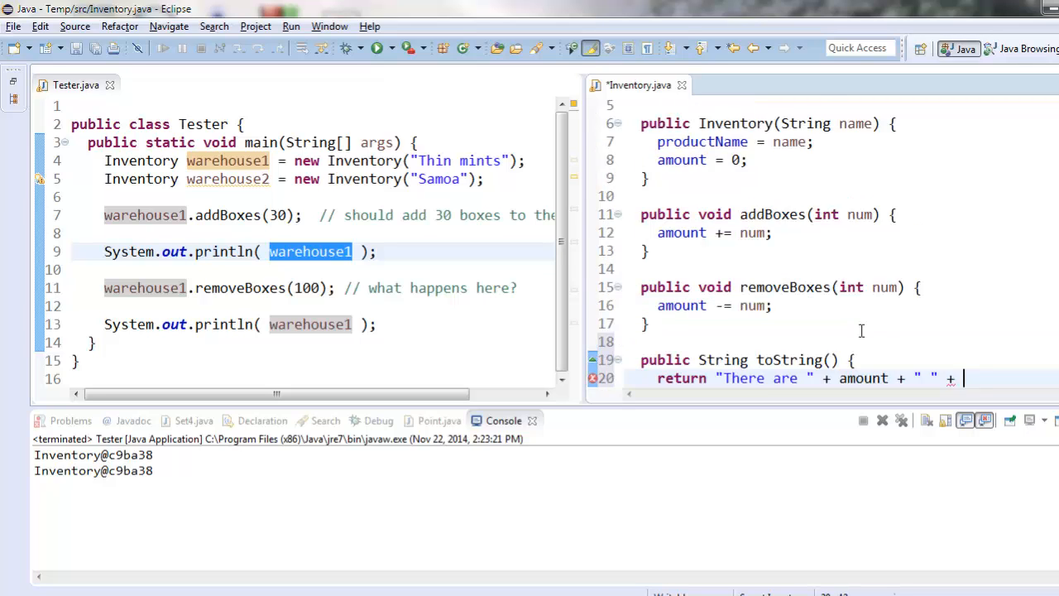
text(amou)
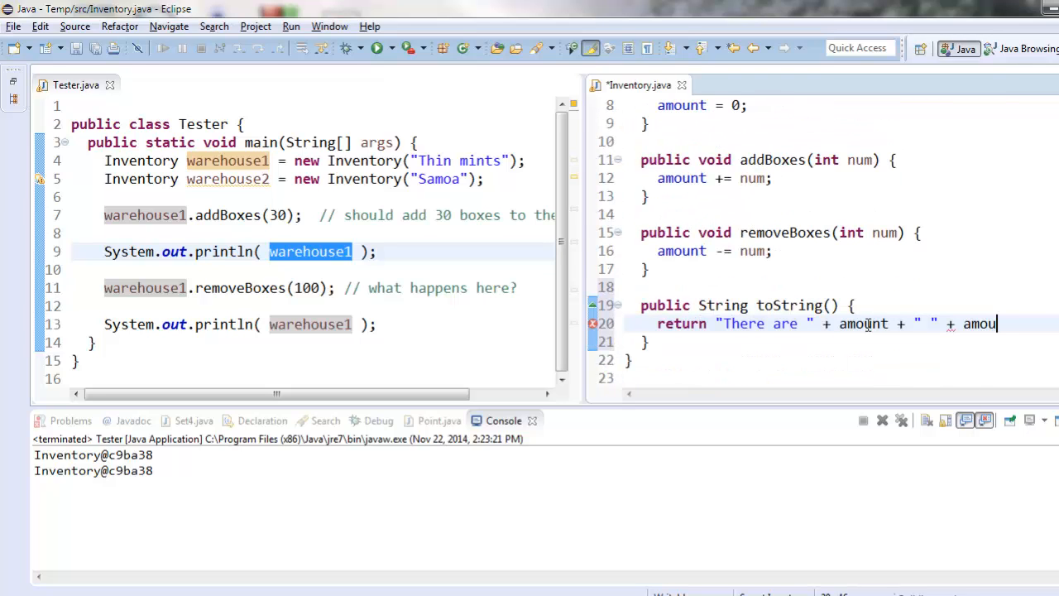
scroll(up, 3)
text(productName;)
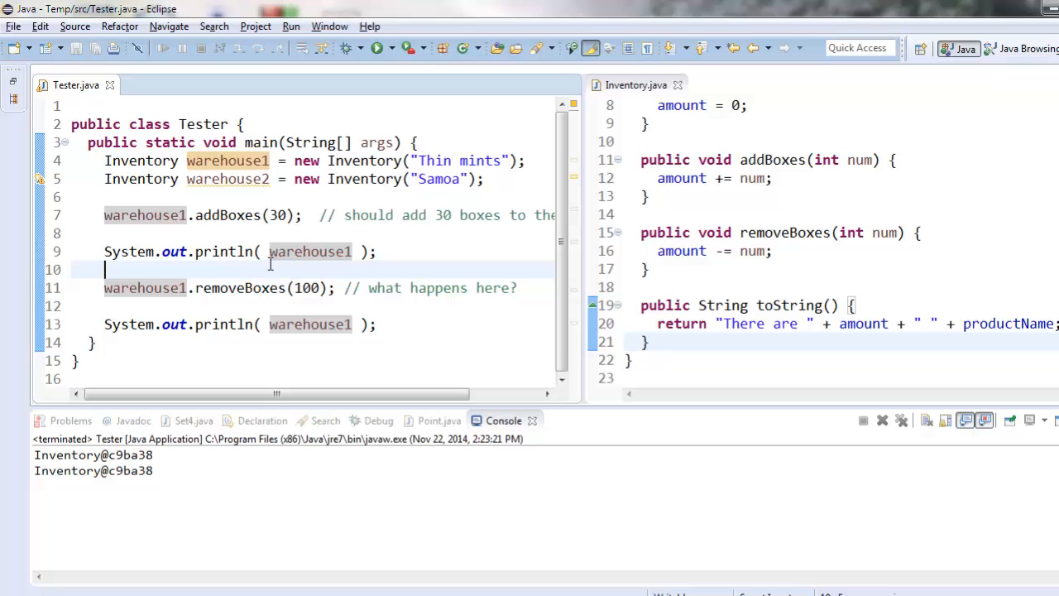
Step: Point out println, warehouse1 and the toString method, typing .to after warehouse1
double_click(223, 251)
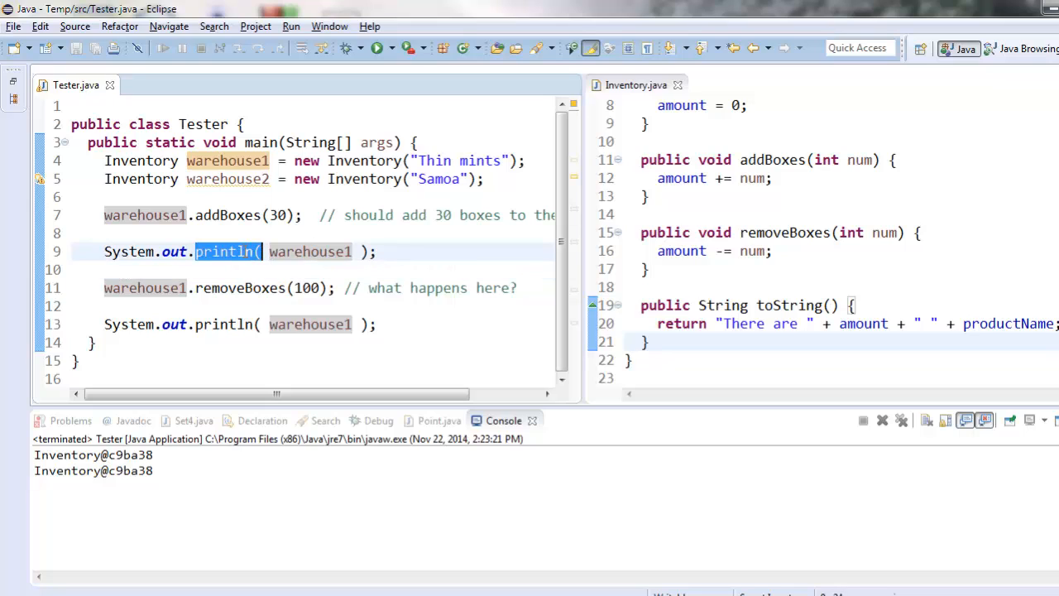
click(293, 251)
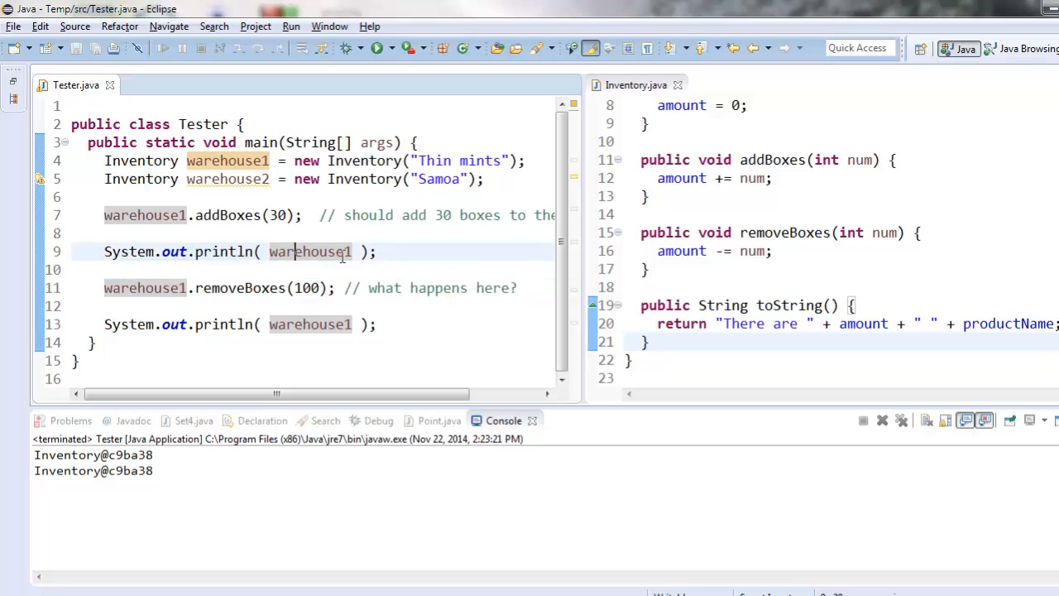
double_click(786, 304)
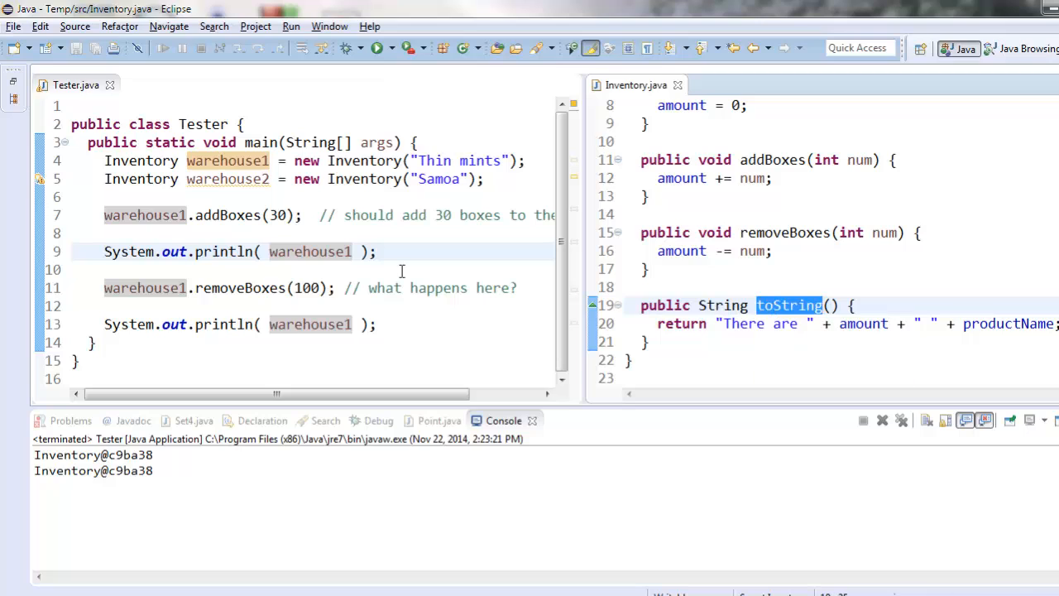
text(.to)
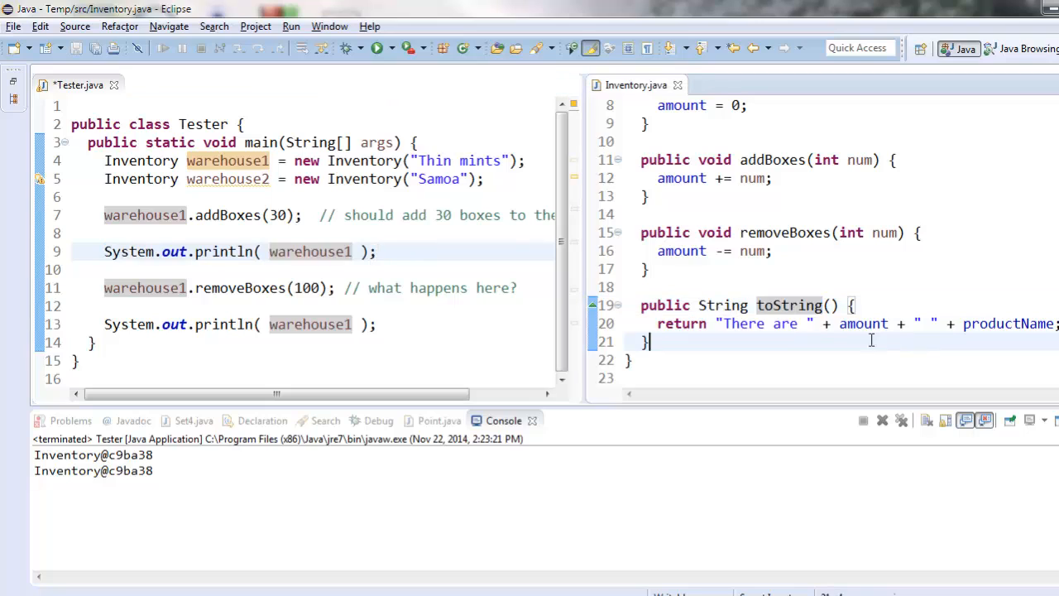
double_click(863, 324)
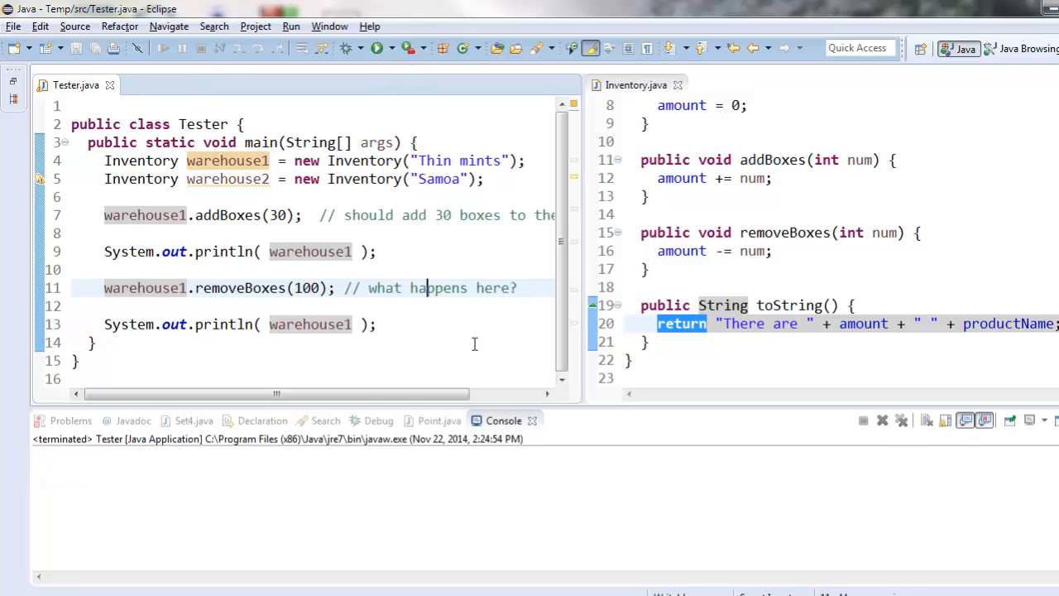
Step: Rerun Tester, showing 'There are 30 Thin mints' and '-70', then place caret after amount subtraction
click(377, 47)
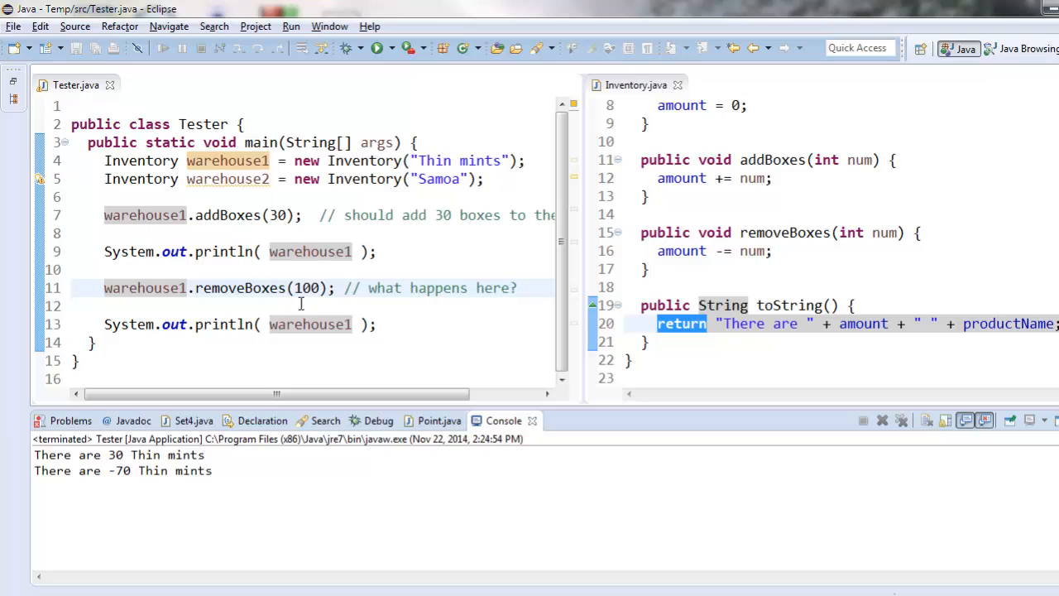
click(378, 323)
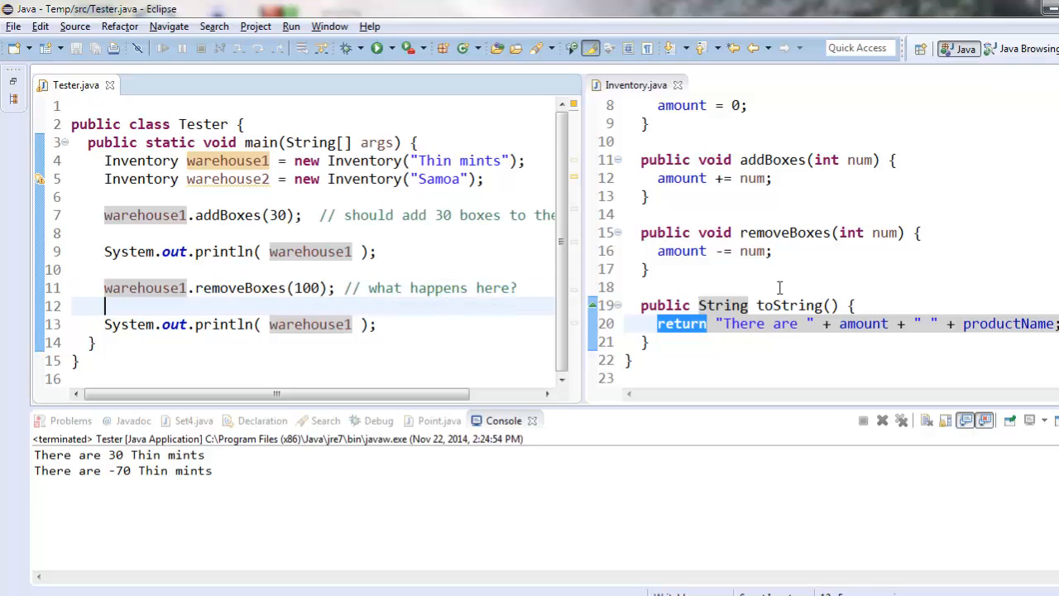
click(769, 232)
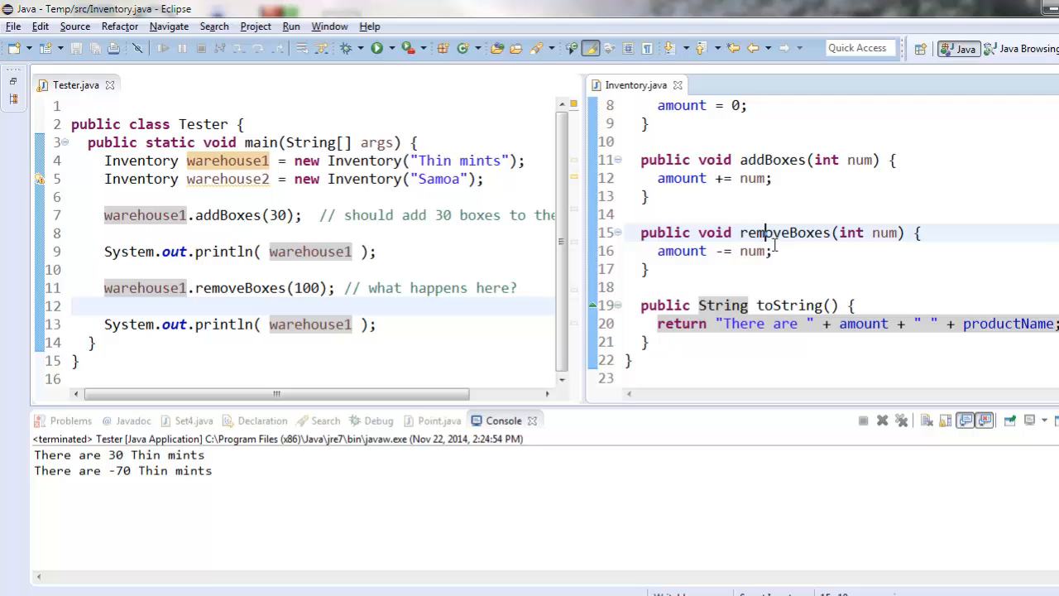
triple_click(711, 251)
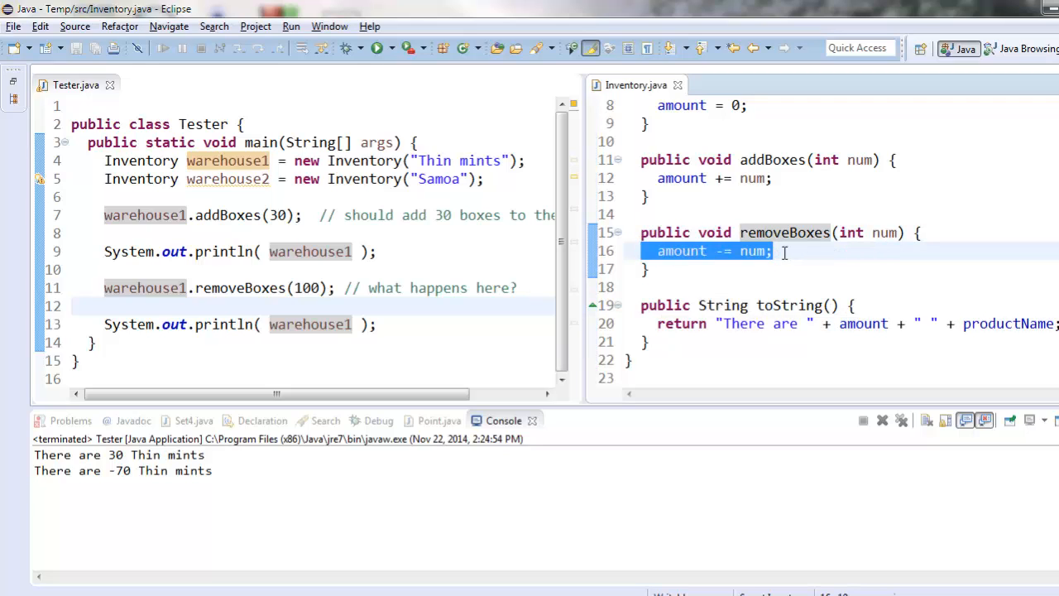
click(824, 269)
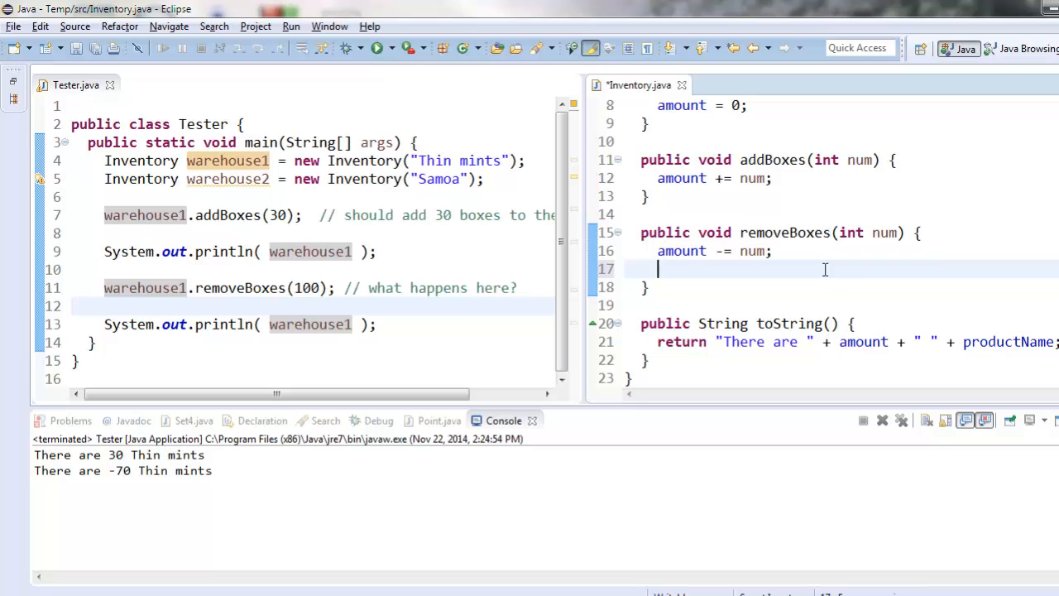
mouse_move(860, 314)
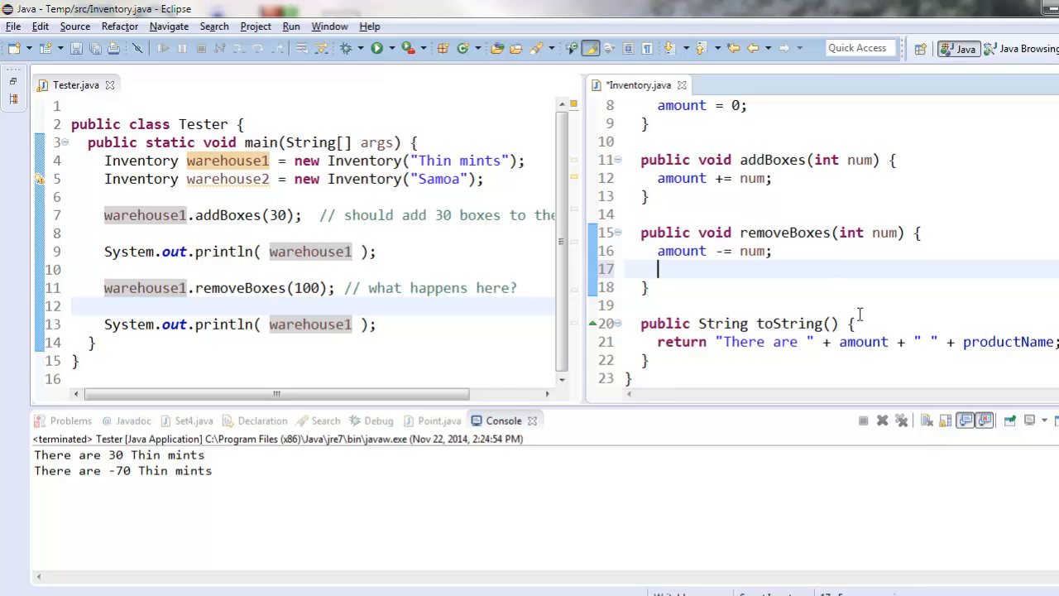
Step: Add if (amount < 0) { amount = 0; } to removeBoxes and rerun Tester
text(if ())
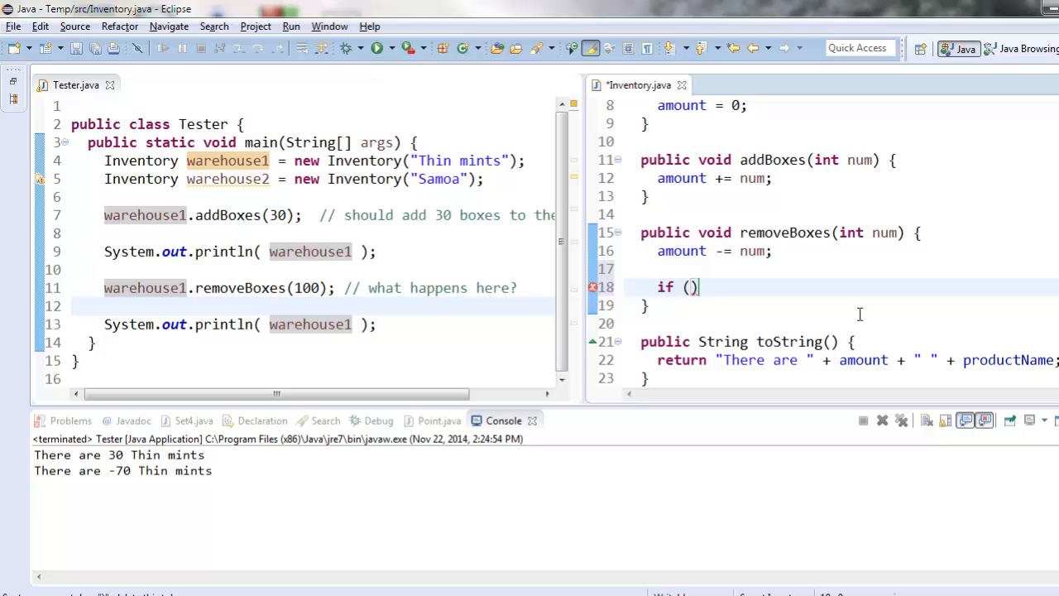
text(amount < 0)
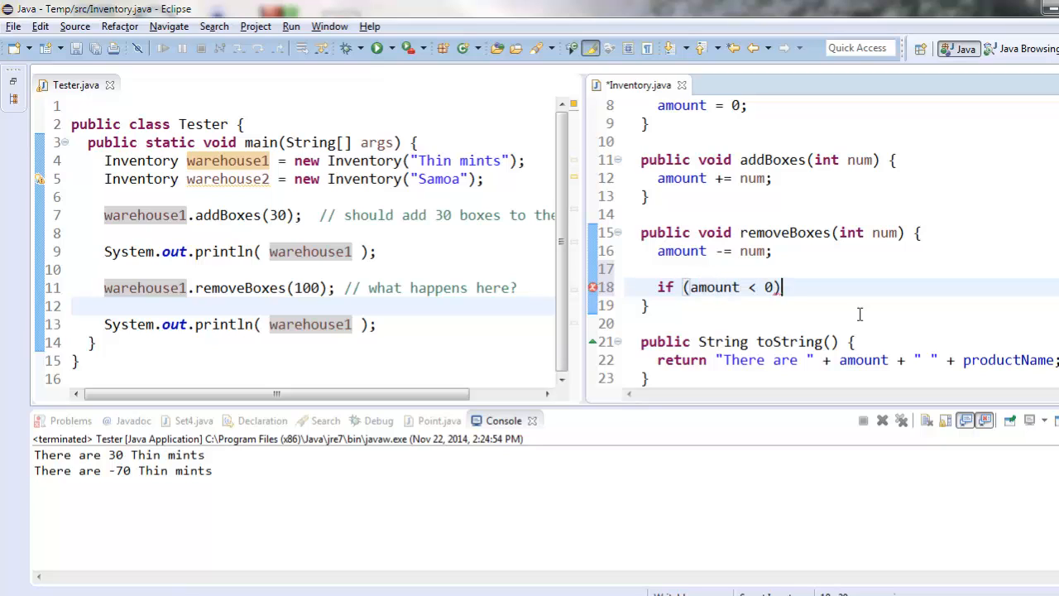
text({)
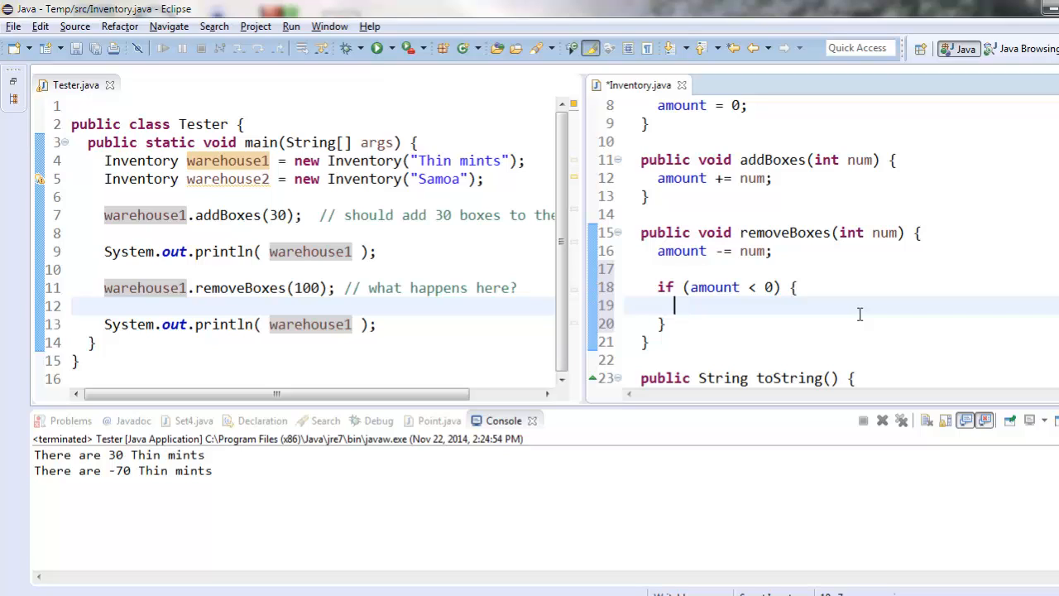
text(amount = 0;)
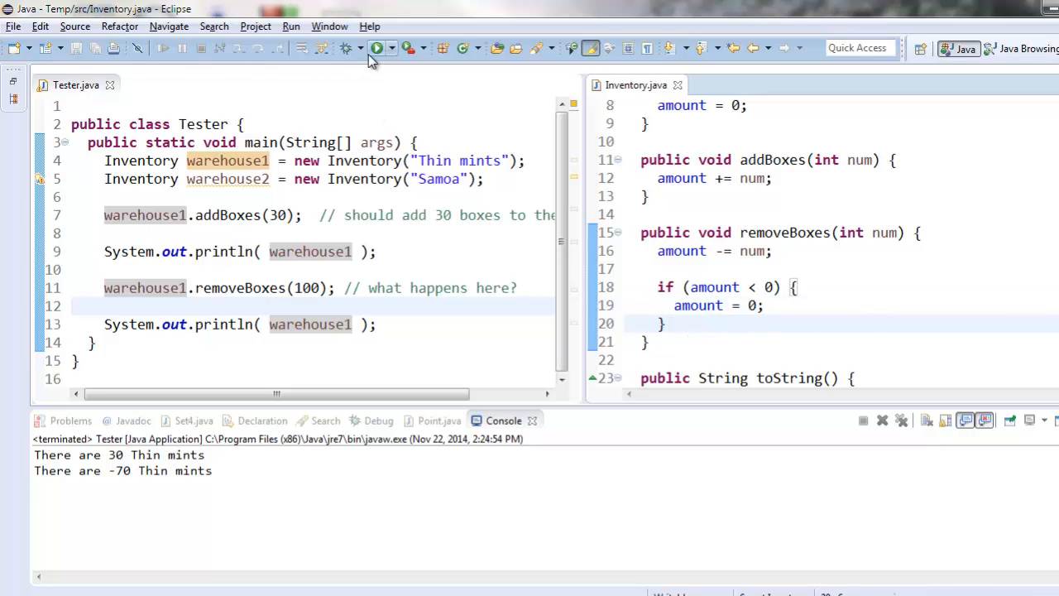
click(377, 48)
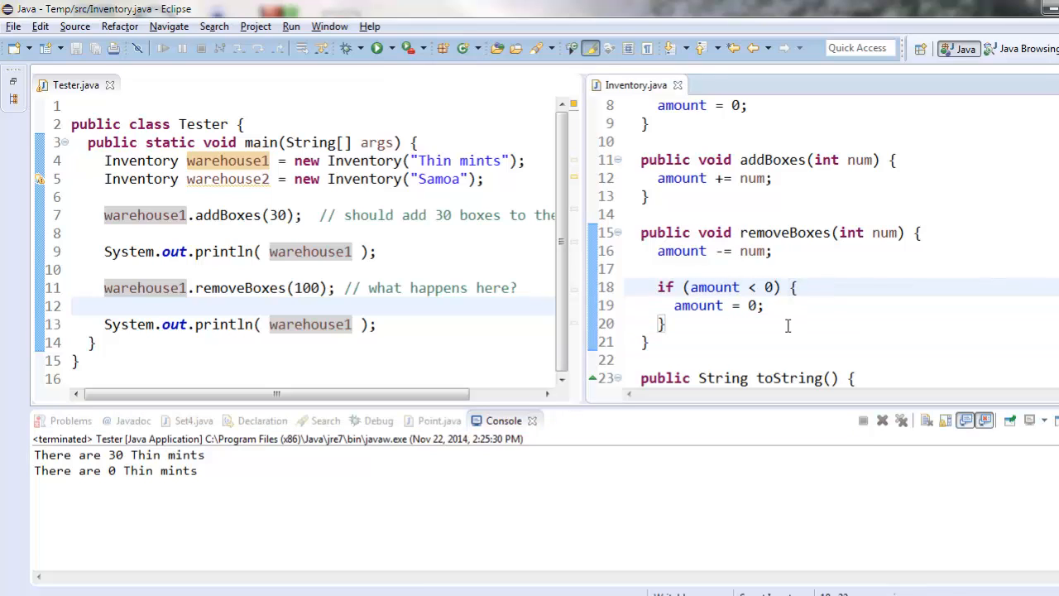
mouse_move(385, 263)
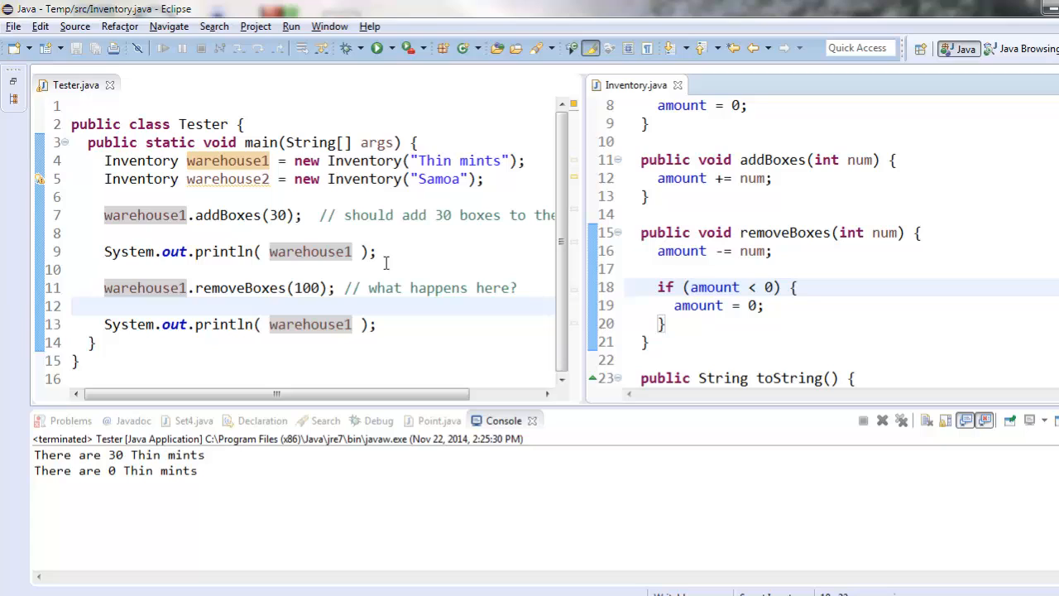
Step: Add a System.out.println reorder message with amount inside the if block and rerun Tester
click(797, 287)
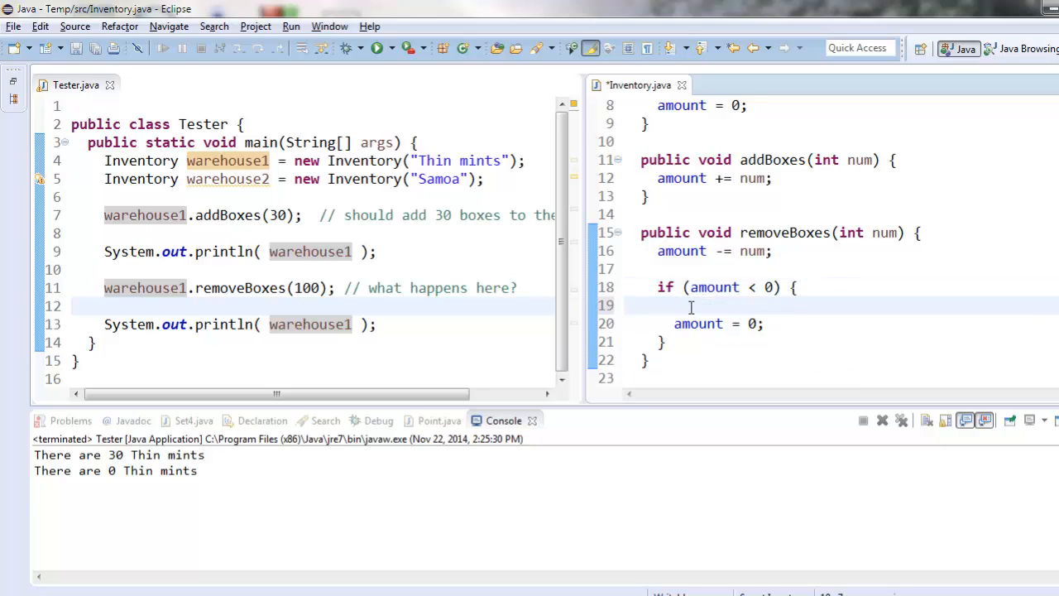
mouse_move(924, 309)
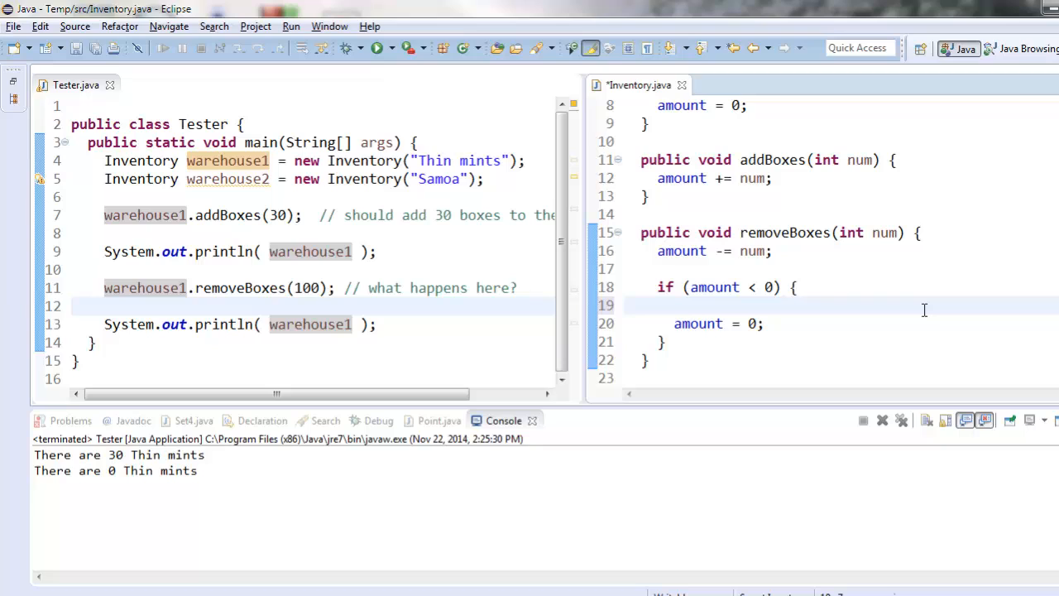
double_click(704, 287)
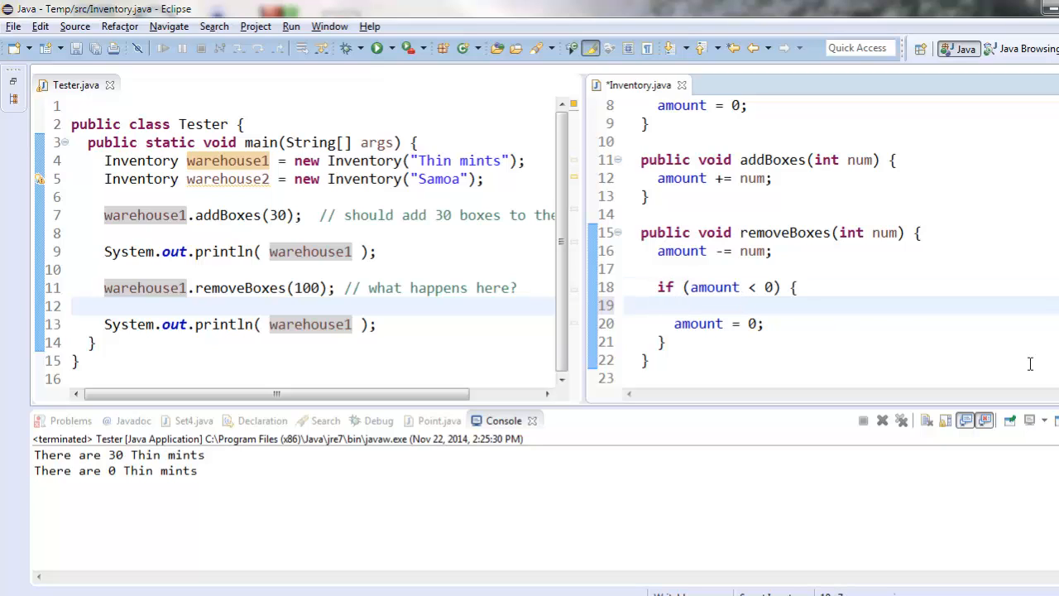
text(System.out.println("You need to order " + amour)
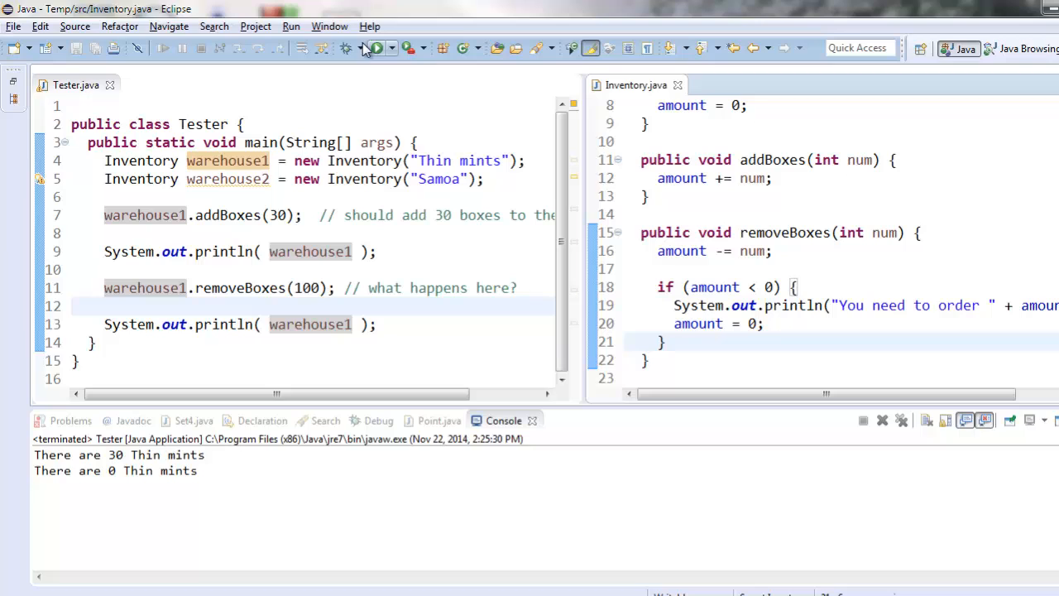
click(376, 47)
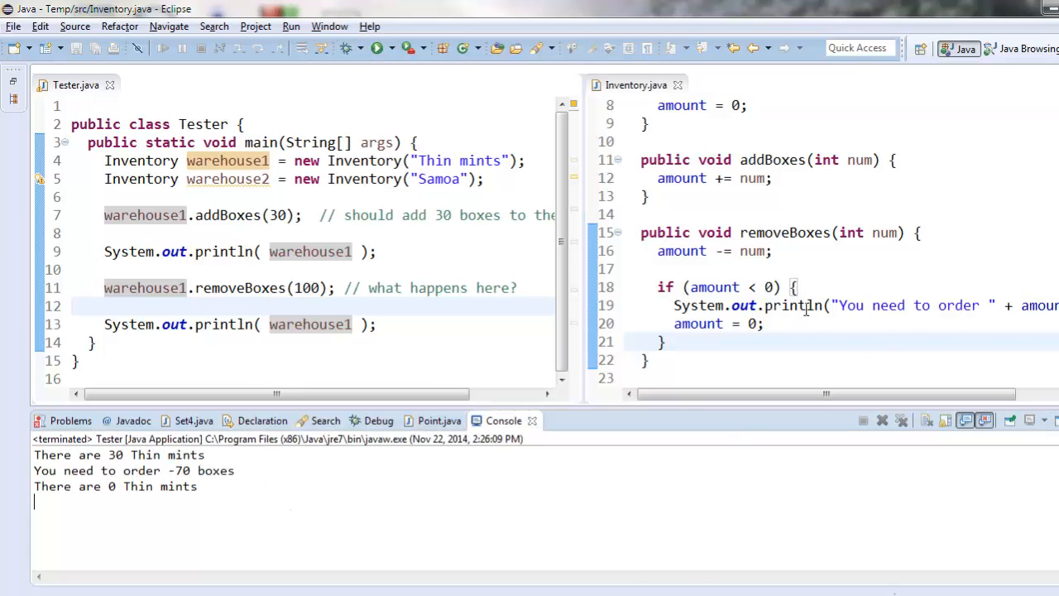
Step: Change amount to (-amount) in the reorder message so it reads 'order 70 boxes'
click(1028, 305)
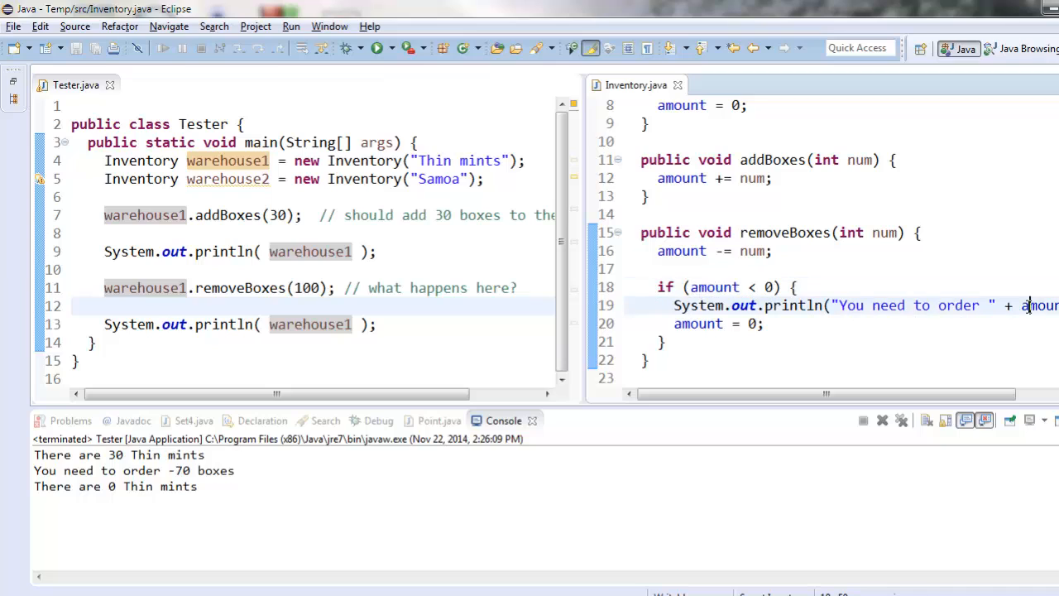
double_click(1039, 305)
text((-)
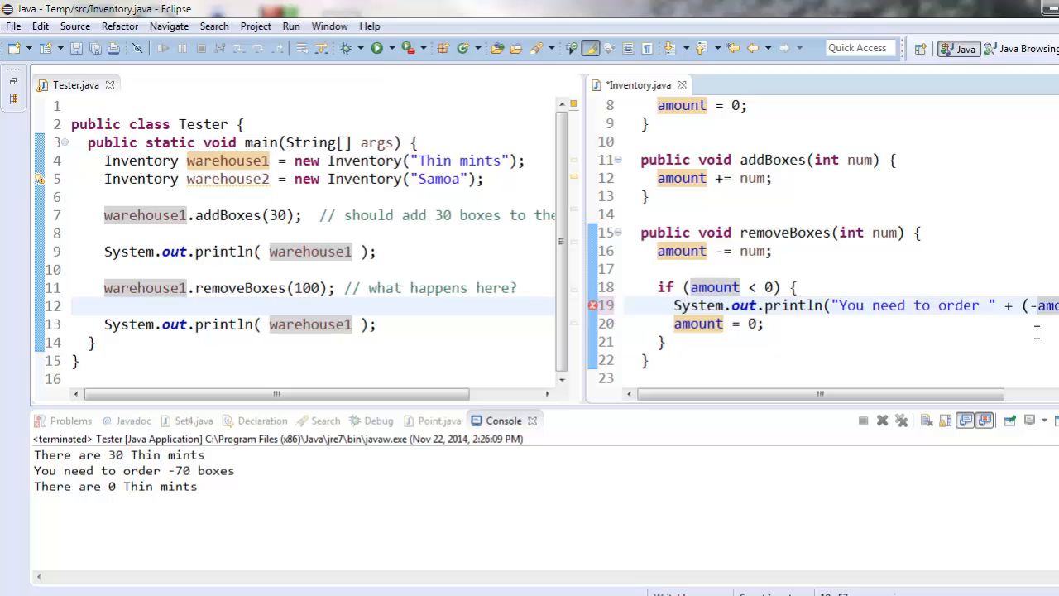
scroll(right, 3)
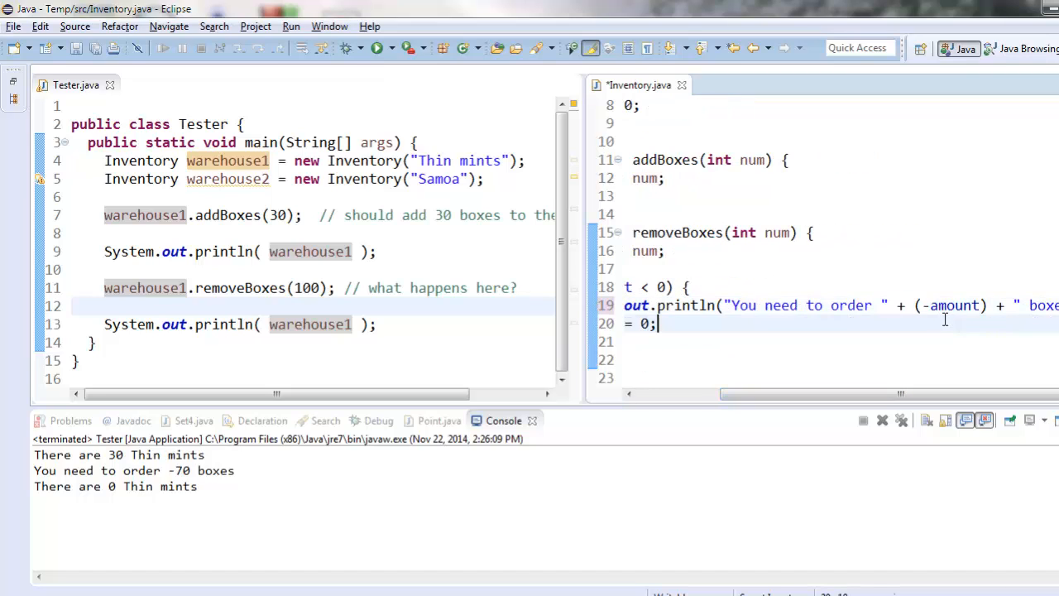
double_click(953, 305)
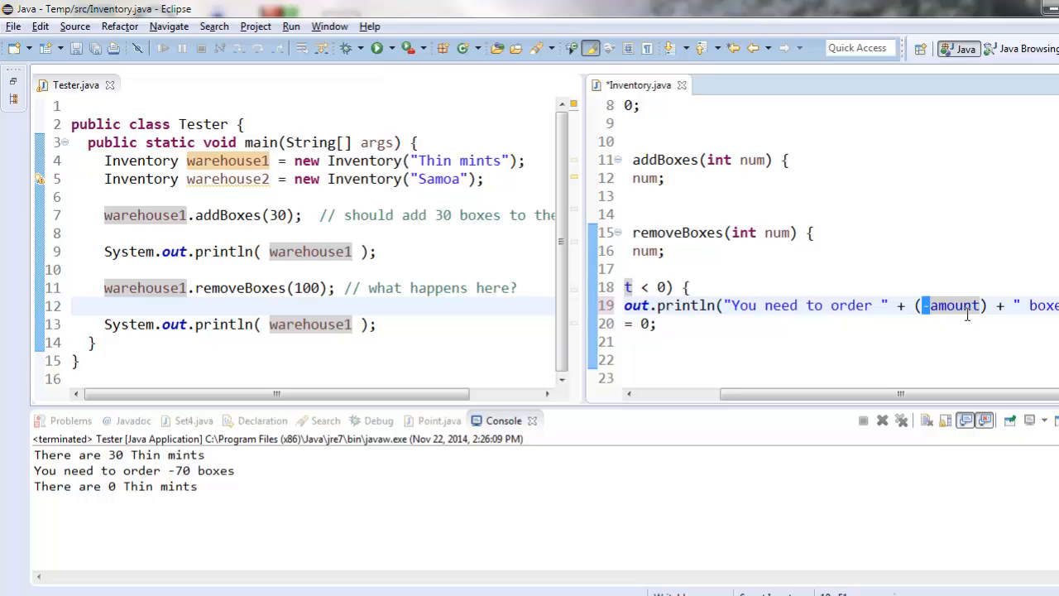
text(-)
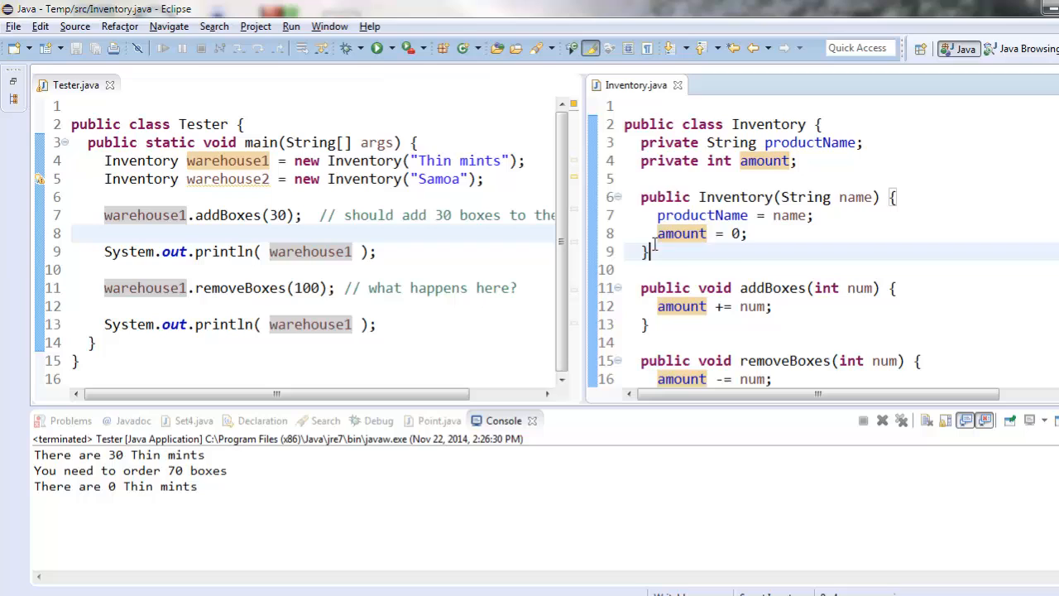
drag(641, 197, 649, 252)
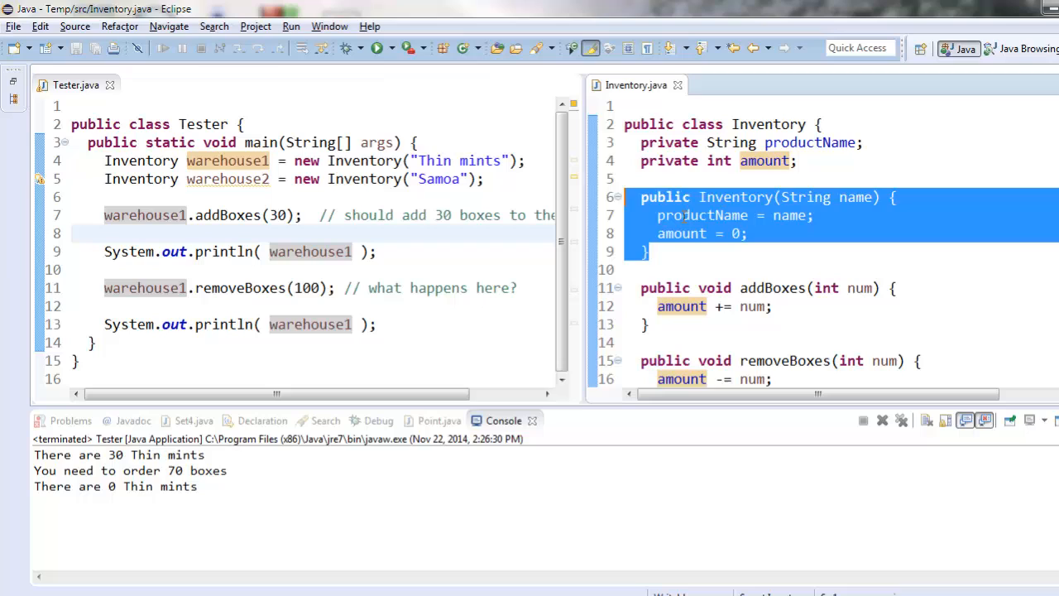
click(921, 196)
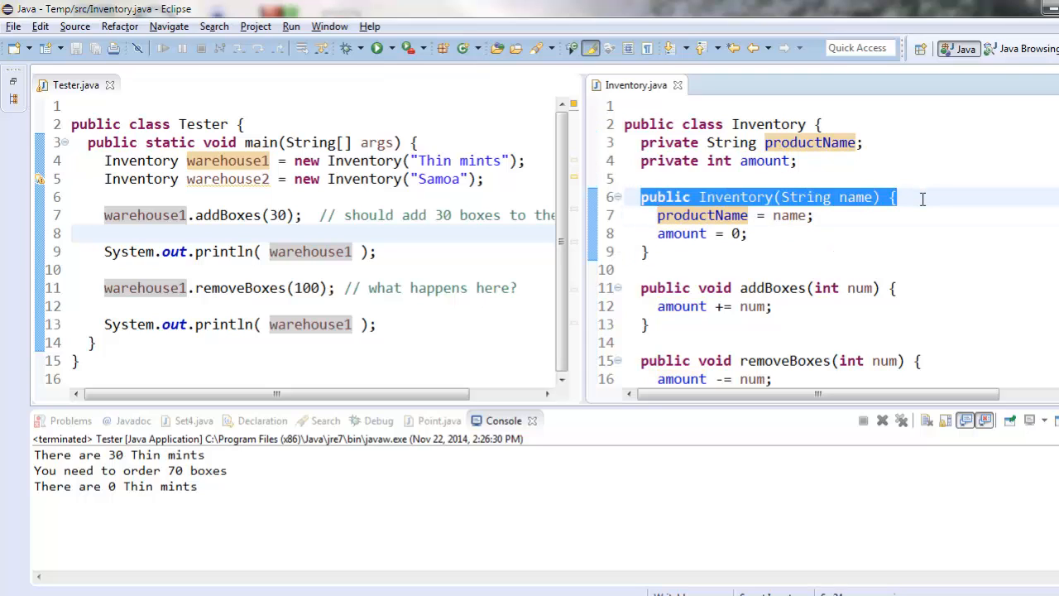
mouse_move(896, 197)
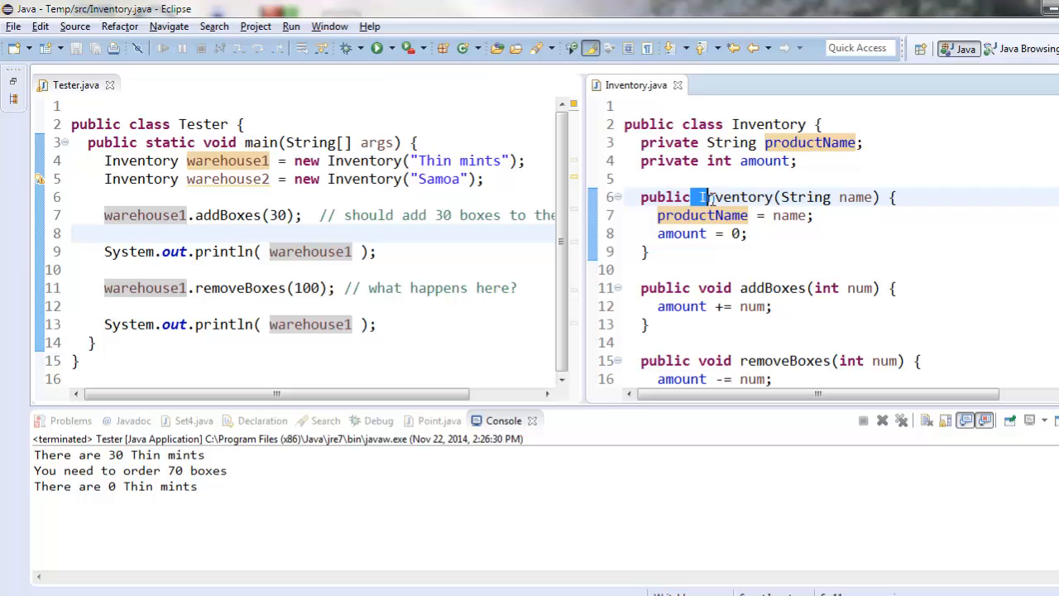
double_click(734, 197)
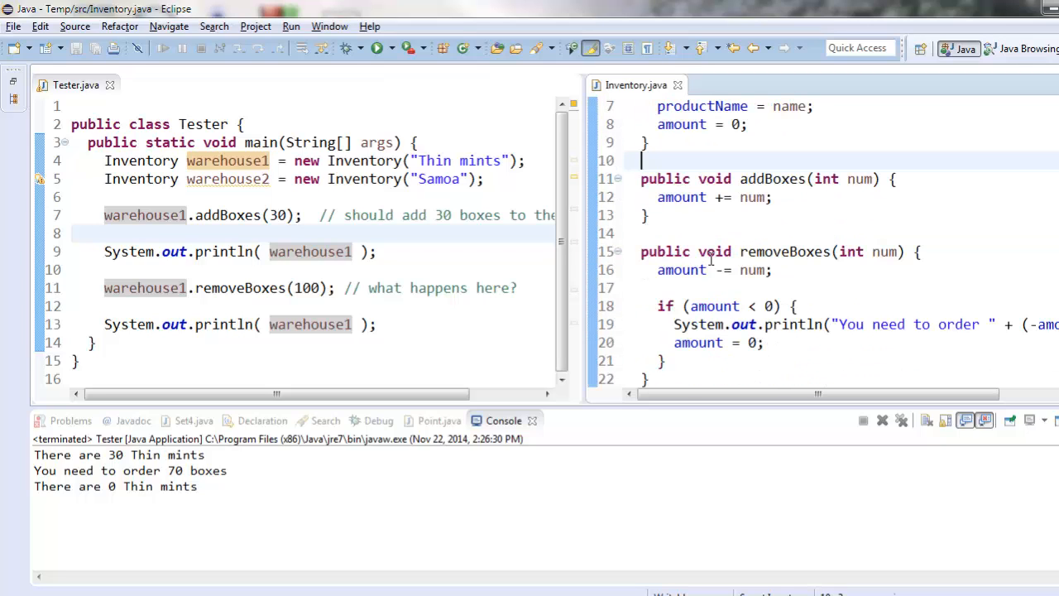
mouse_move(631, 179)
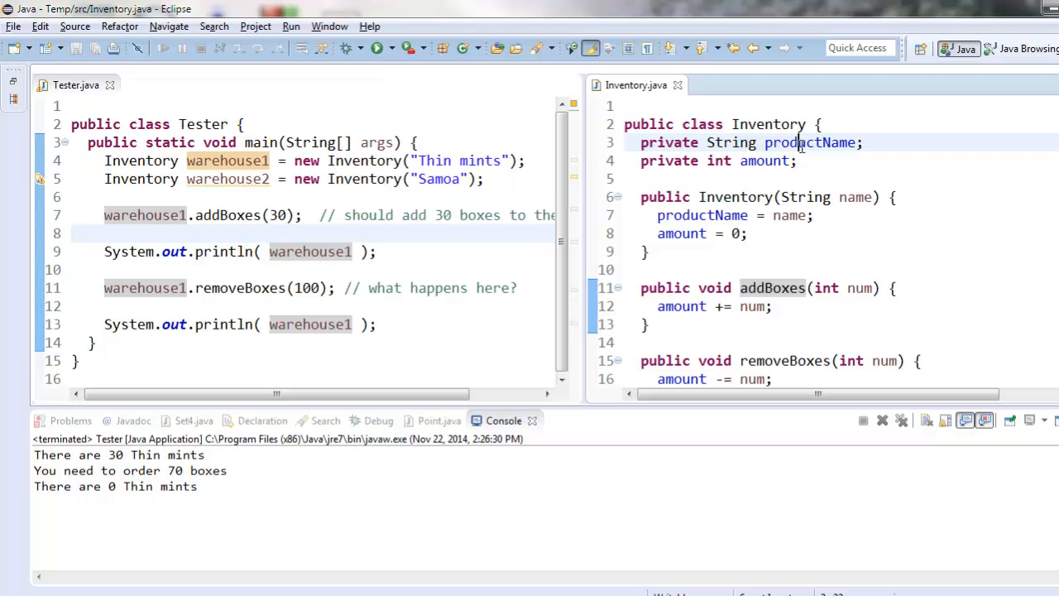
double_click(809, 142)
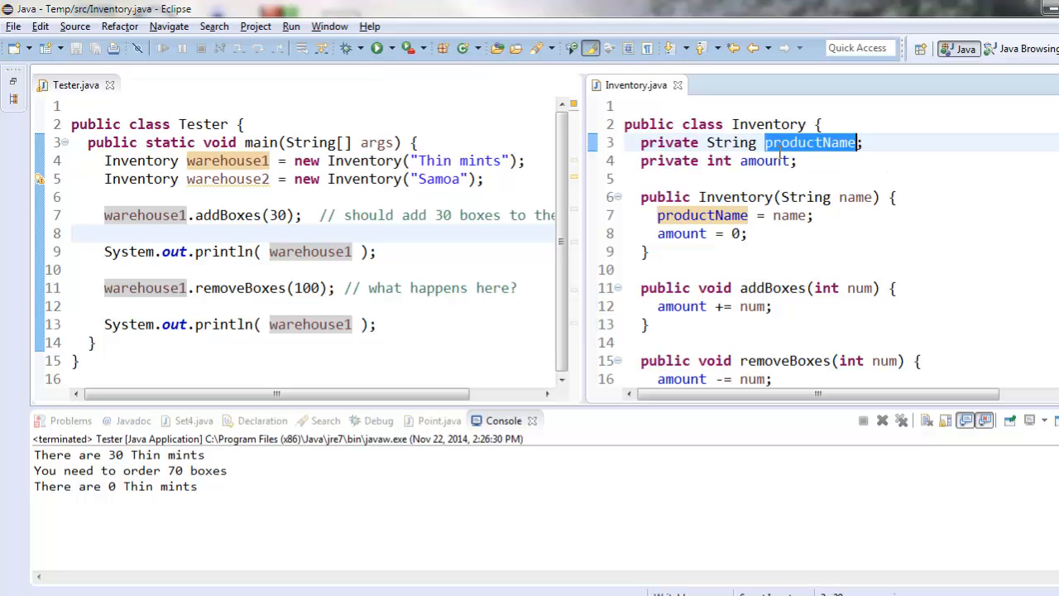
click(646, 179)
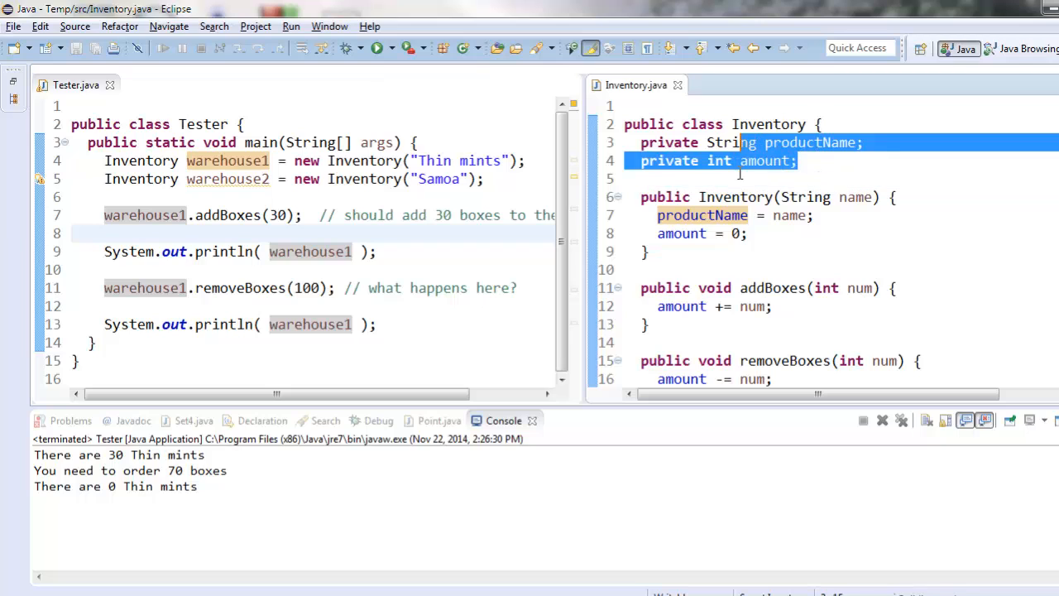
scroll(down, 3)
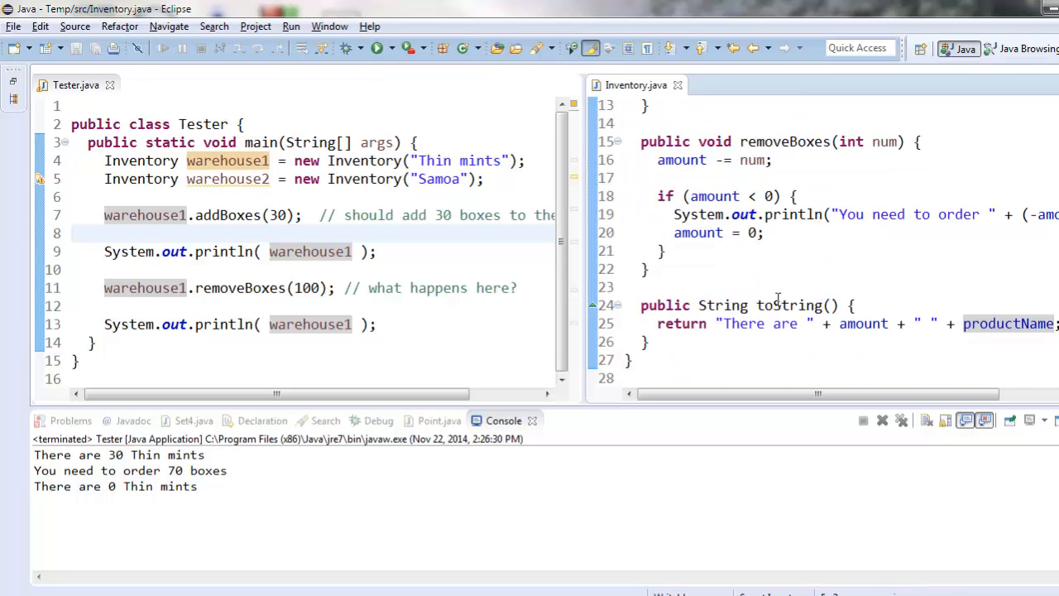